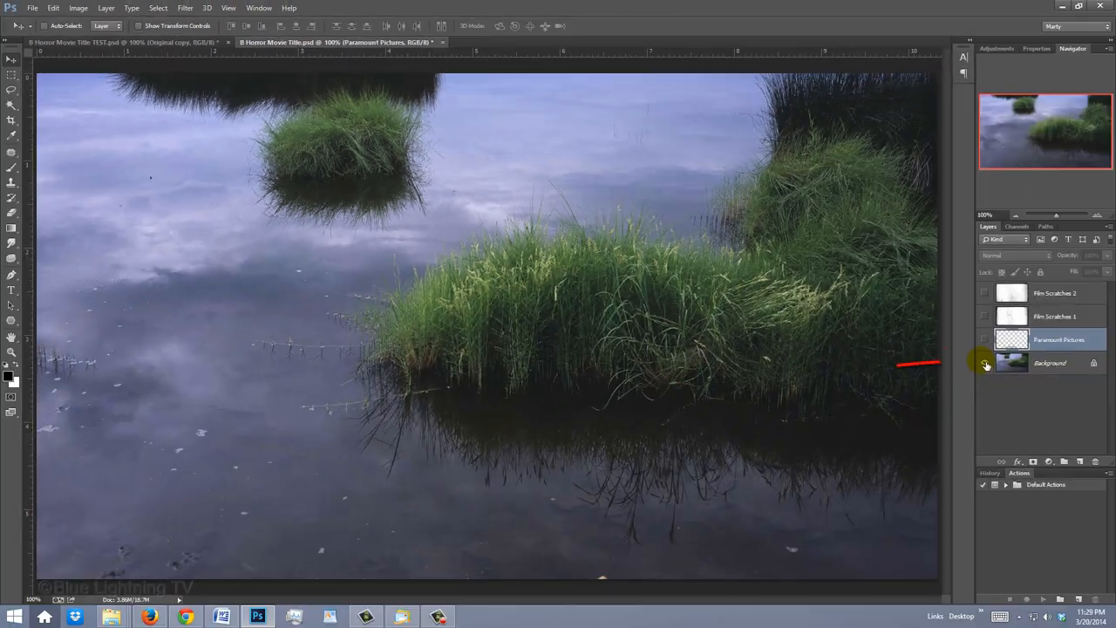
Step: Briefly show then hide the studio credits, and select the swamp photo layer
click(984, 339)
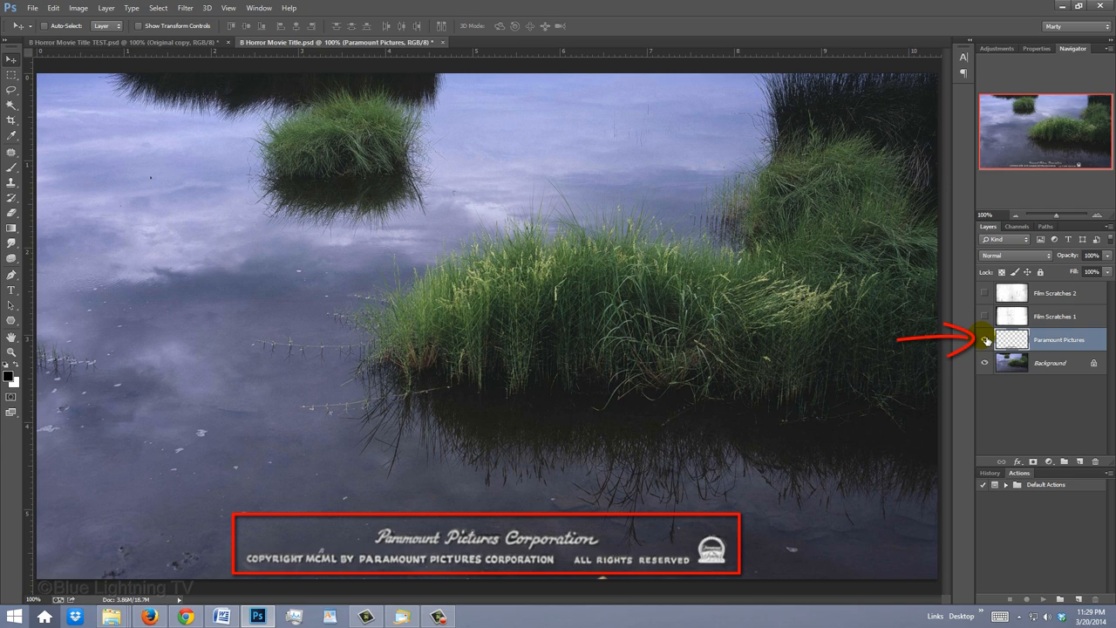
click(986, 293)
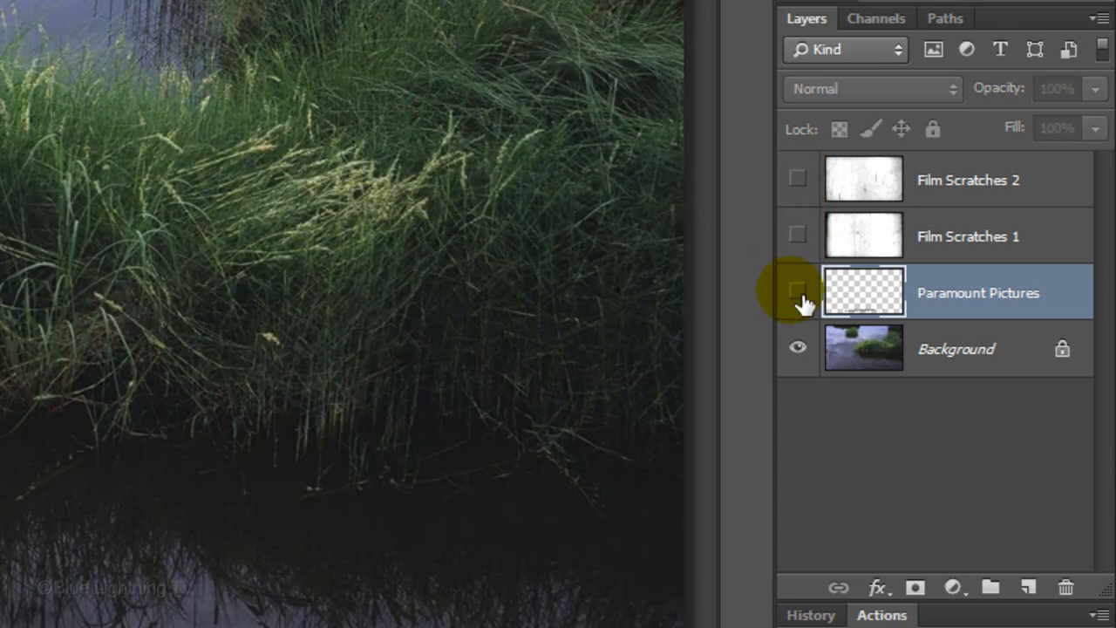
click(863, 347)
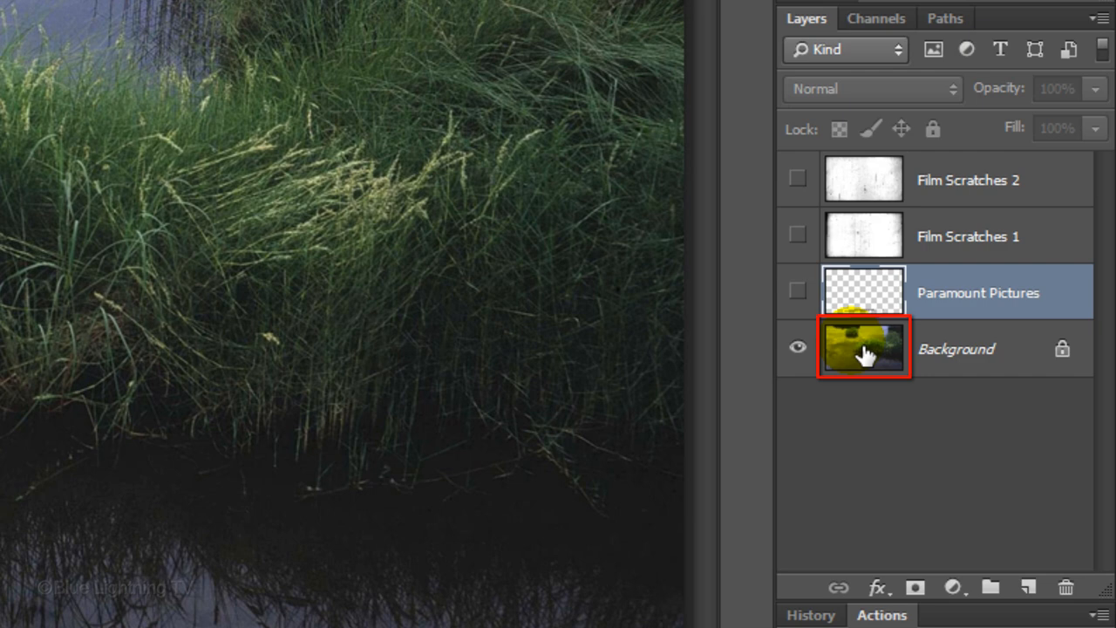
click(864, 348)
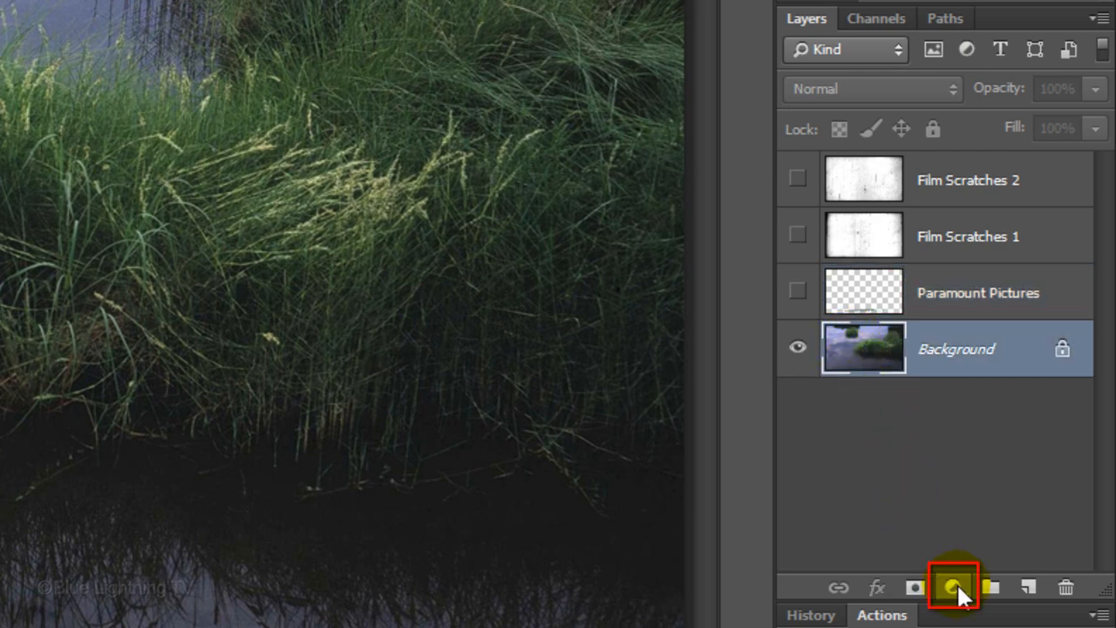
Step: Add a NightFromDay Color Lookup at 80% opacity, then a Black & White adjustment
click(951, 587)
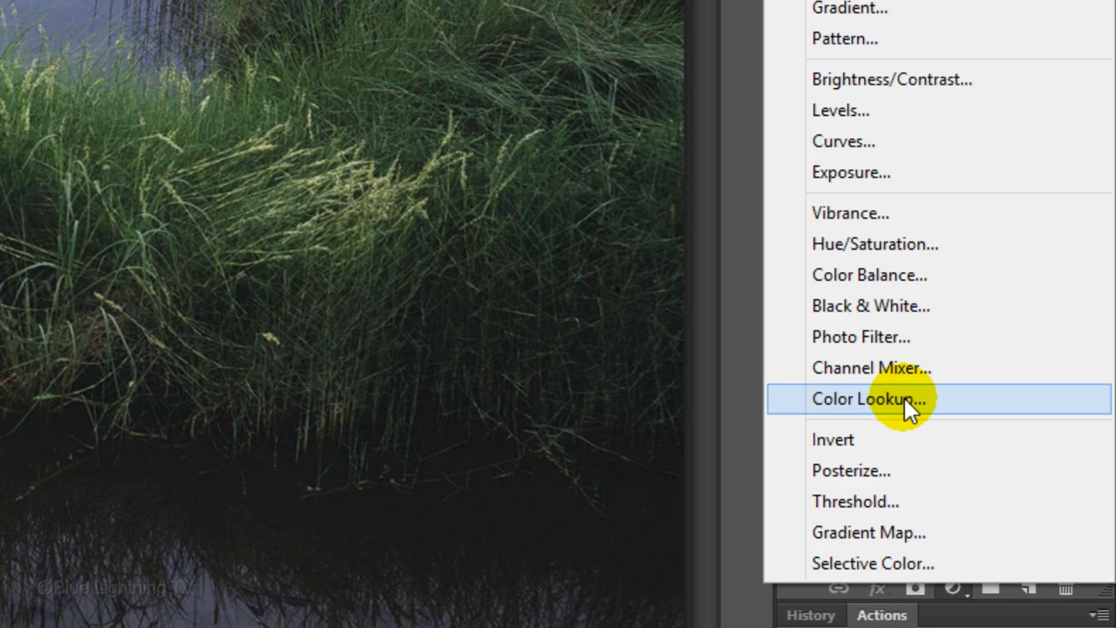
click(877, 398)
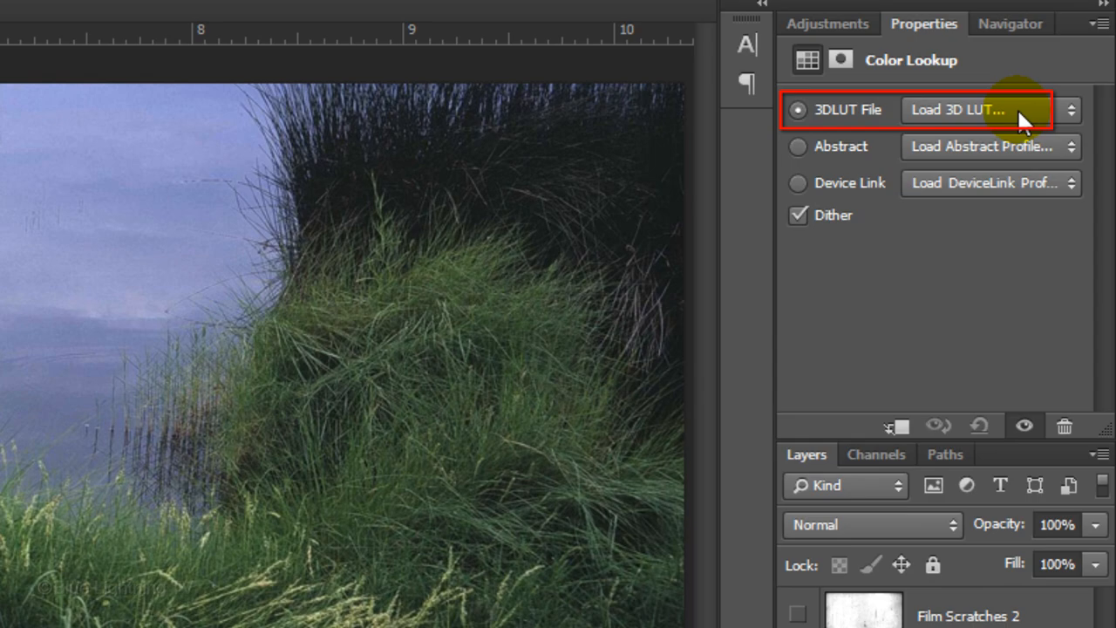
click(985, 109)
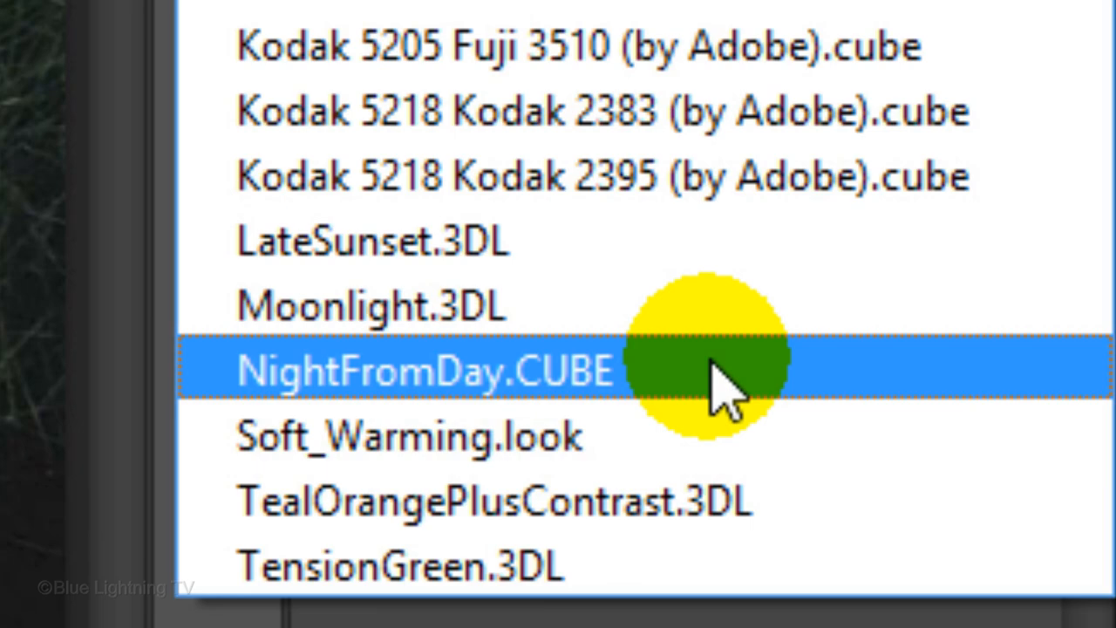
click(422, 369)
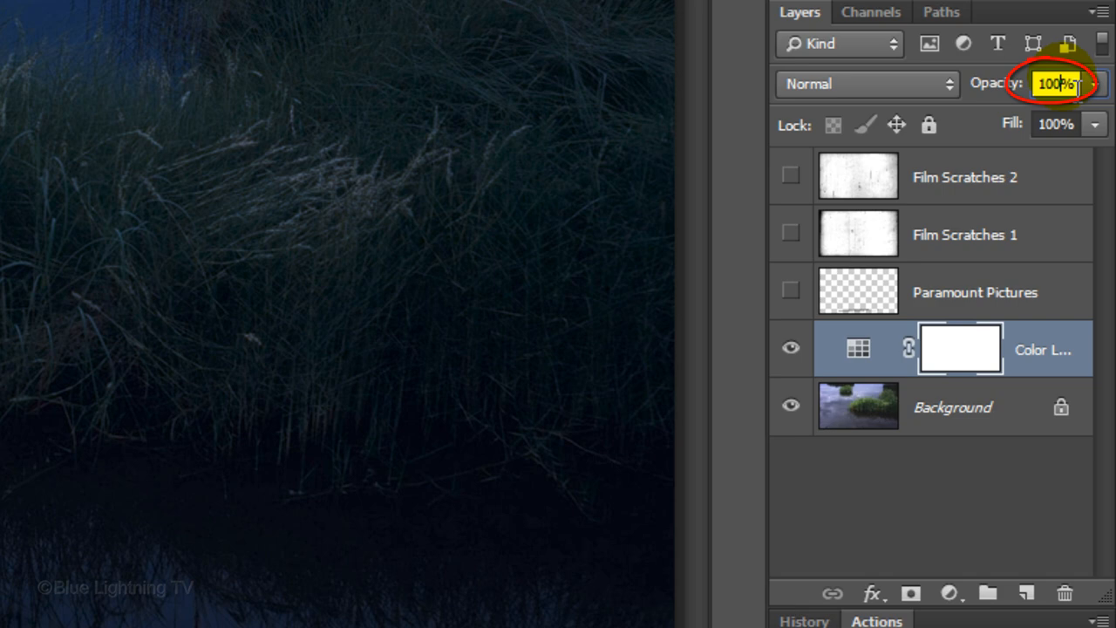
text(80)
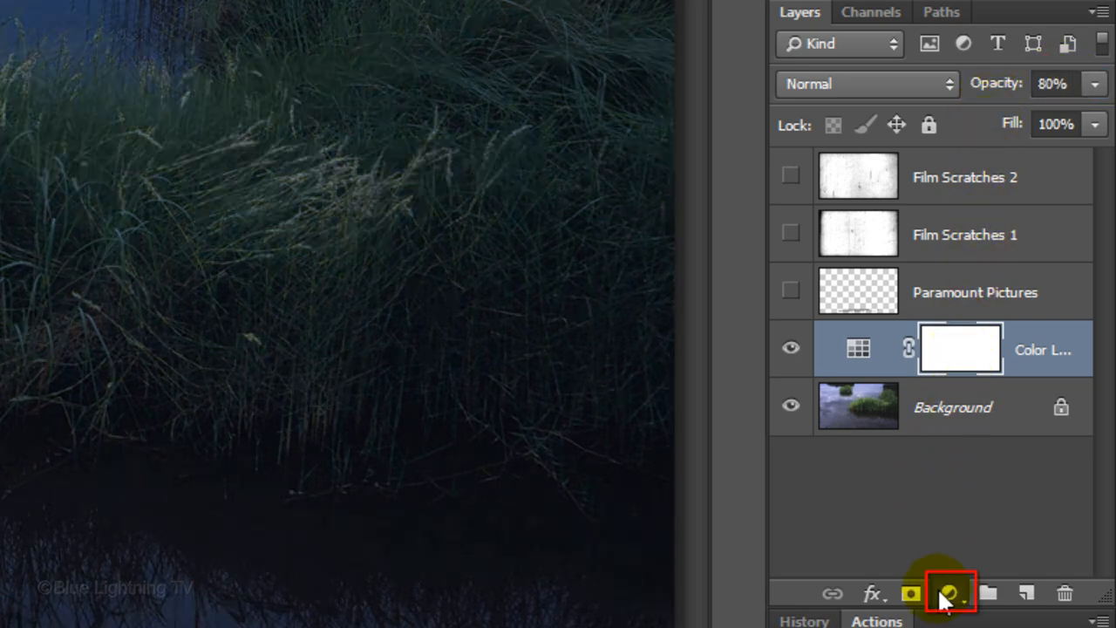
click(948, 592)
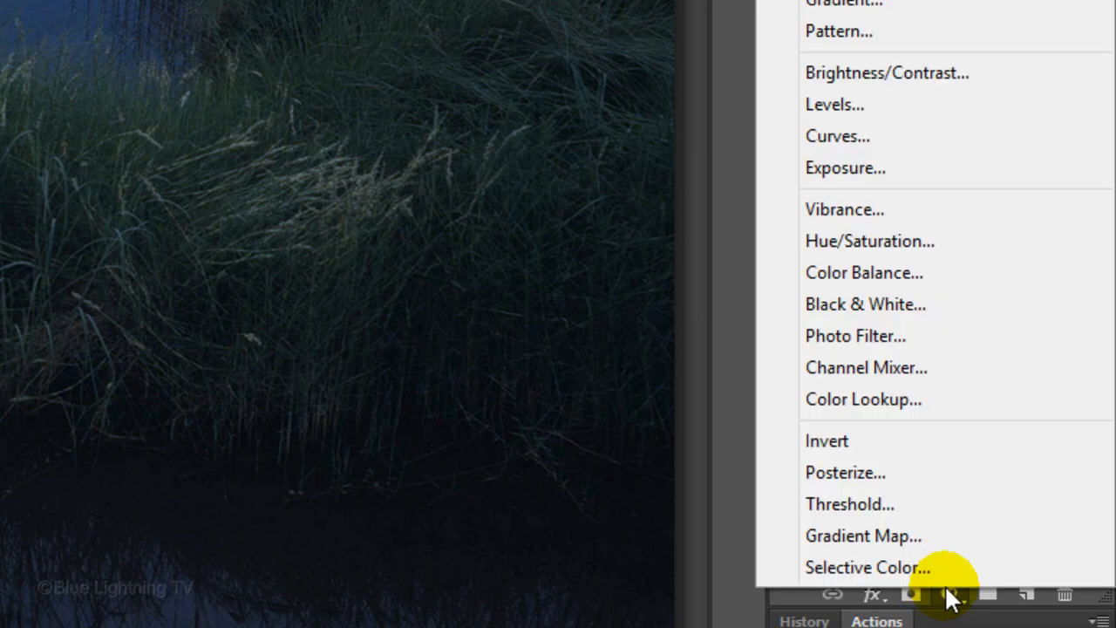
mouse_move(898, 303)
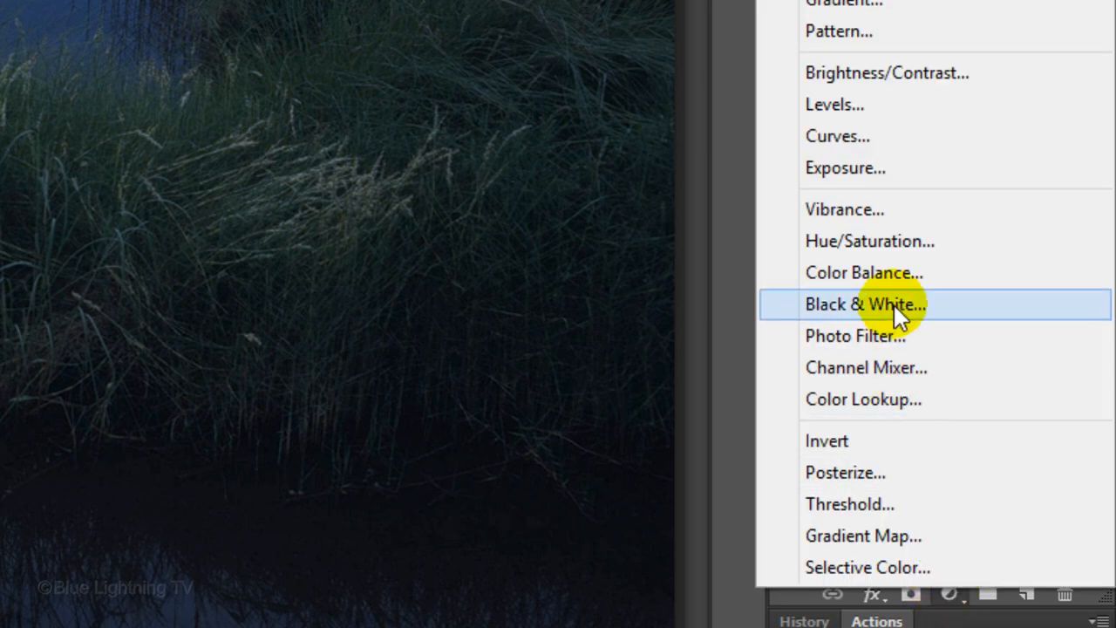
click(865, 303)
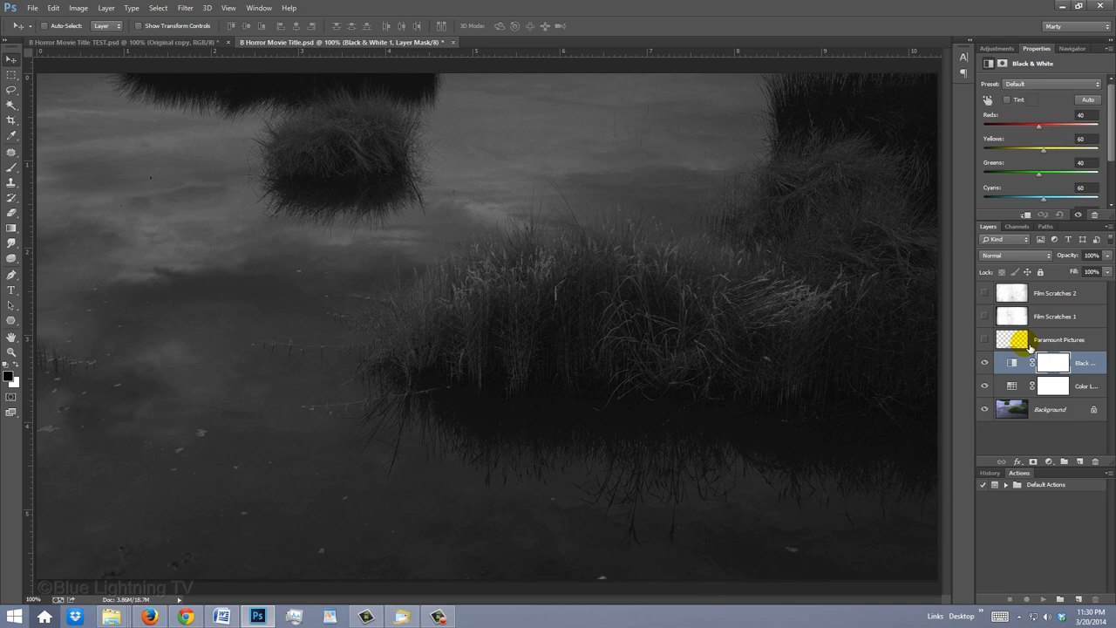
Step: Open Levels with Ctrl+L to check the photo's tones, closing without changes
key(ctrl+l)
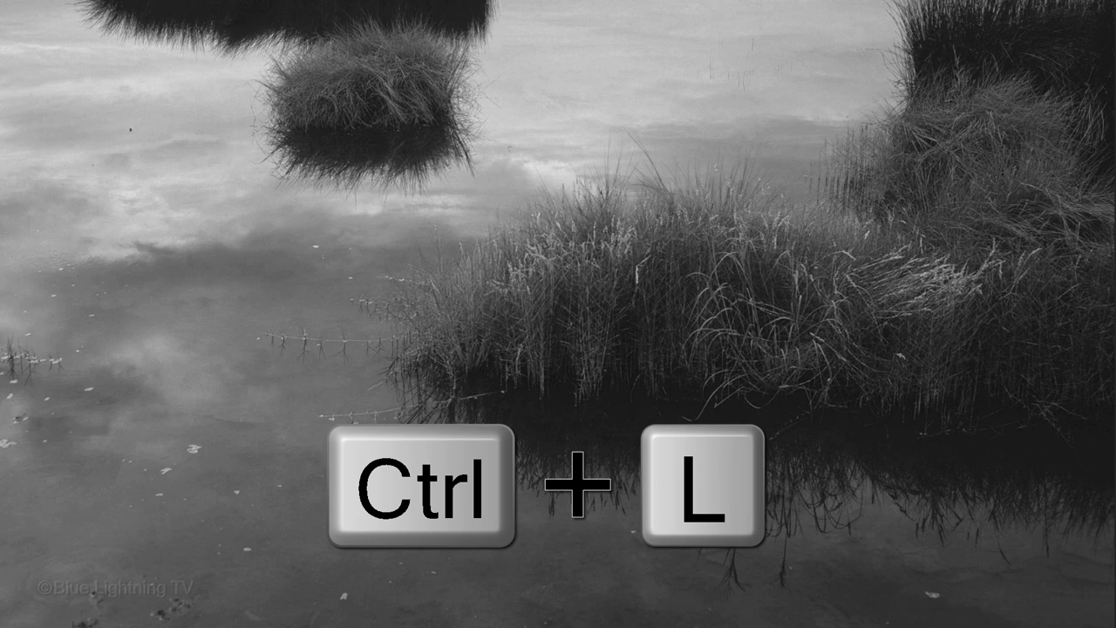
key(ctrl+l)
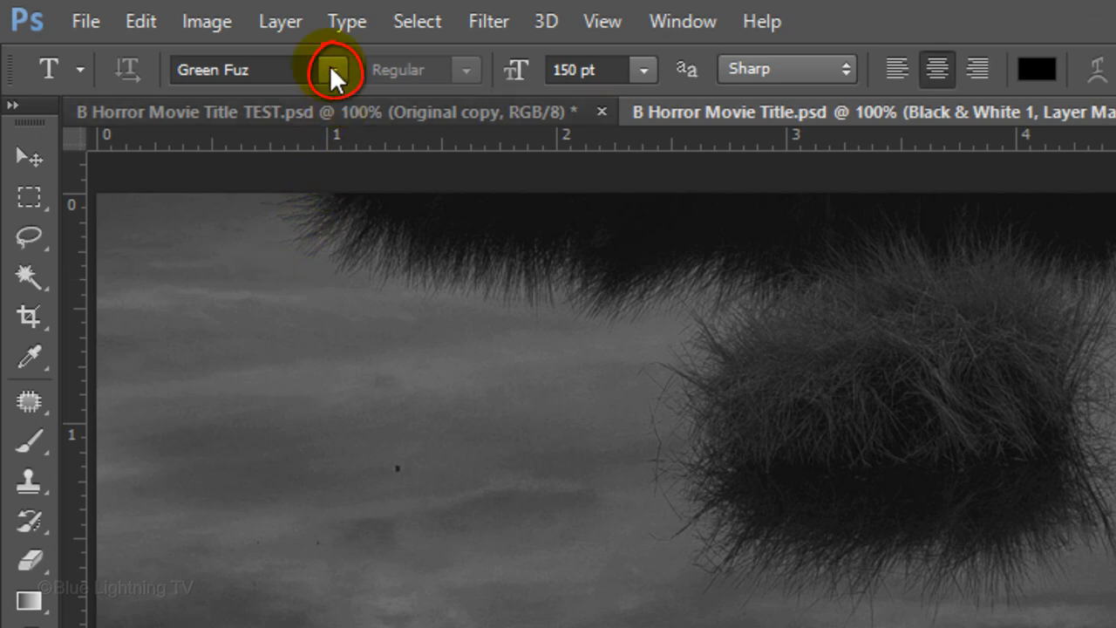
Step: Set the type to Green Fuz with Sharp anti-aliasing and 808080 grey colour
click(329, 69)
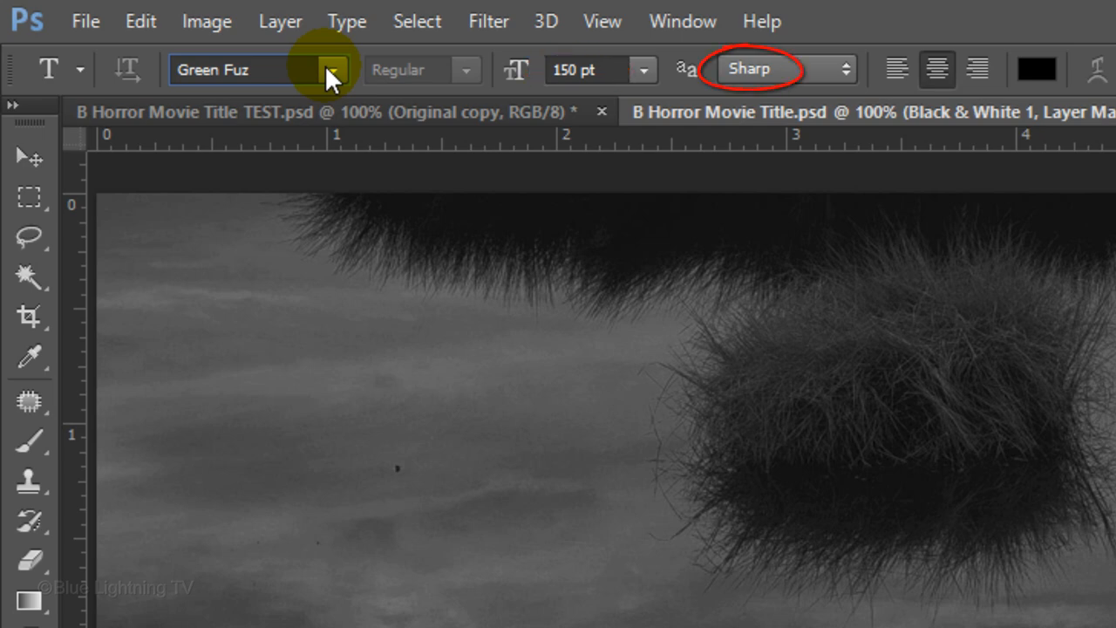
click(936, 69)
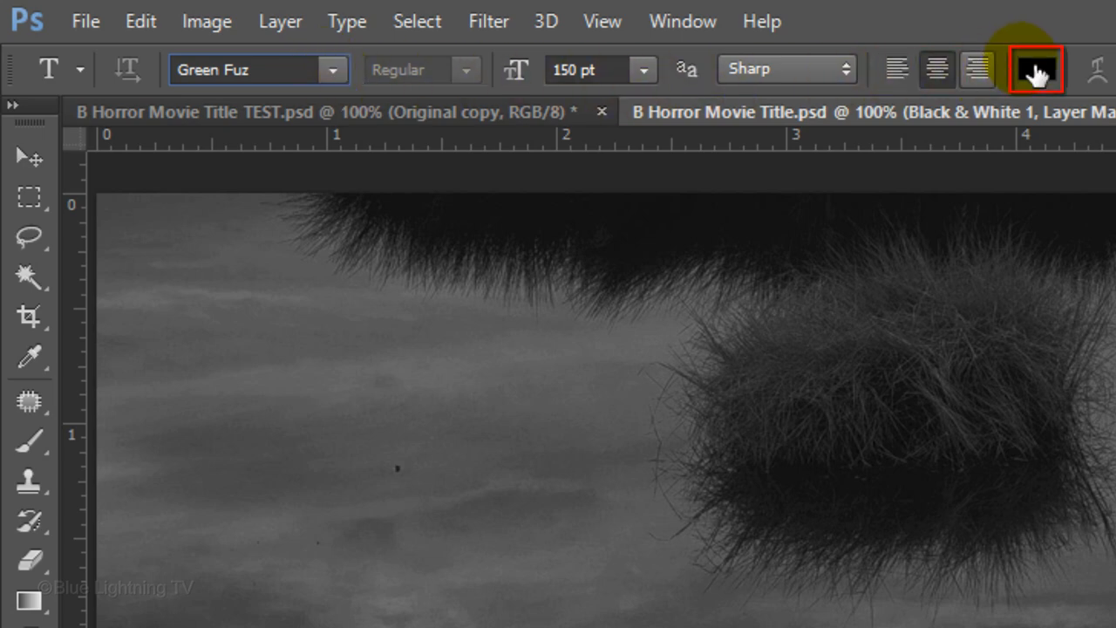
click(1033, 69)
text(50)
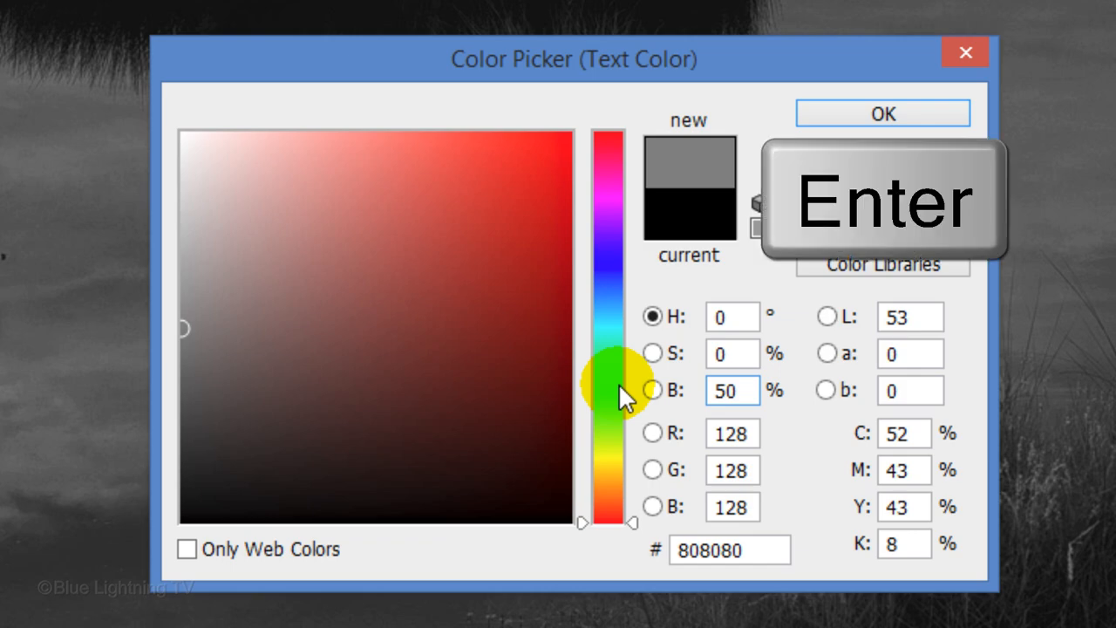
click(882, 112)
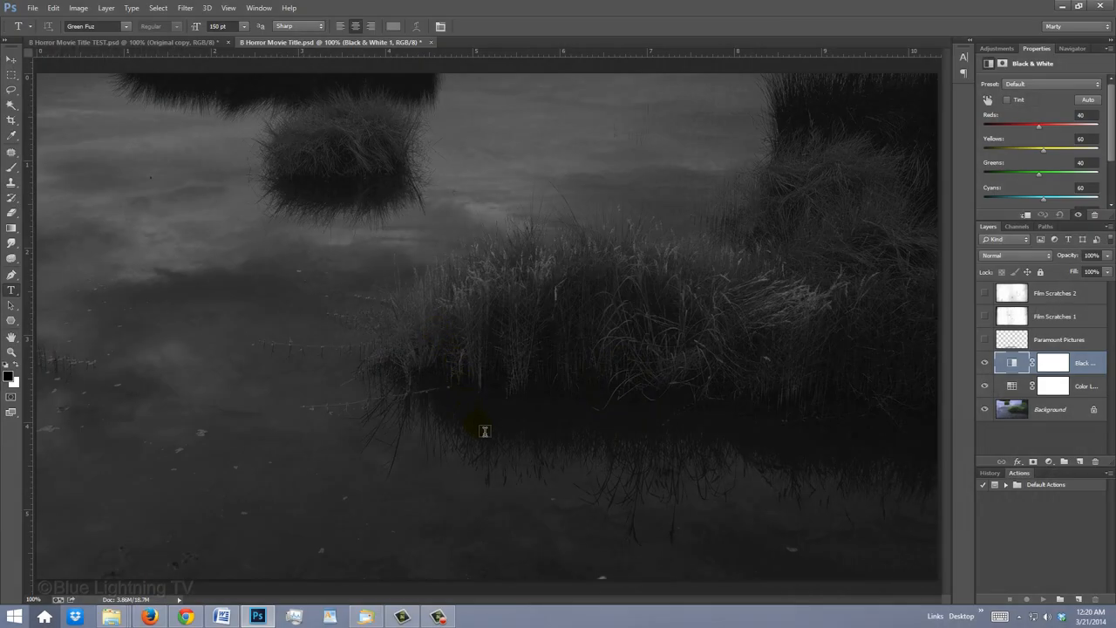
Step: Type the two-line title 'SWAMP THING!' on the canvas
text(SW)
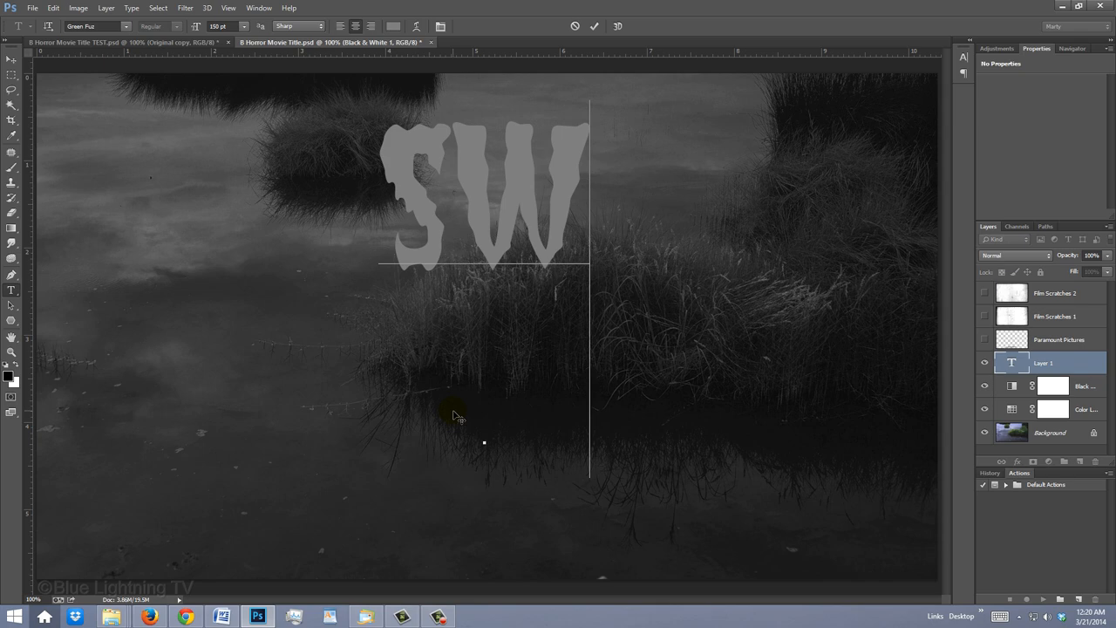
text(SWAMP THING!)
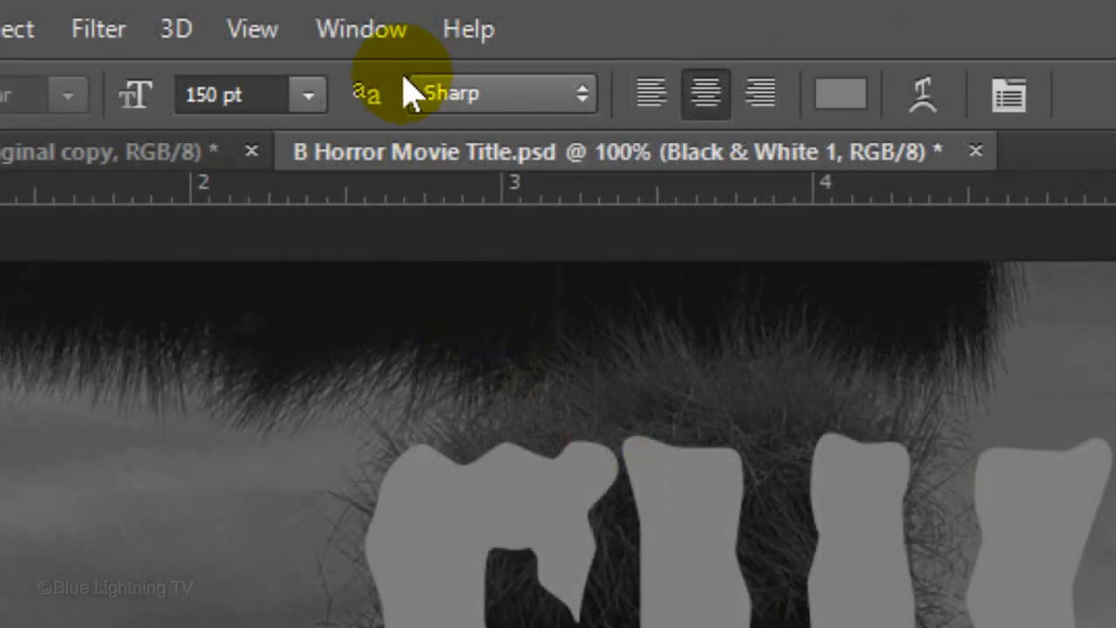
Step: Show the Character panel and set the title to 20 tracking and 182 pt leading
click(361, 28)
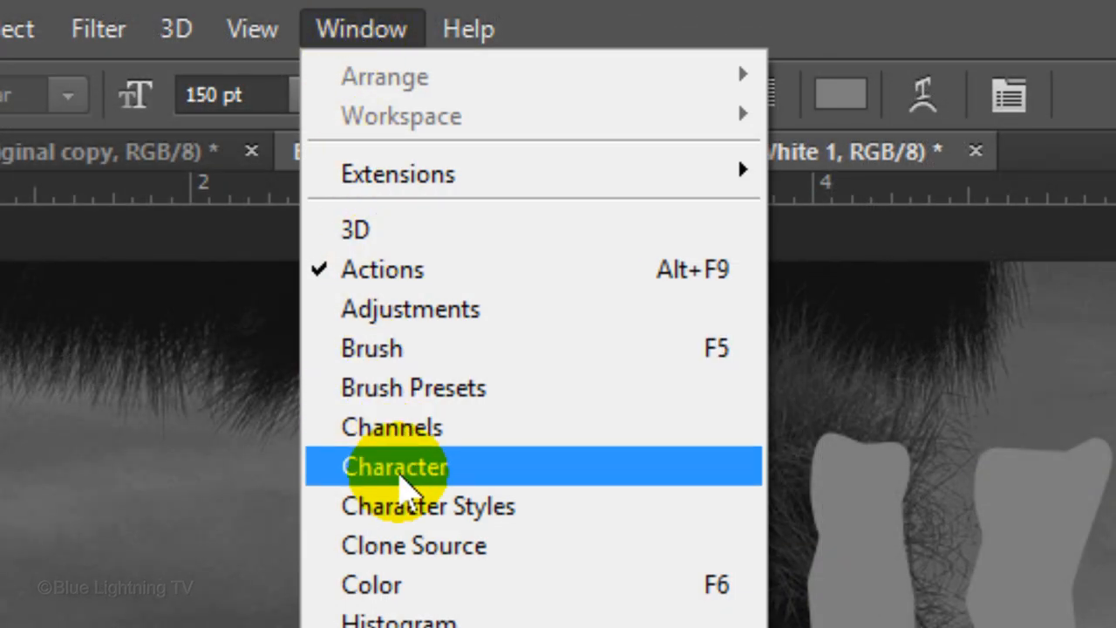
click(394, 466)
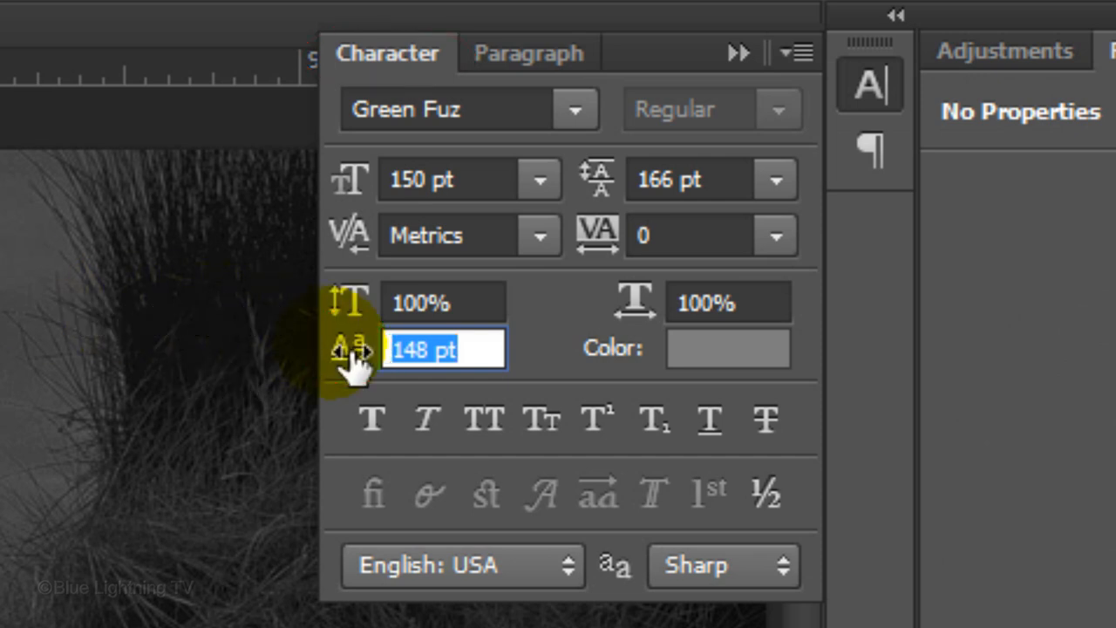
drag(348, 349, 454, 348)
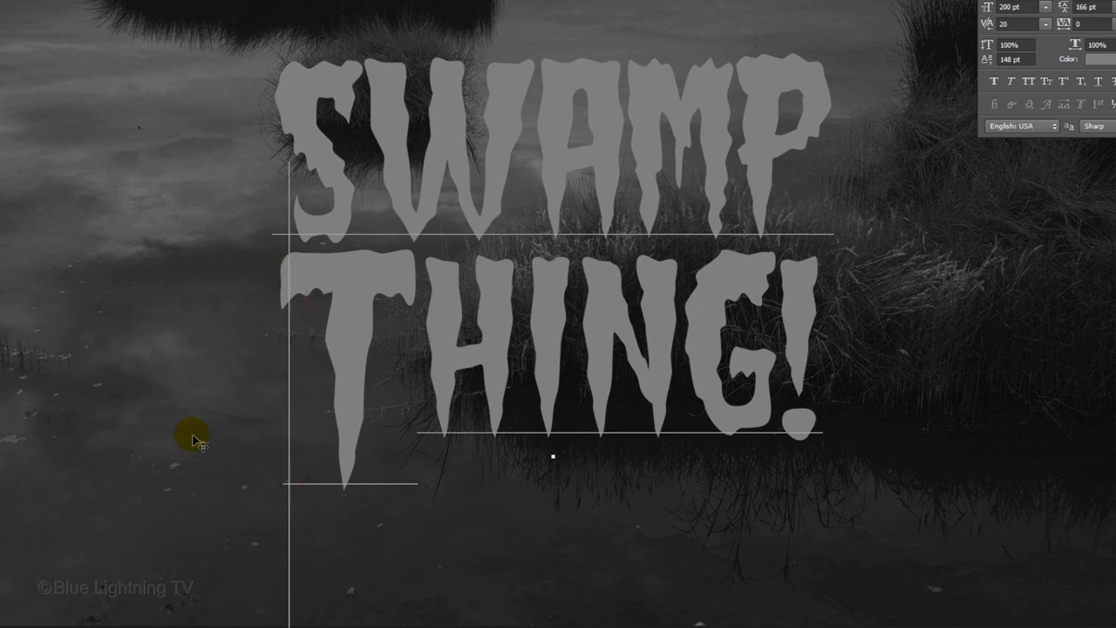
key(alt)
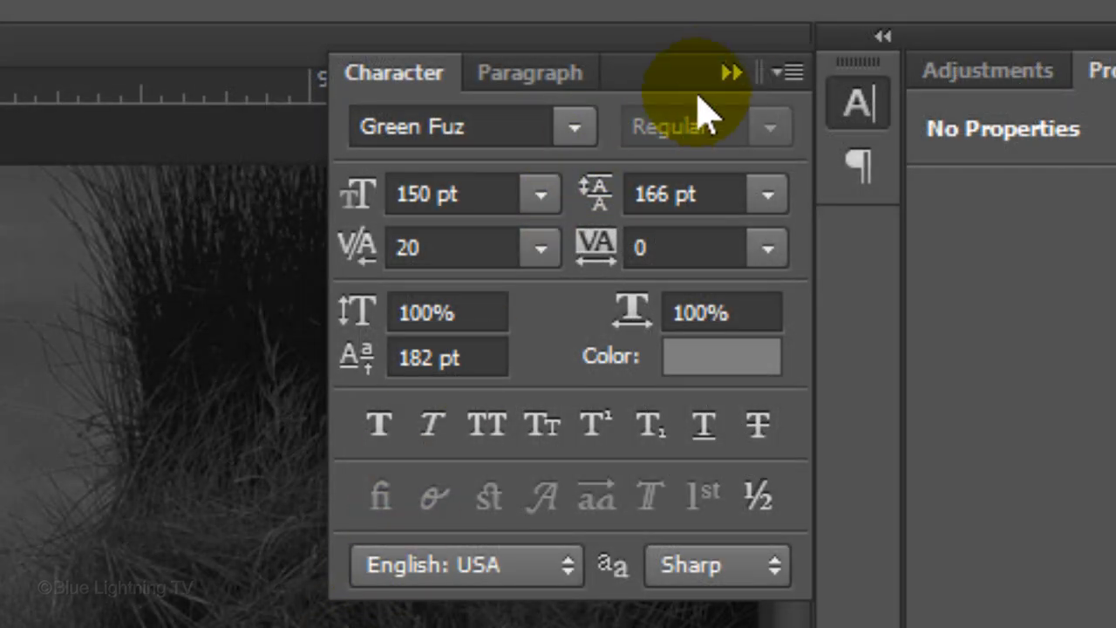
Step: Collapse the Character panel and warp the title with the Rise style at 10% bend
click(729, 72)
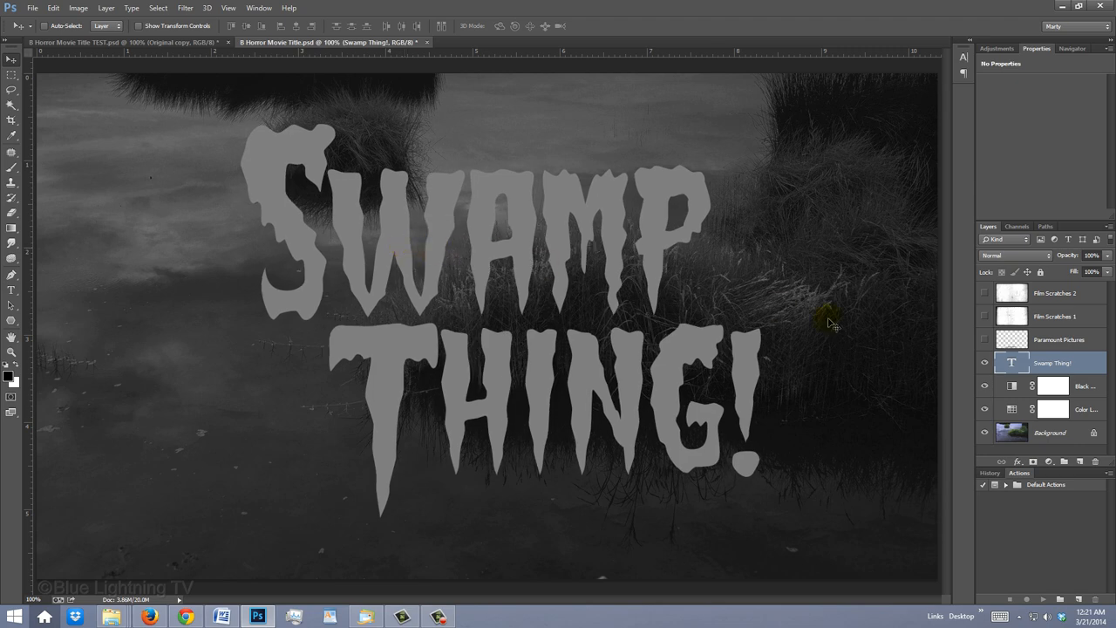
click(1011, 362)
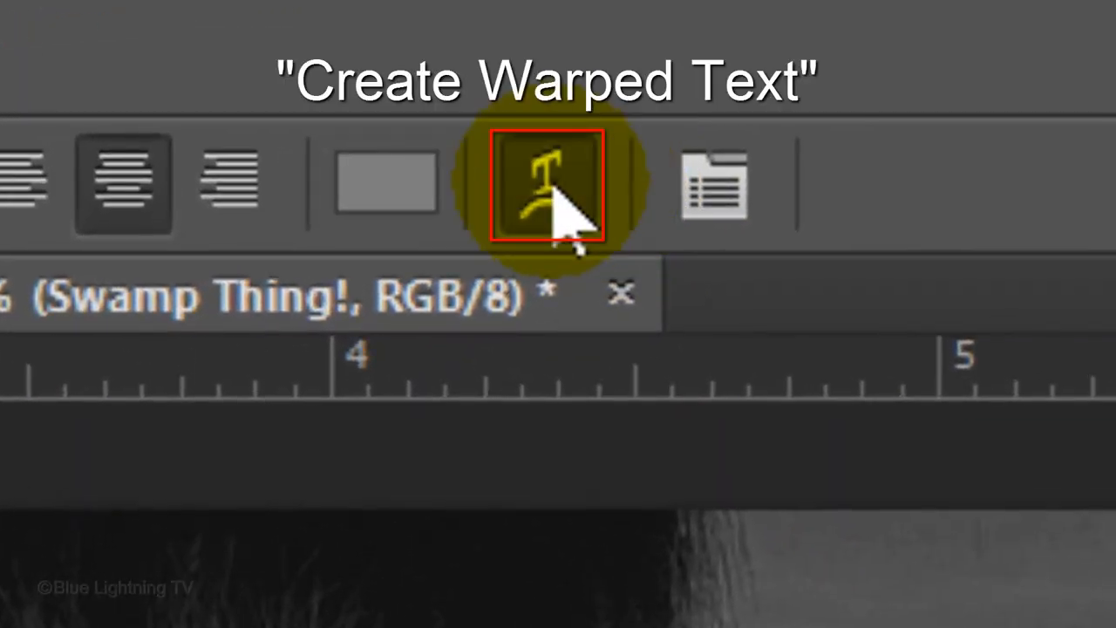
click(545, 183)
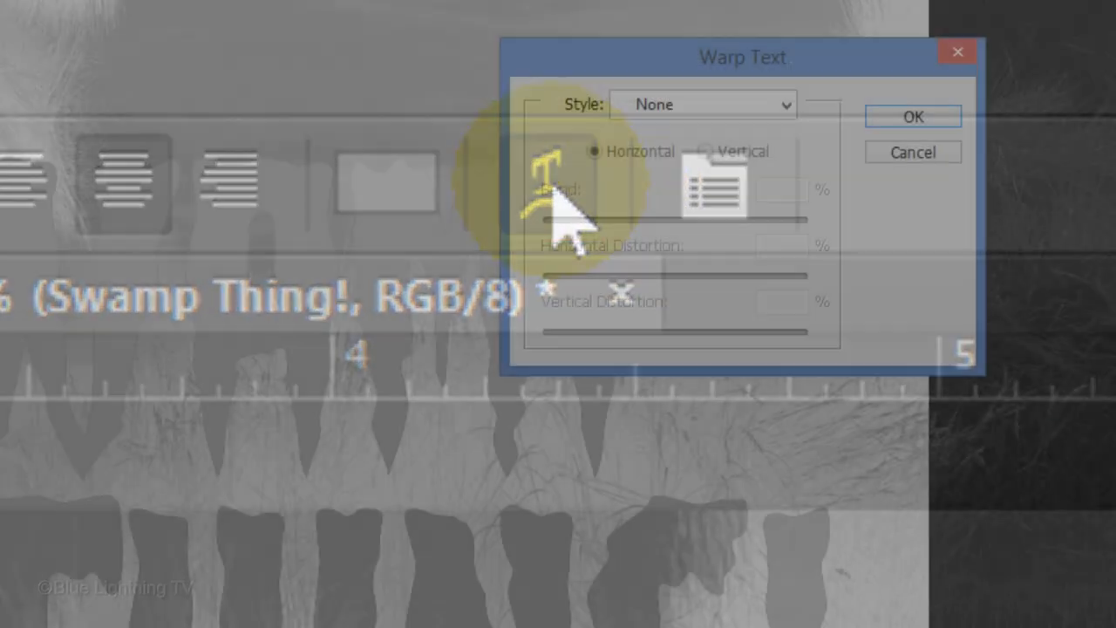
click(702, 104)
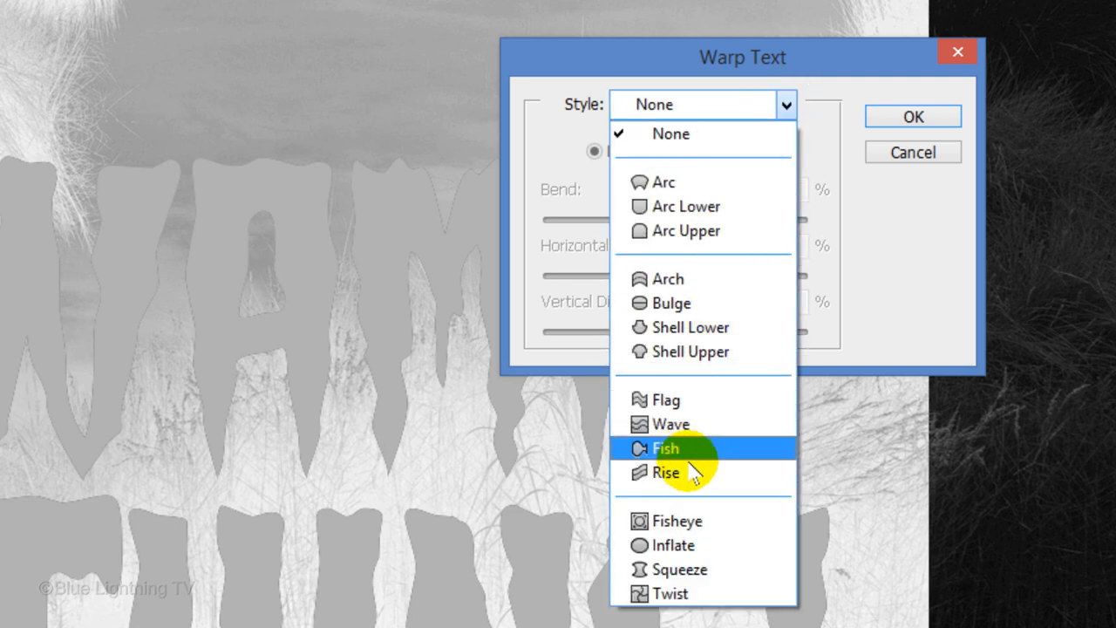
click(665, 472)
text(10)
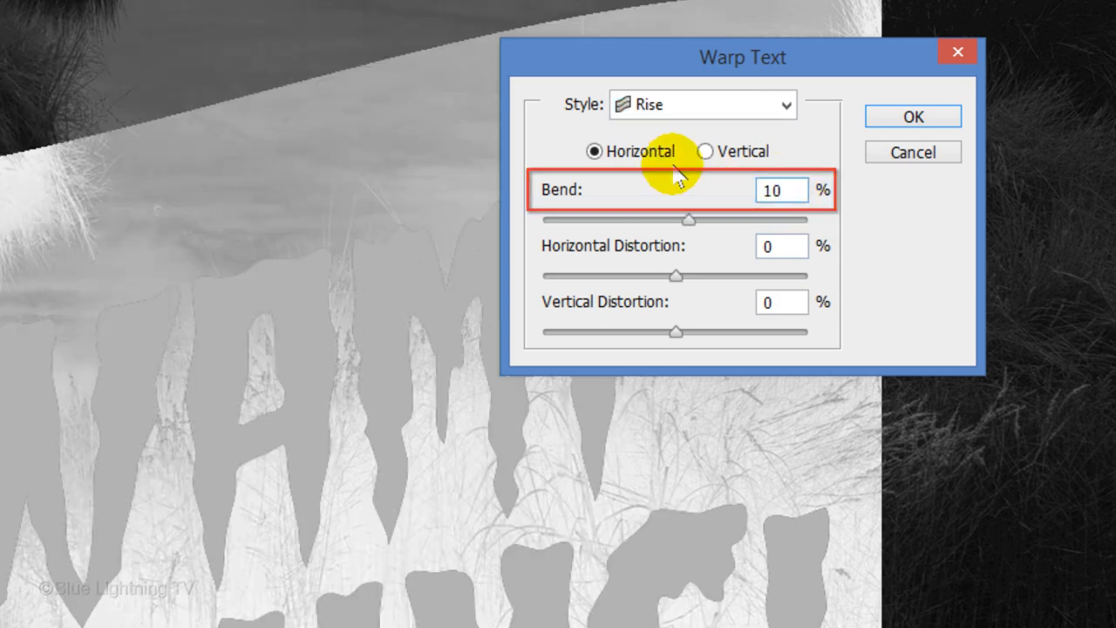
click(912, 116)
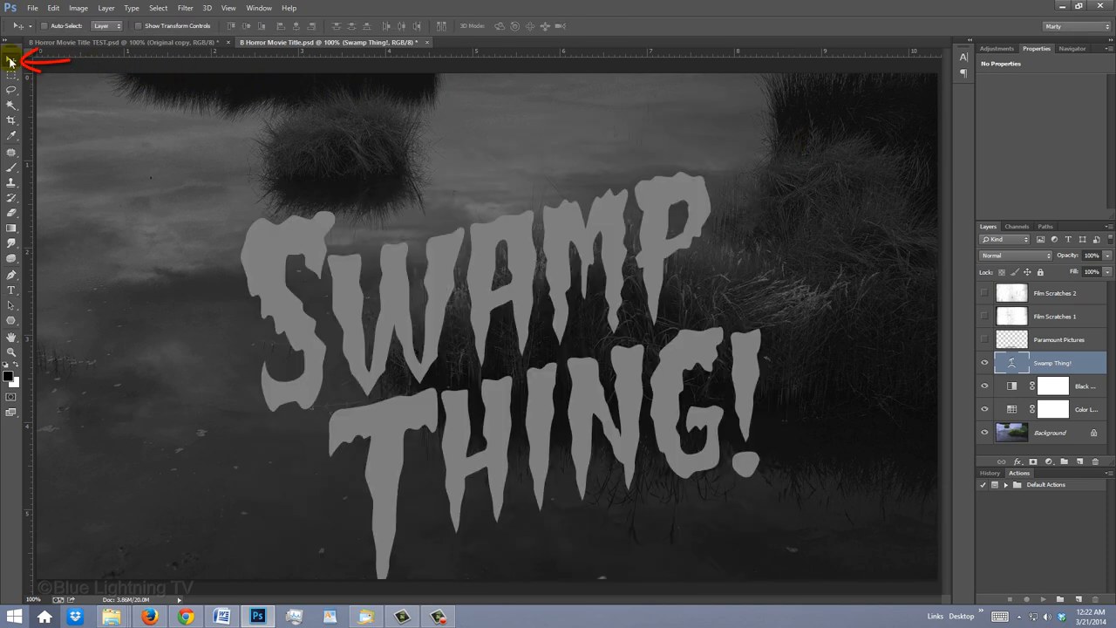
Step: Select all, align the title to the horizontal centre, then deselect
key(ctrl+a)
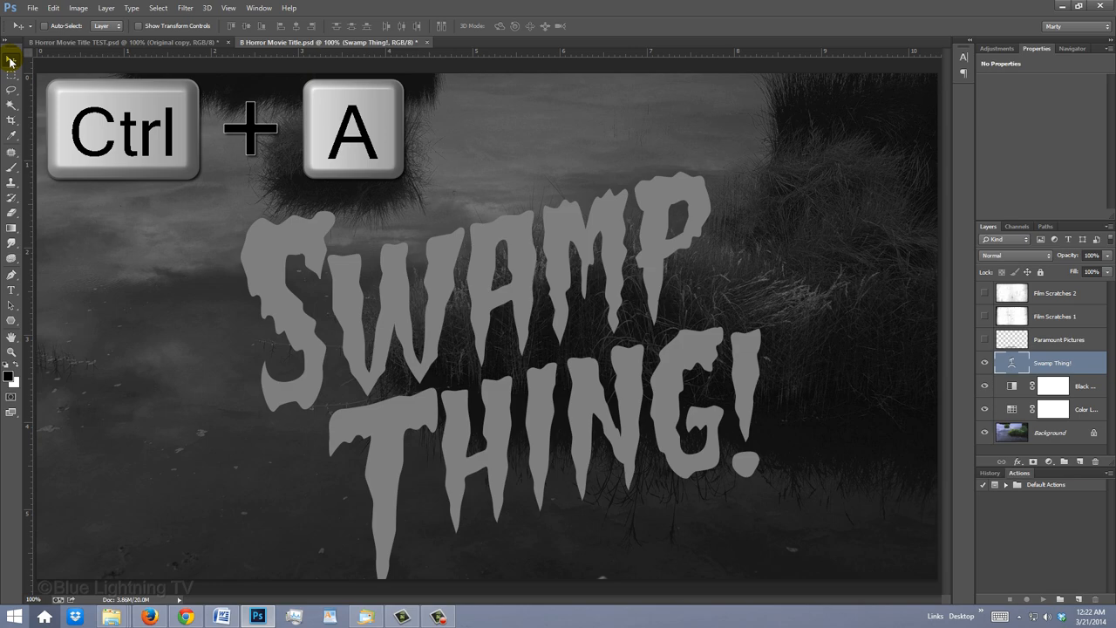
key(ctrl+a)
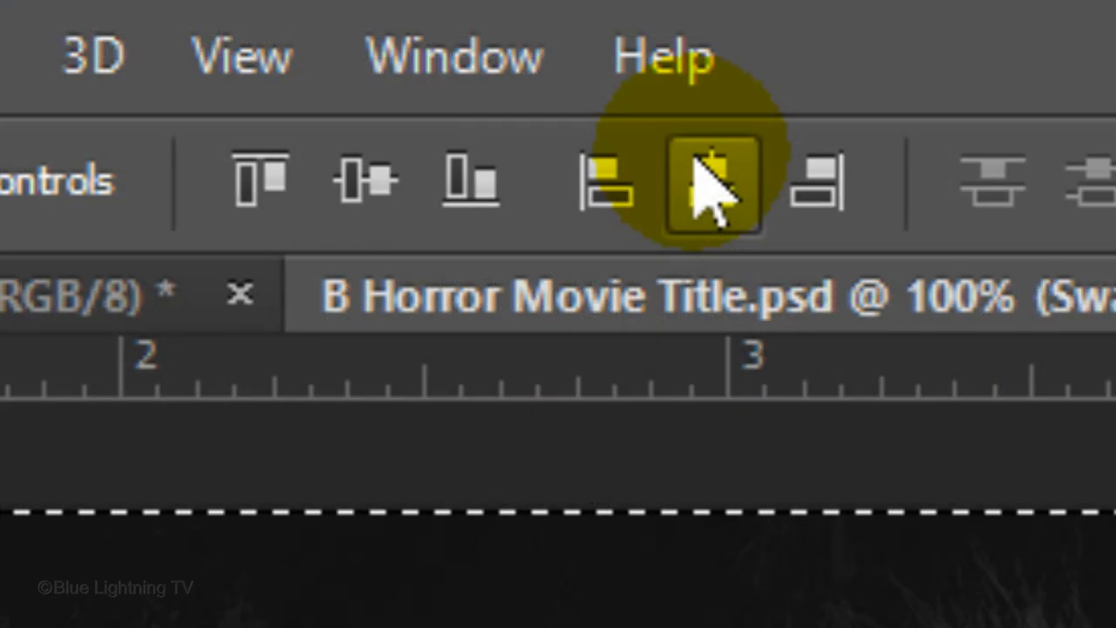
click(366, 183)
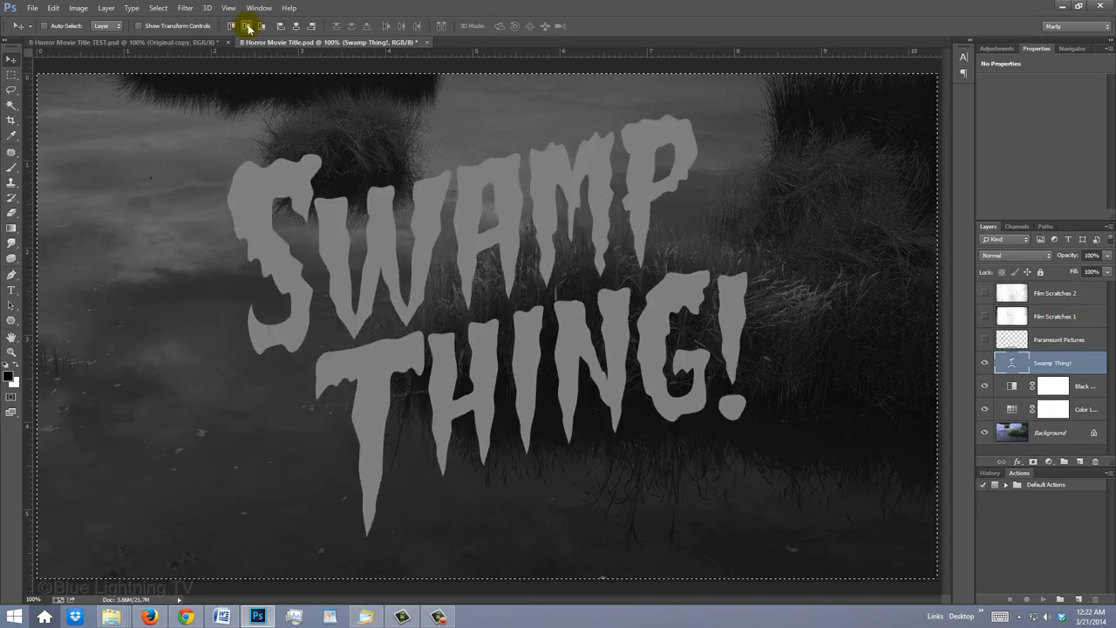
key(ctrl+d)
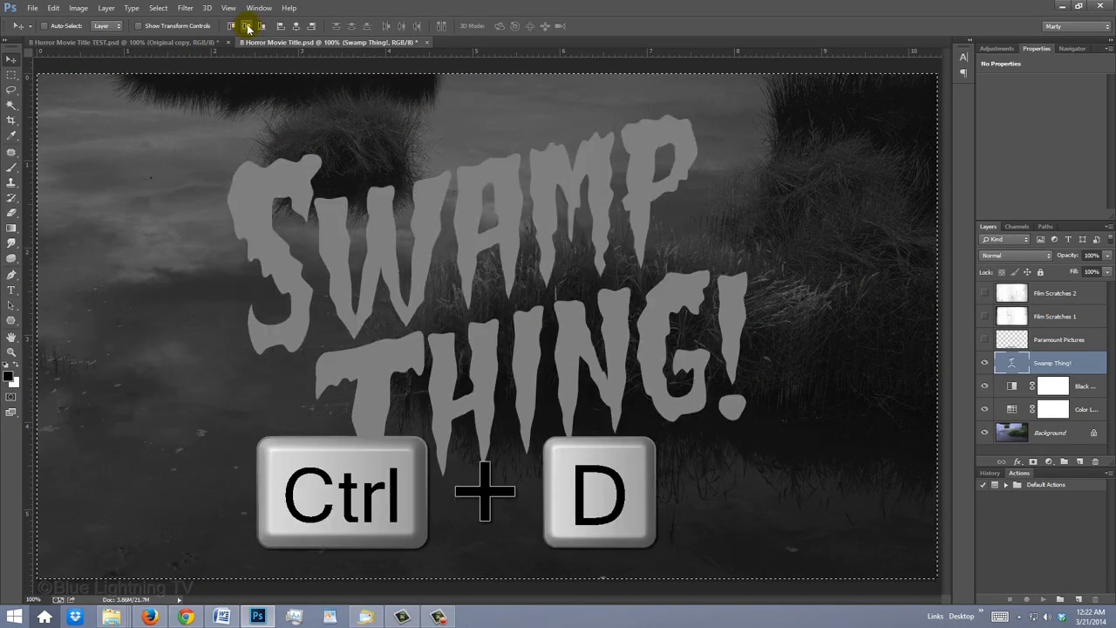
key(ctrl+d)
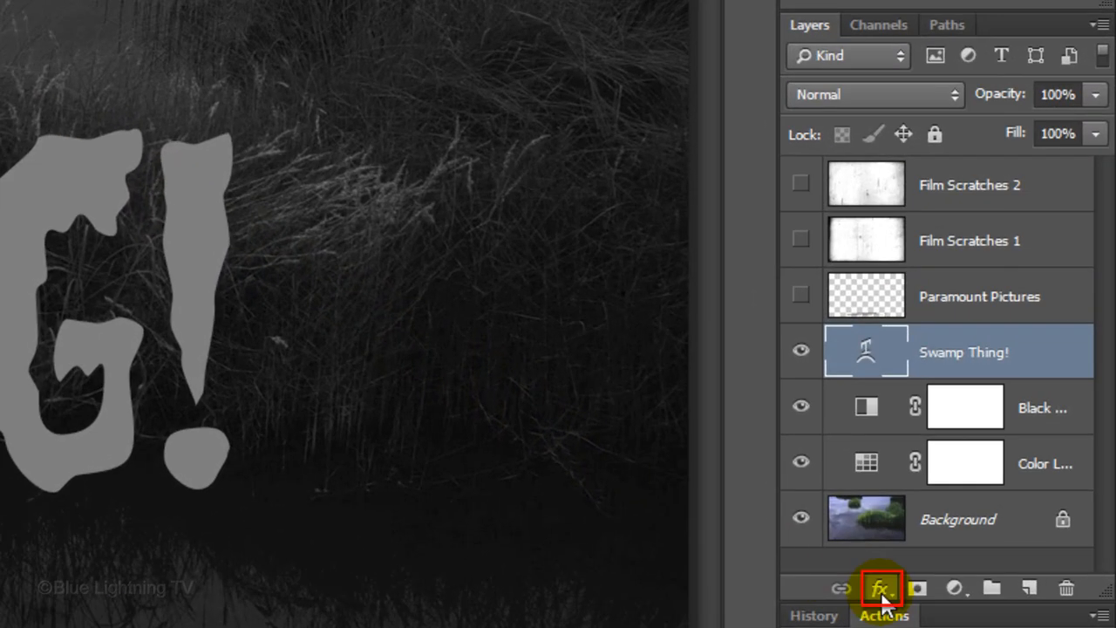
click(879, 586)
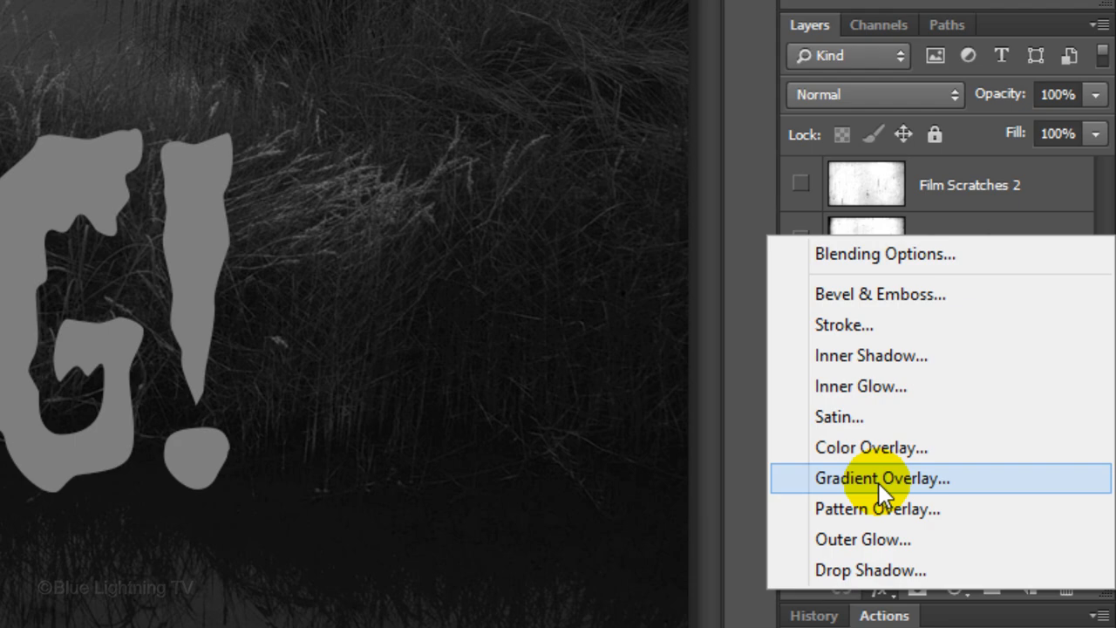
Step: Add a Gradient Overlay from 50% grey to white, with the white stop at 80%
click(881, 478)
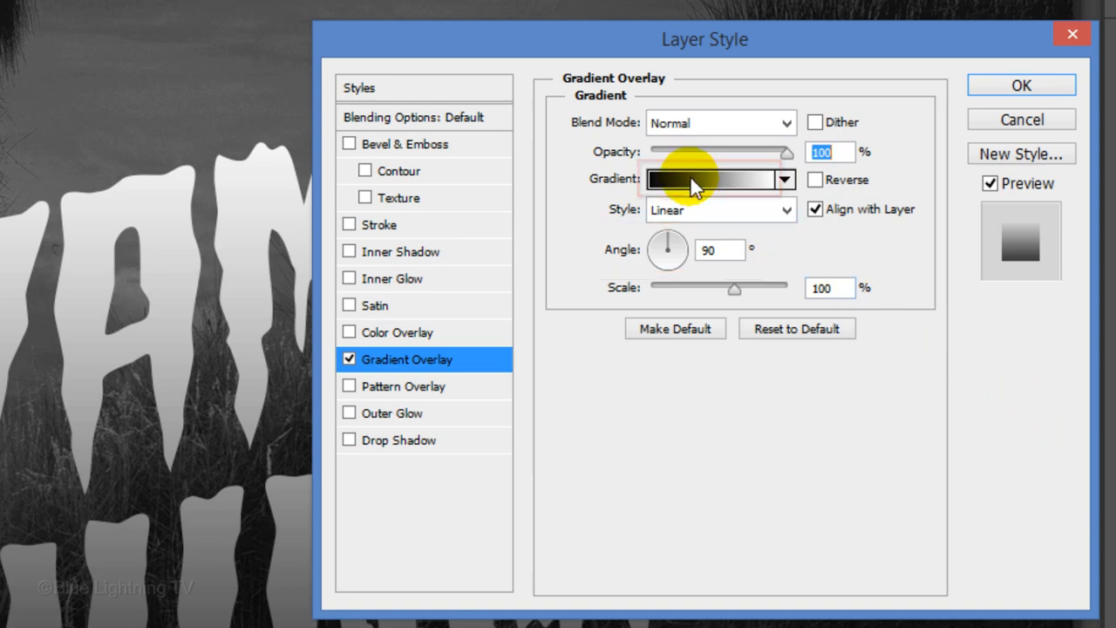
click(715, 180)
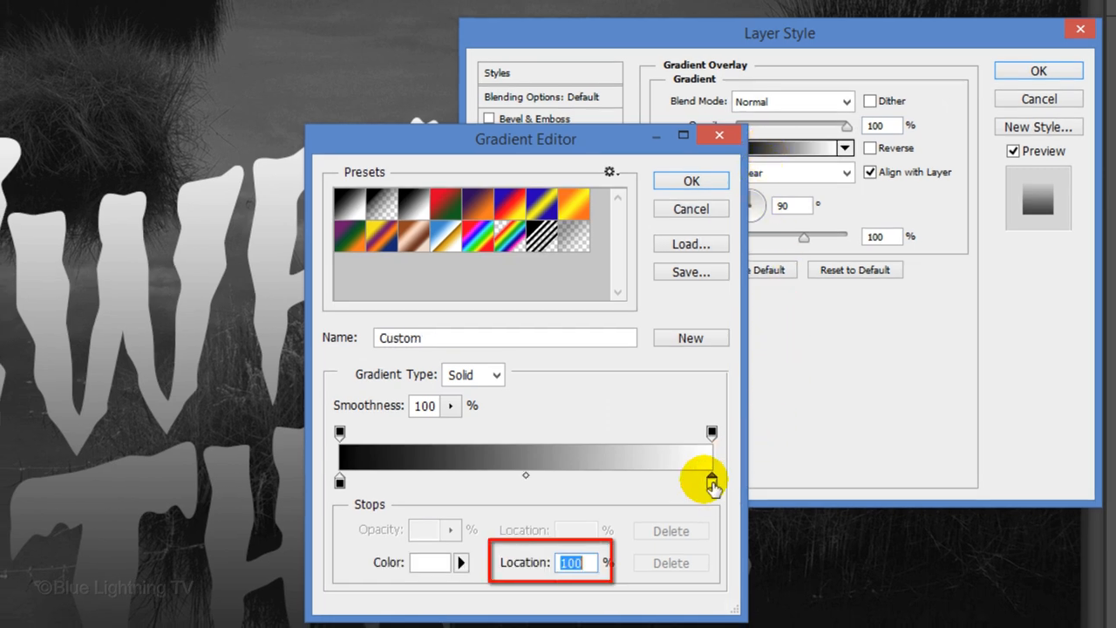
drag(712, 481, 637, 480)
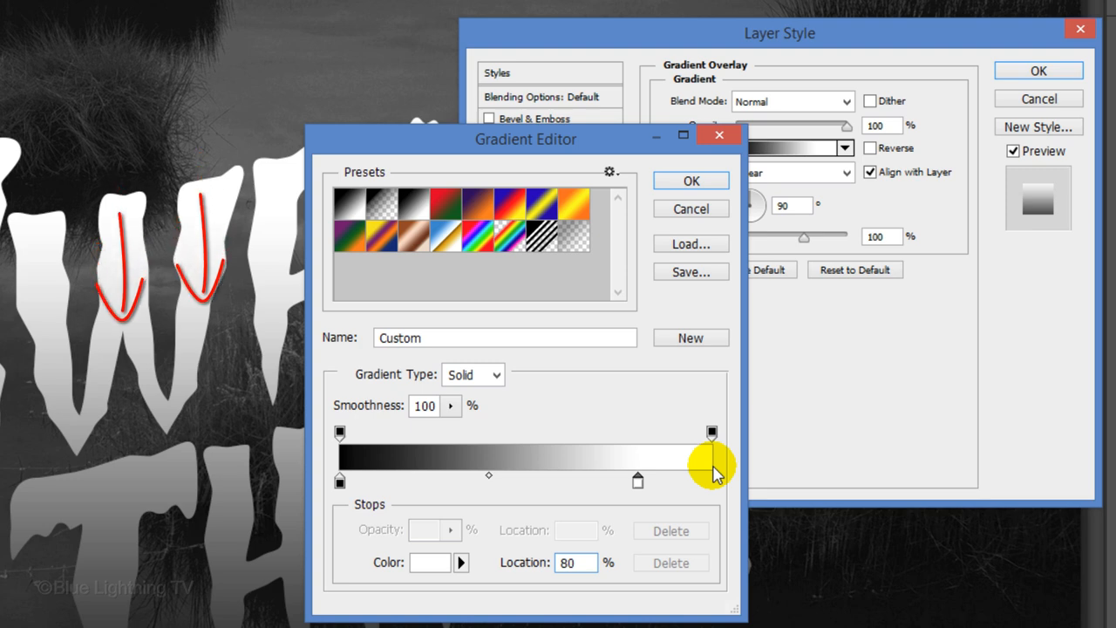
mouse_move(415, 481)
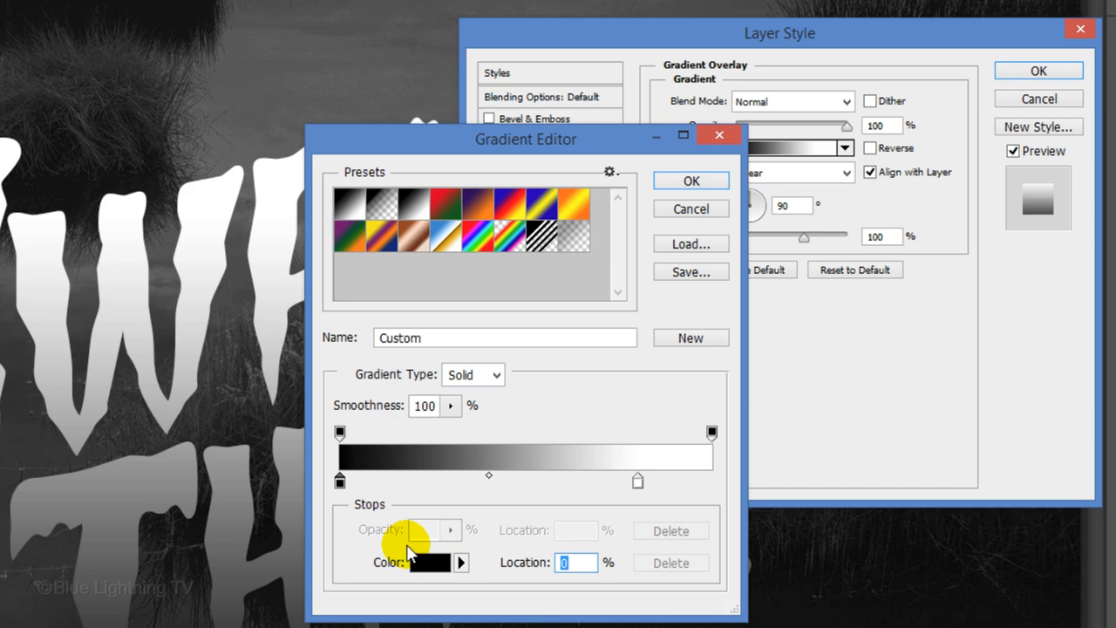
click(443, 562)
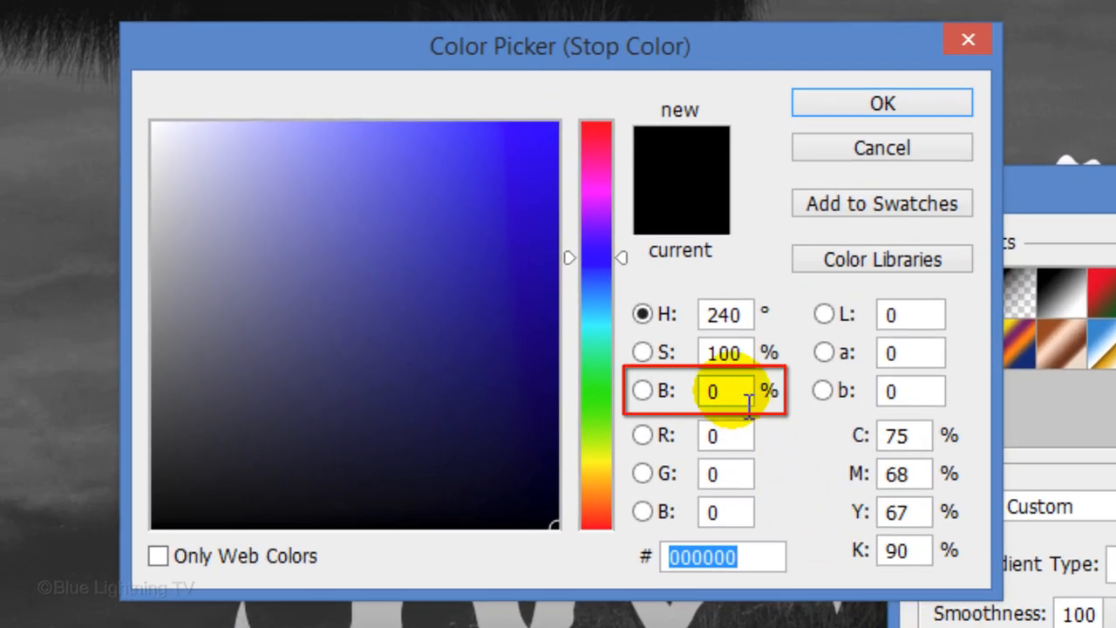
text(50)
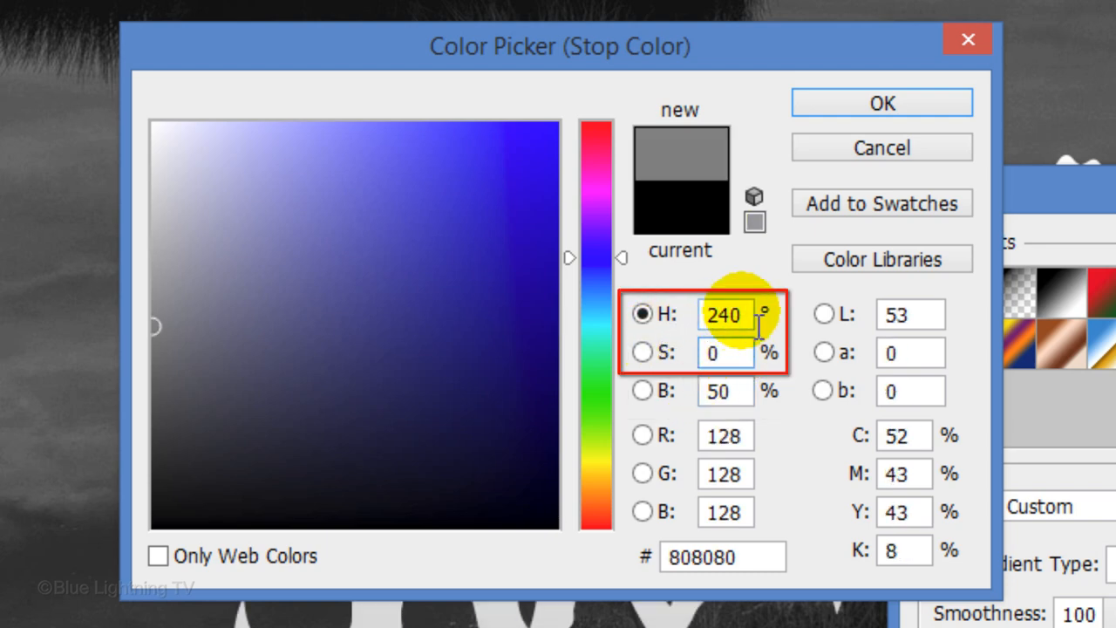
text(0)
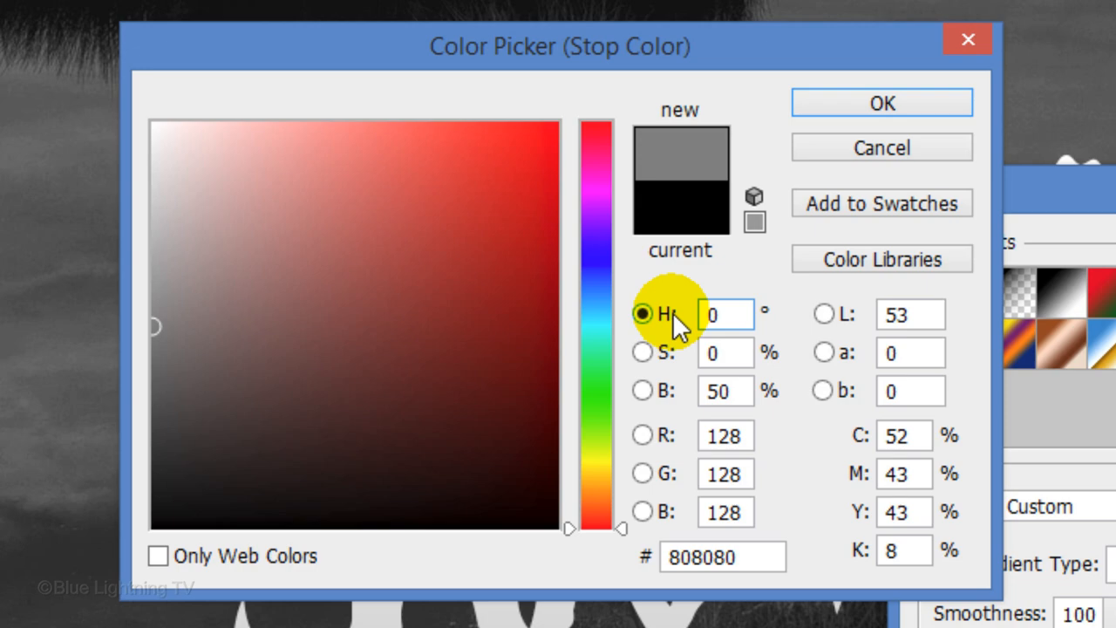
click(721, 557)
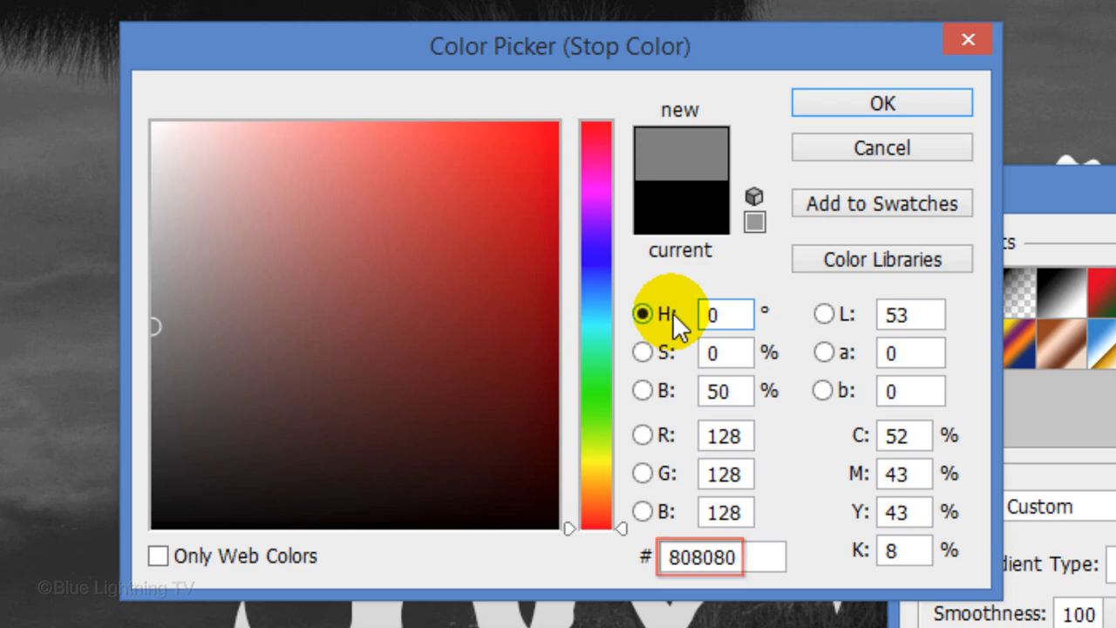
click(882, 102)
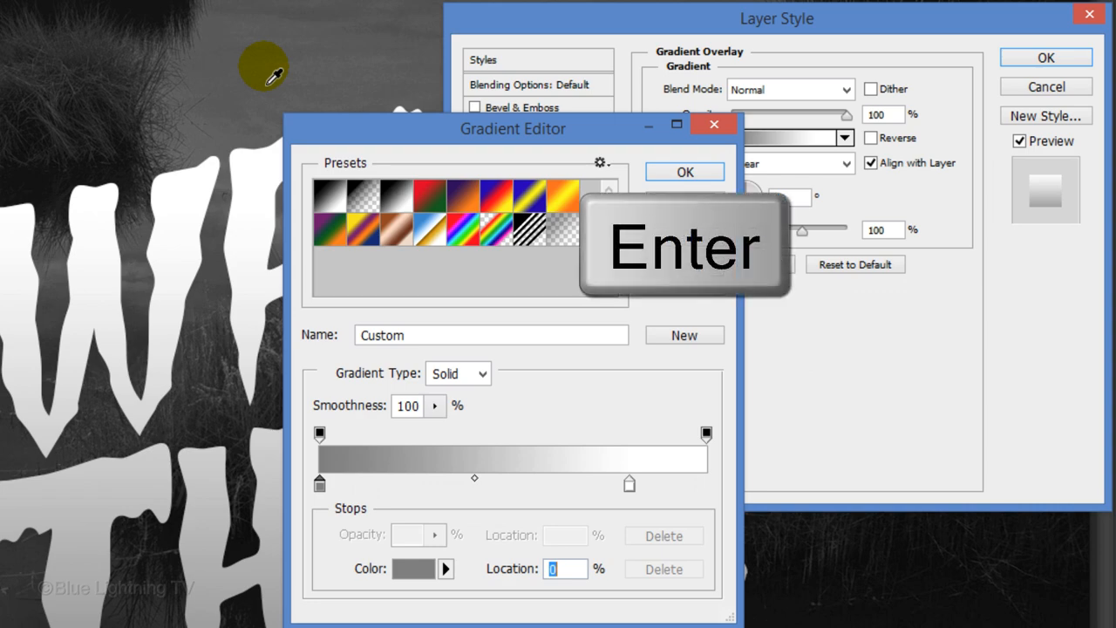
click(685, 171)
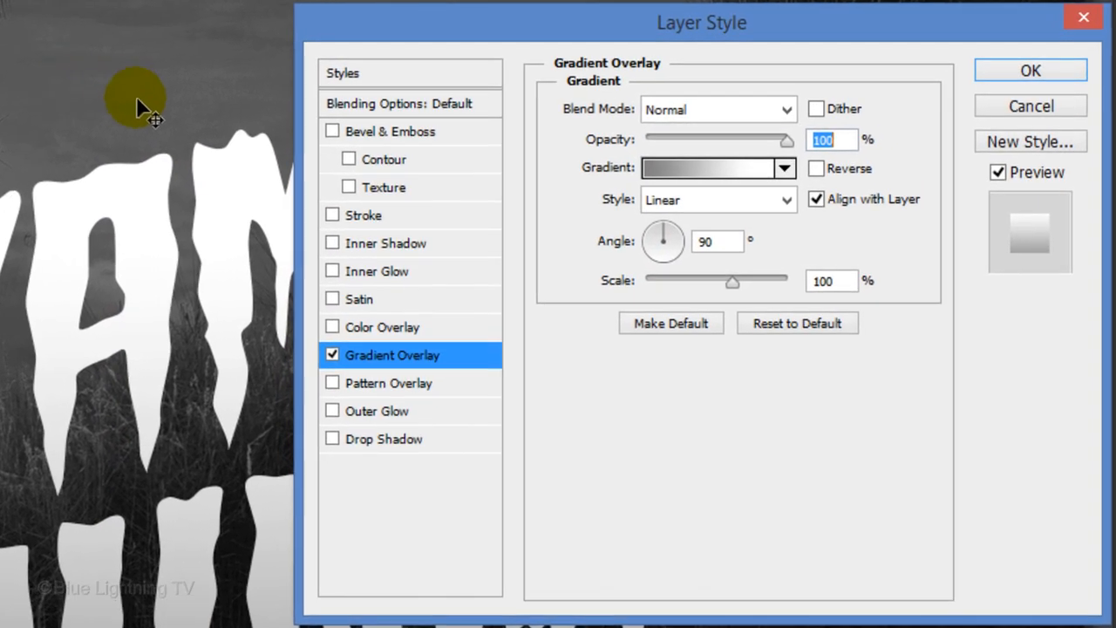
Step: Add a Chisel Hard bevel with contour, 100% highlight and 0% shadow opacity
click(389, 131)
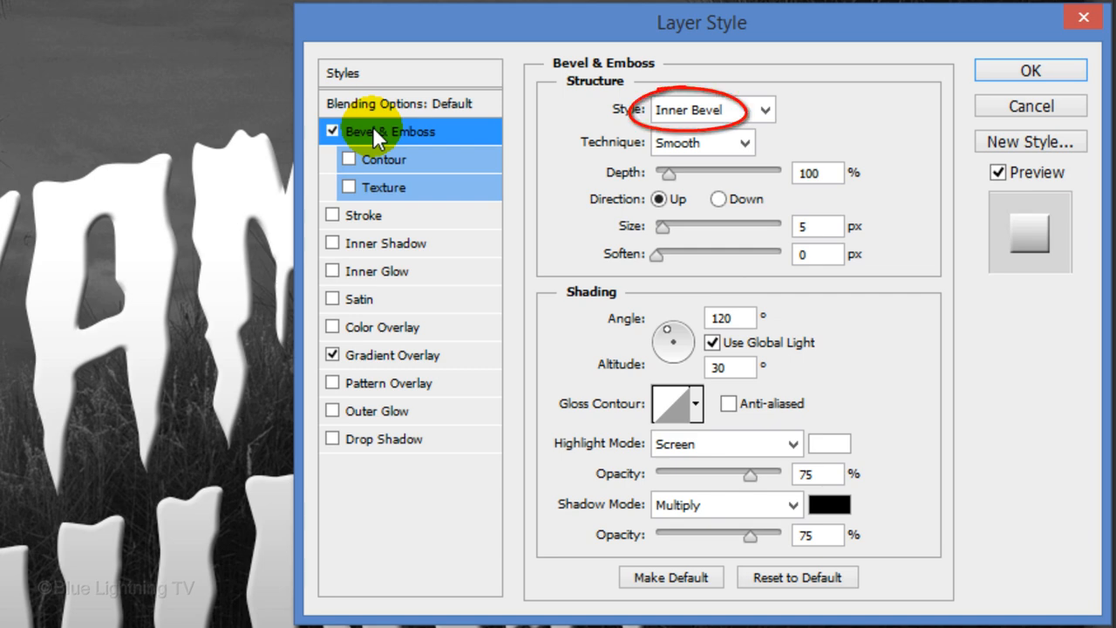
click(701, 142)
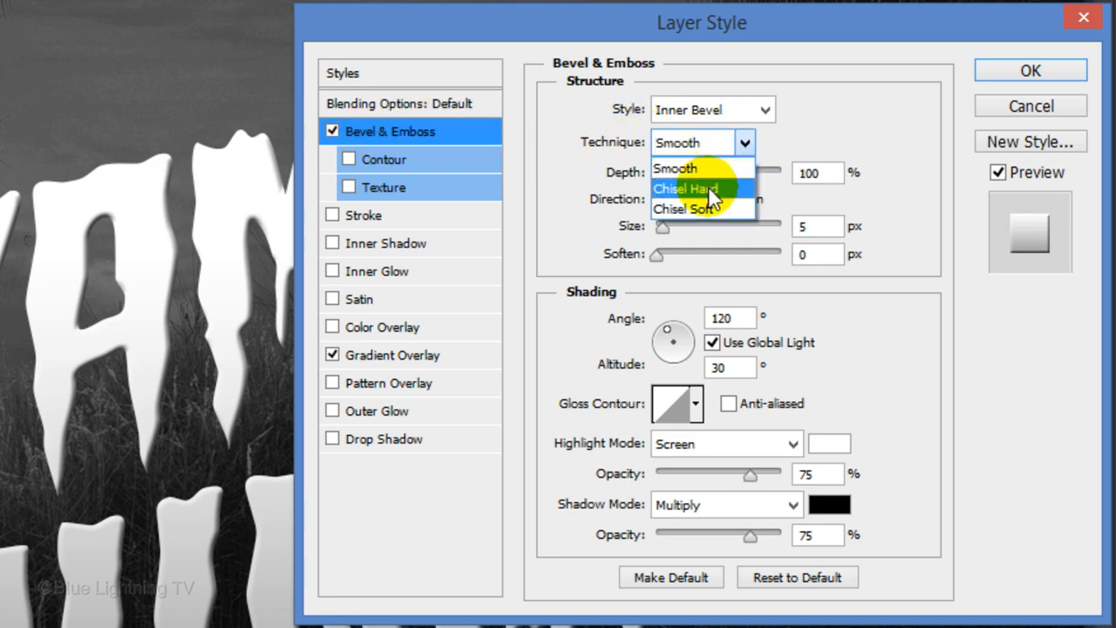
click(686, 188)
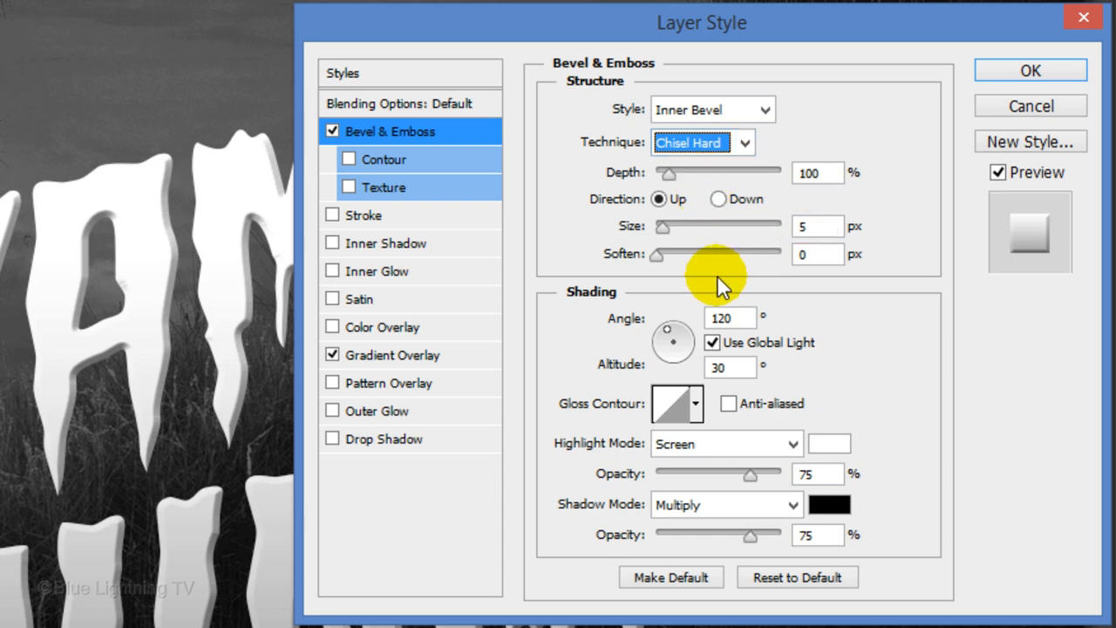
triple_click(816, 473)
text(100)
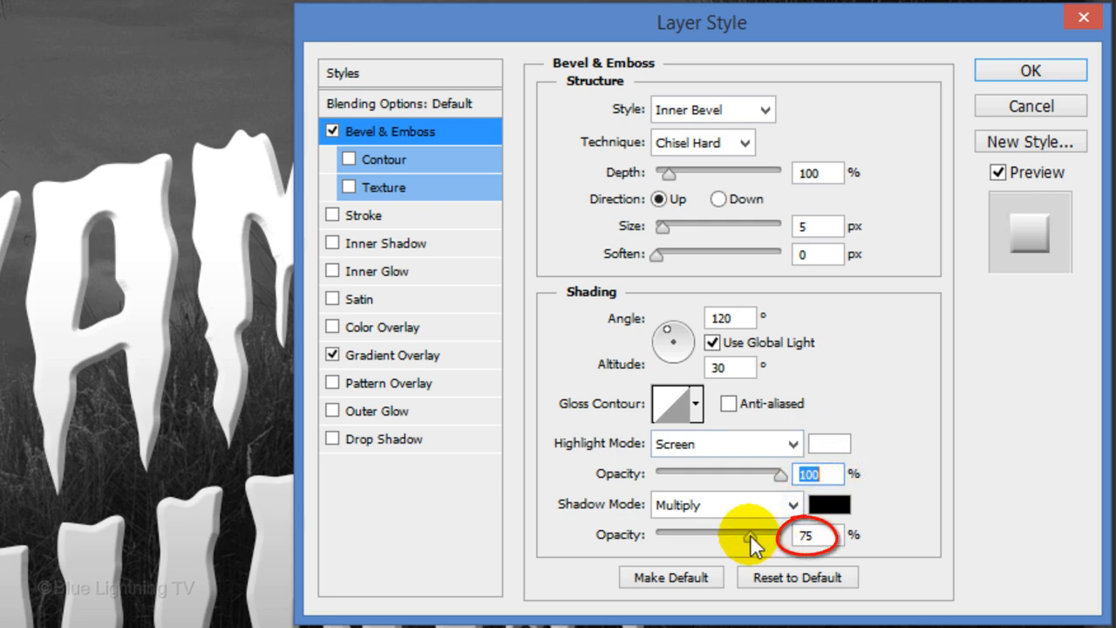
drag(751, 535, 656, 534)
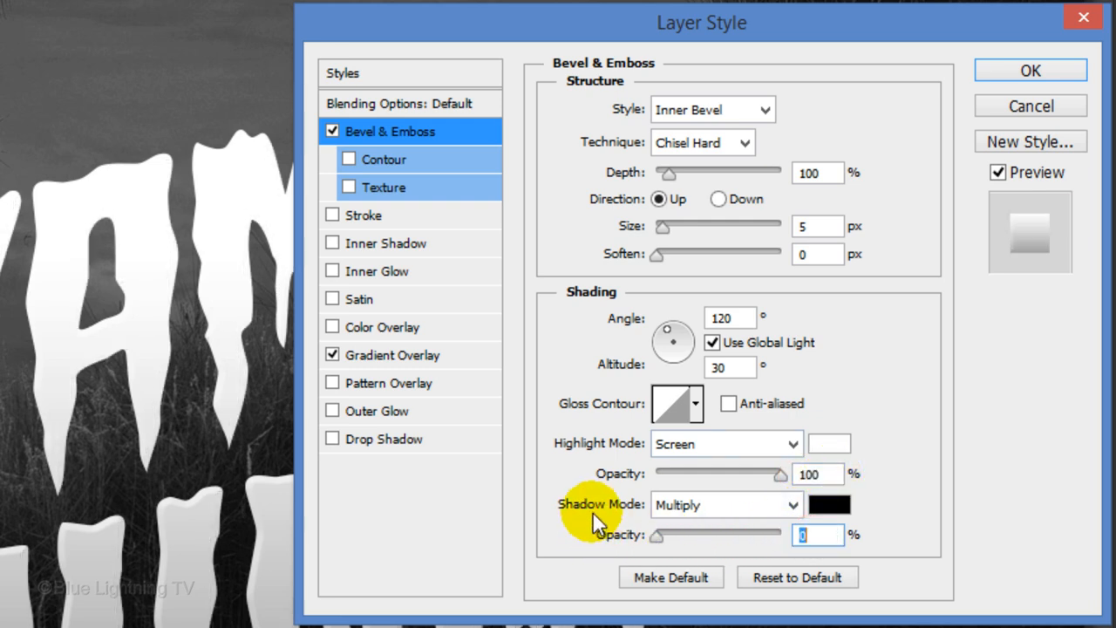
click(349, 159)
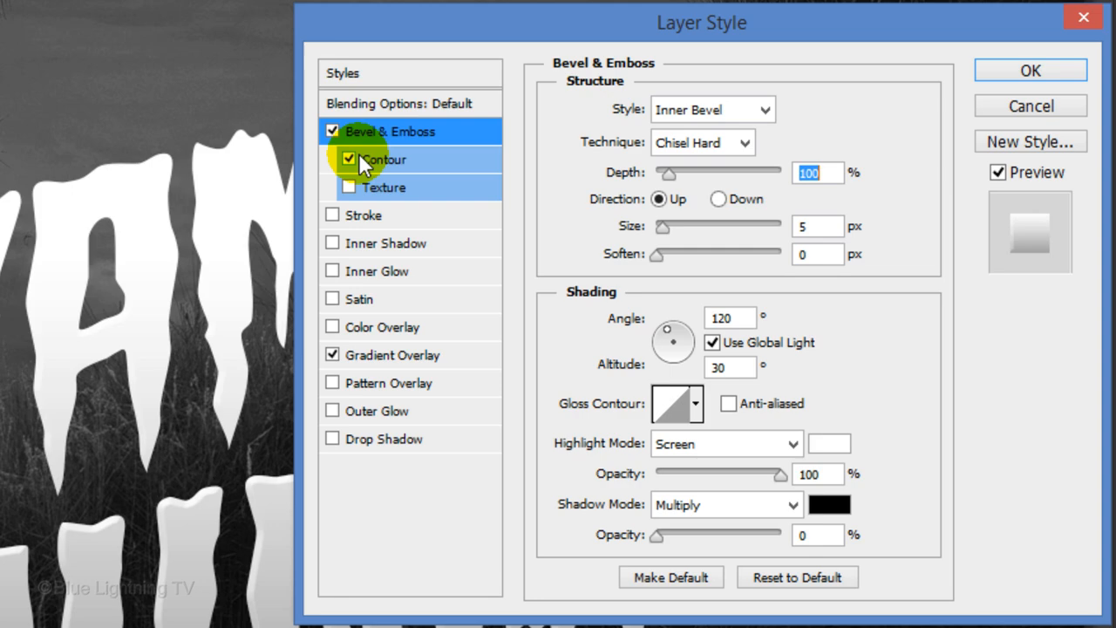
click(1029, 70)
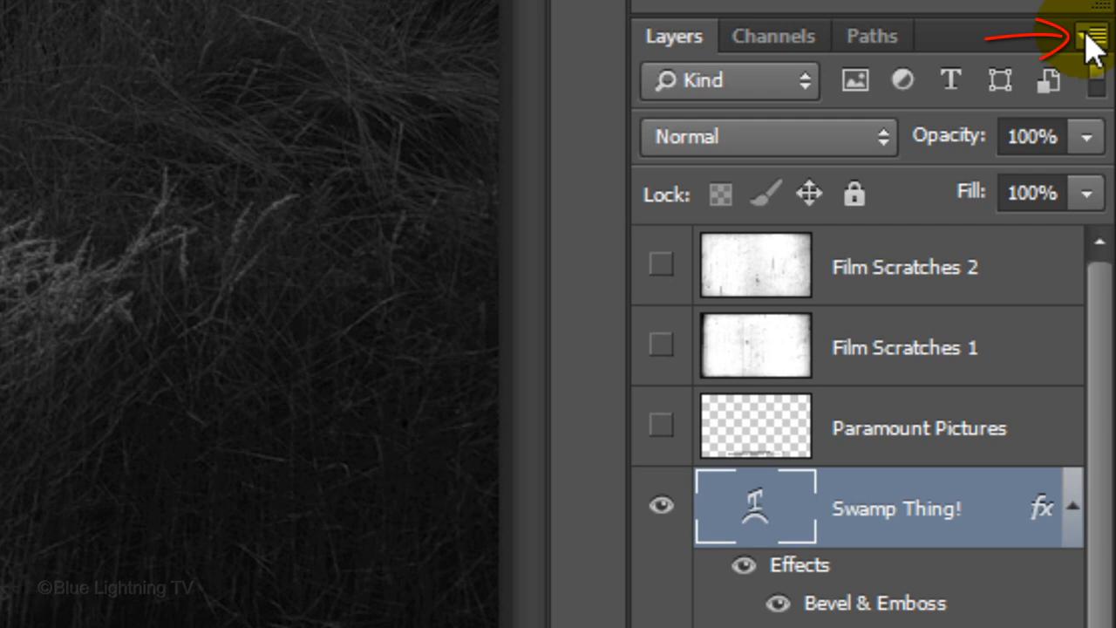
Step: Hide the Film Scratches and Paramount Pictures layers and select the Swamp Thing! smart object
click(1095, 34)
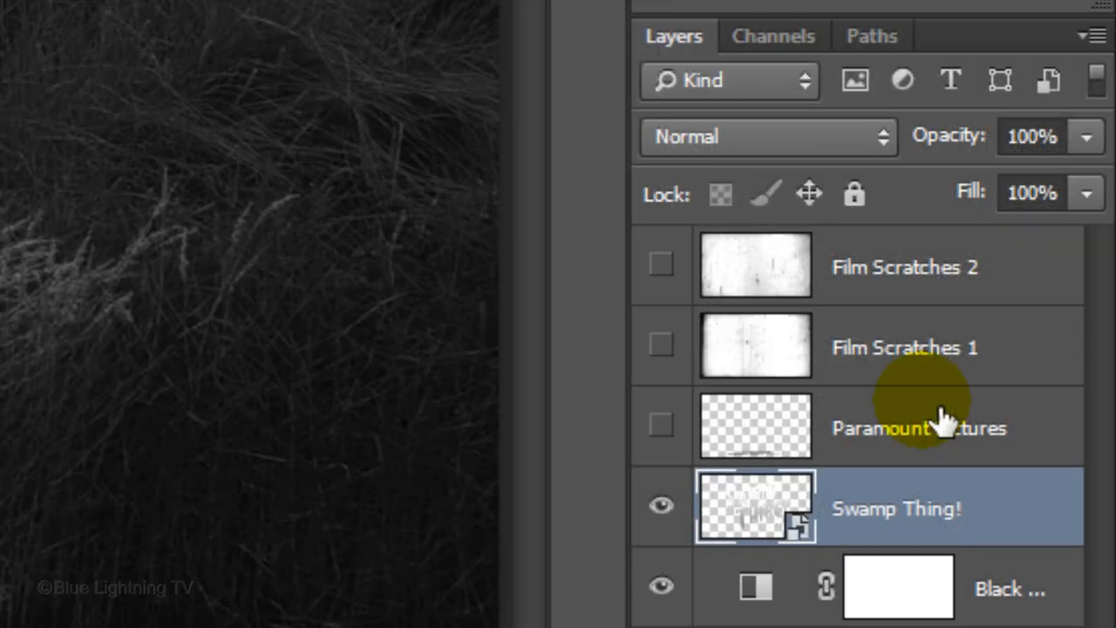
click(895, 508)
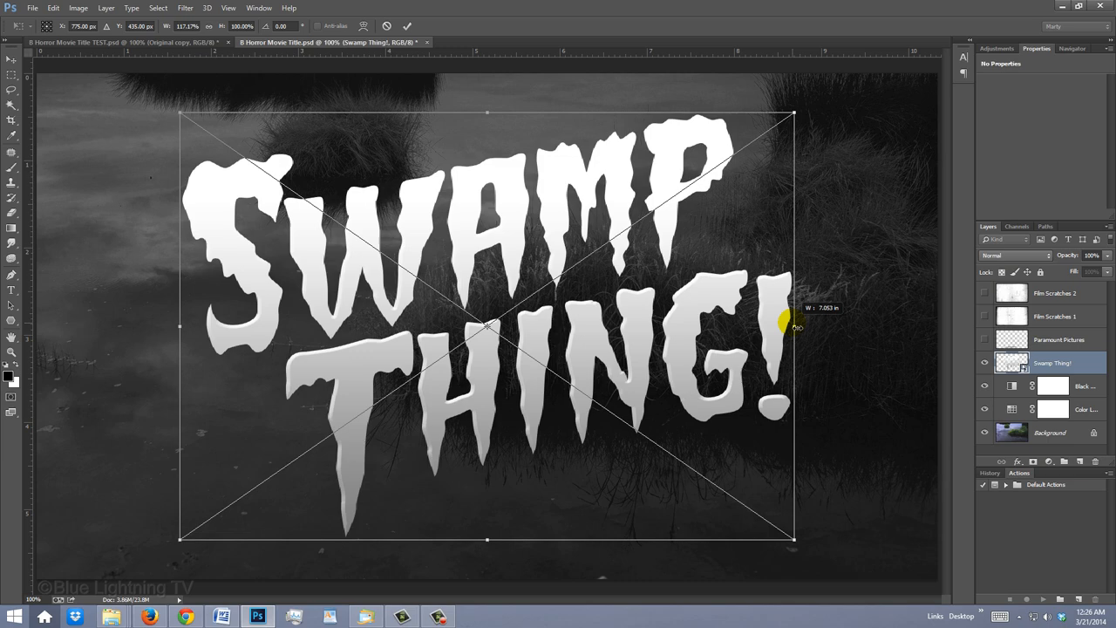
Step: Confirm stretching the SWAMP THING! title to about 117% width
key(Enter)
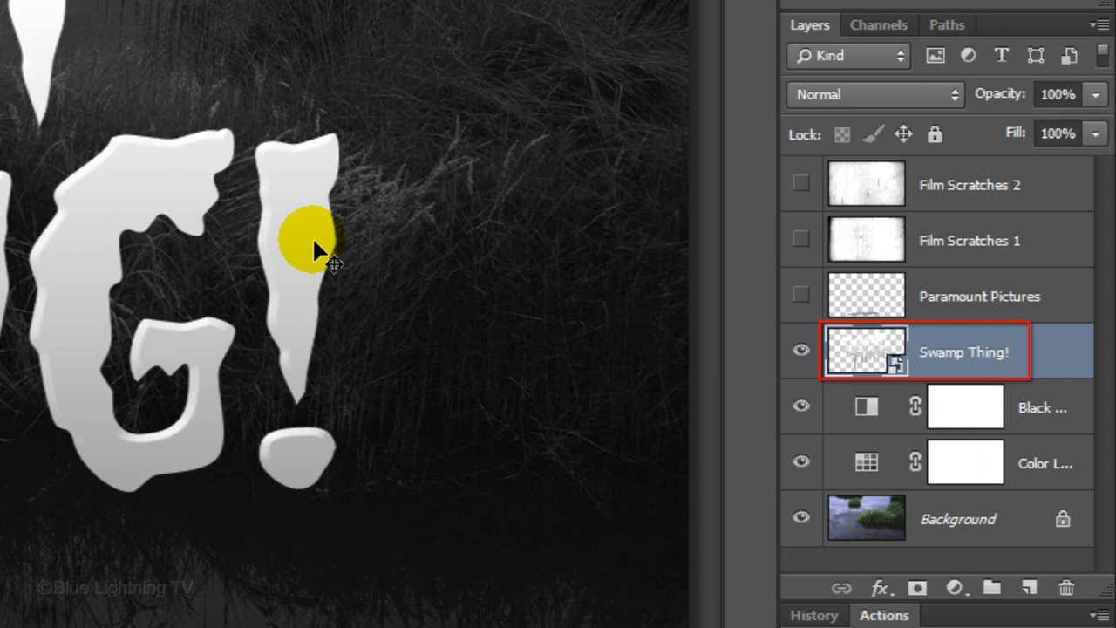
Step: Duplicate the title smart object and rename a copy 'Radial Blur Short'
key(ctrl+j)
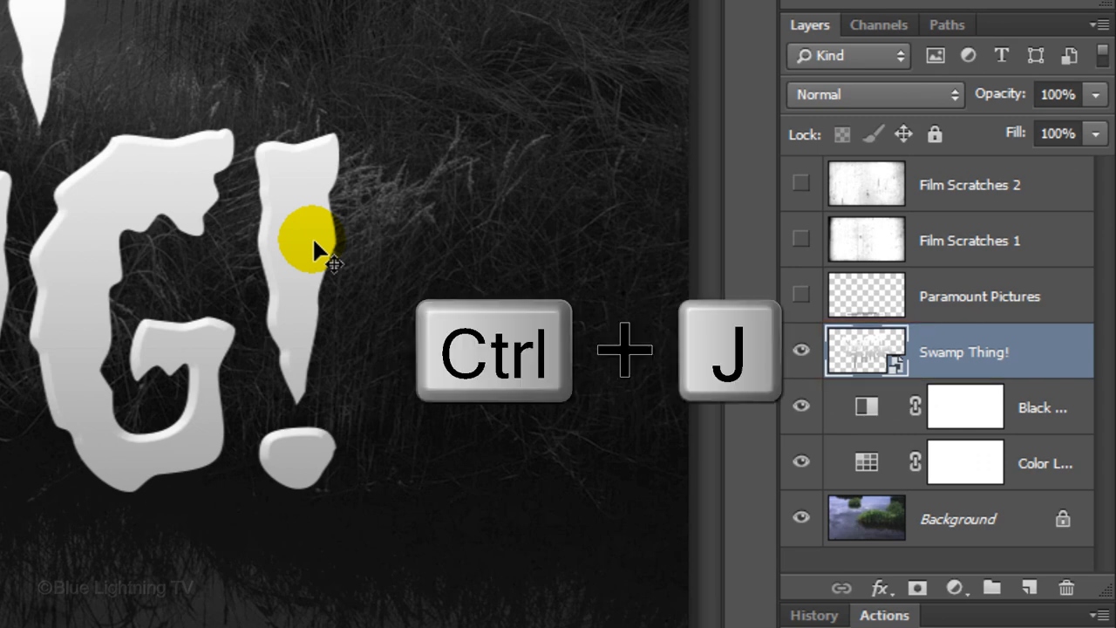
key(ctrl+j)
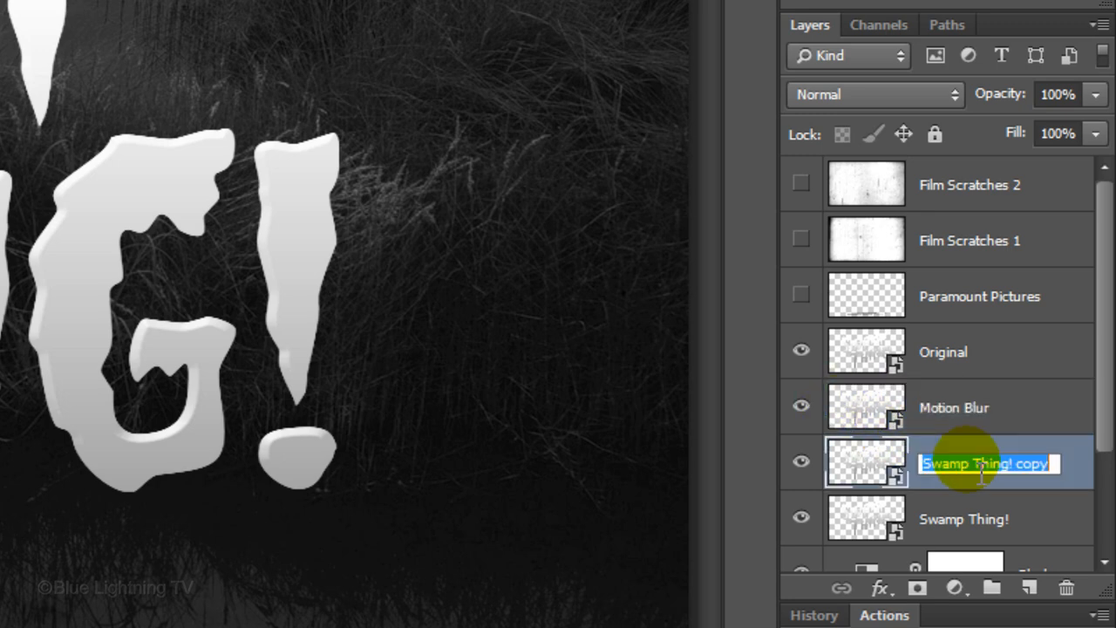
text(Radial Blur Short)
click(1001, 519)
text(Radial Blur Long)
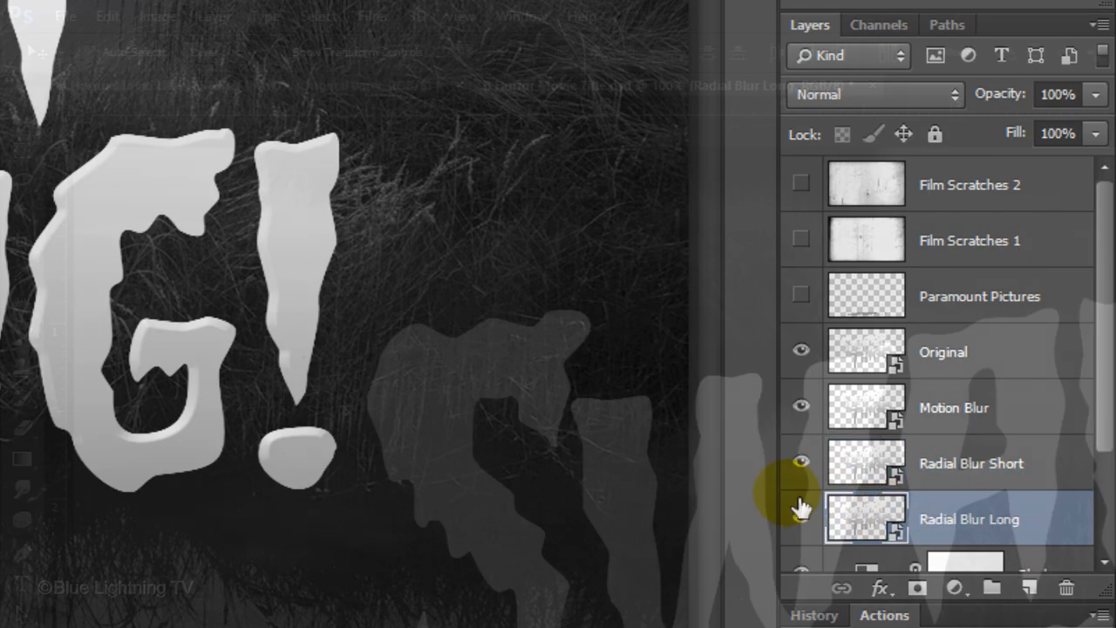
Step: Apply a maximum-amount zoom Radial Blur to the Radial Blur Long copy
click(373, 16)
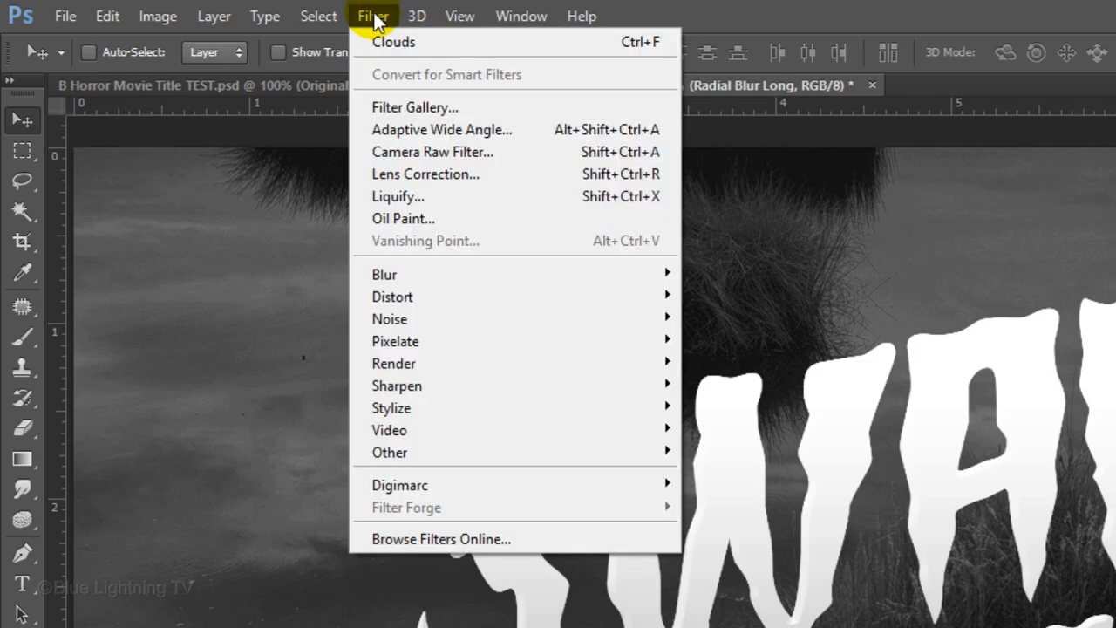
mouse_move(384, 274)
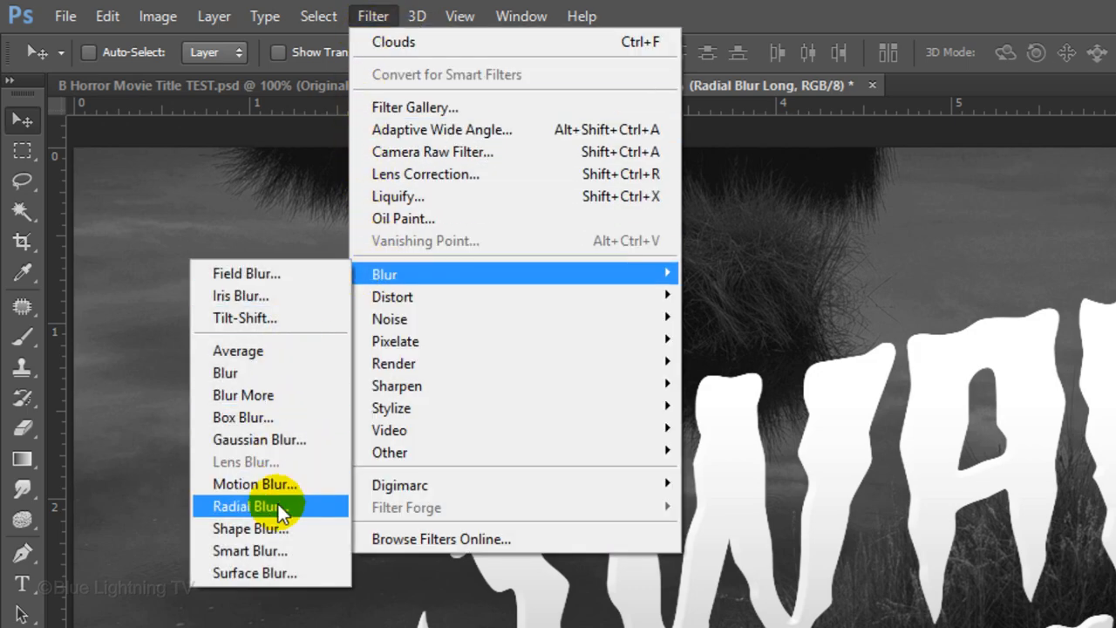
click(252, 506)
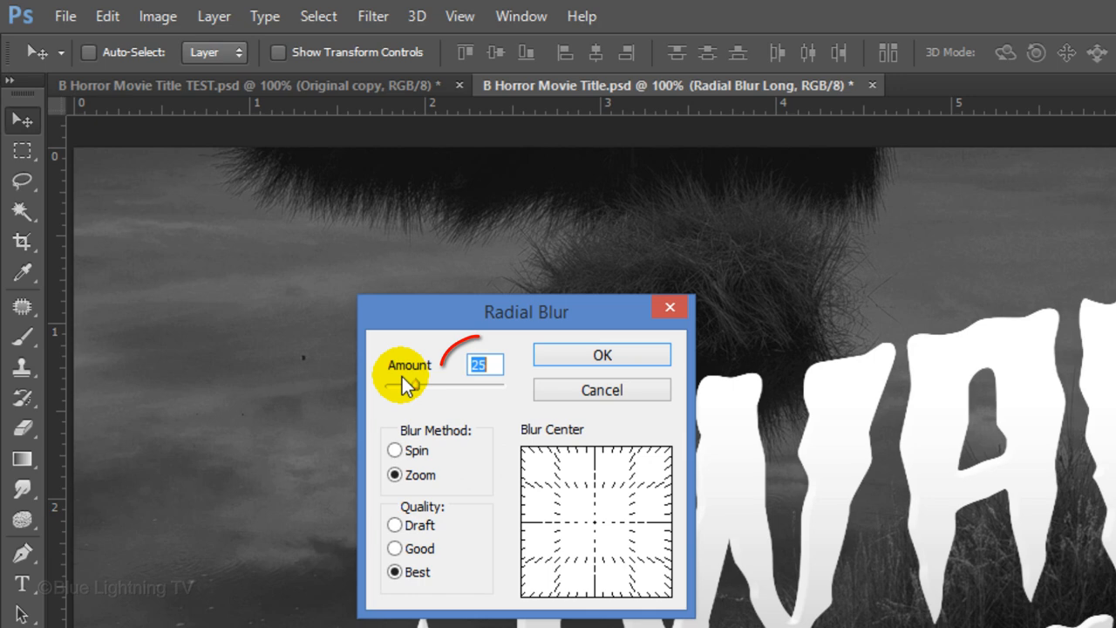
drag(410, 382, 506, 382)
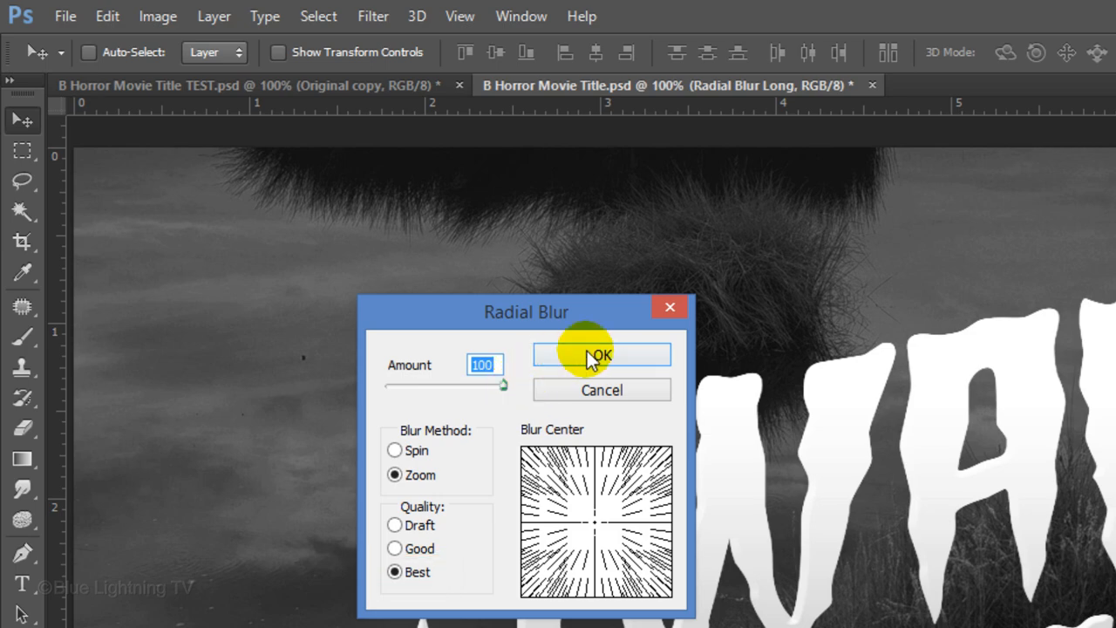
click(600, 354)
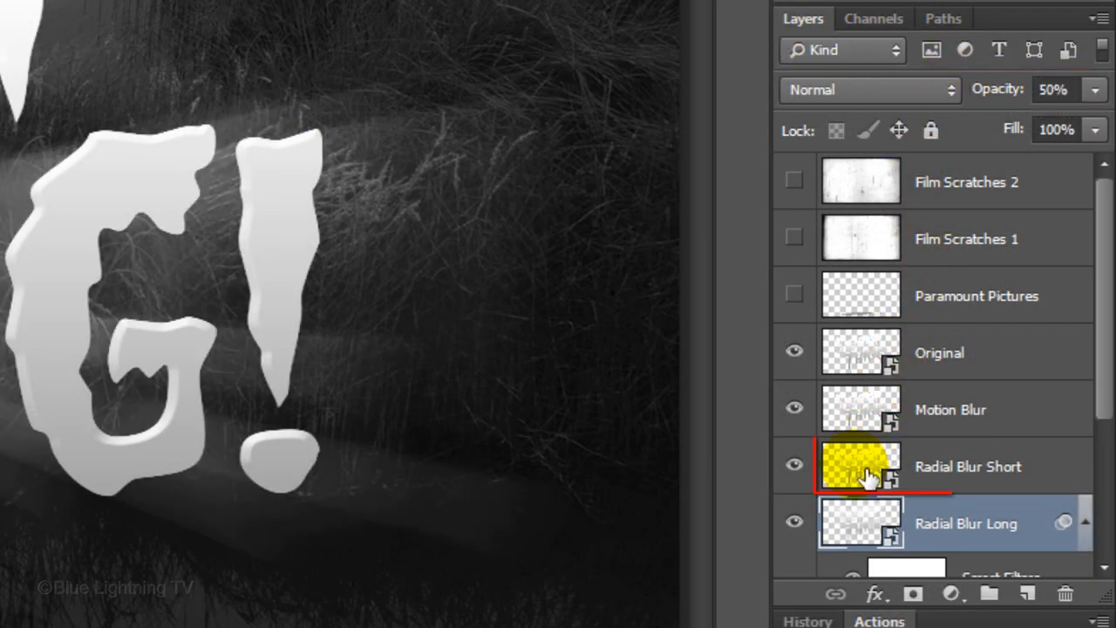
Step: Give Radial Blur Short a Radial Blur of 25 and blend it in Soft Light
click(967, 467)
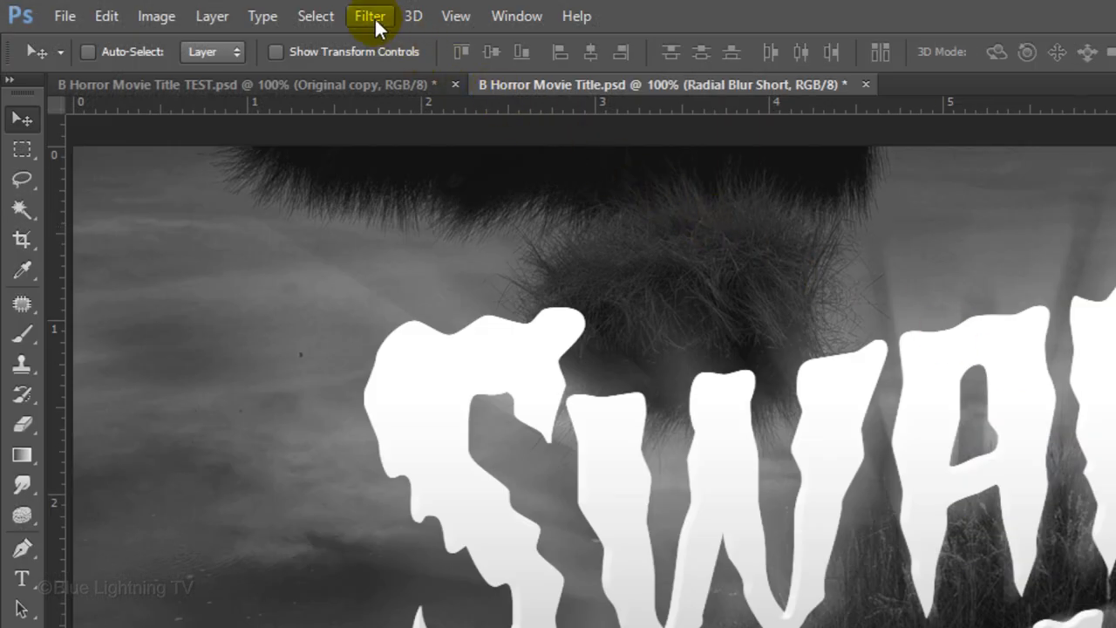
click(369, 16)
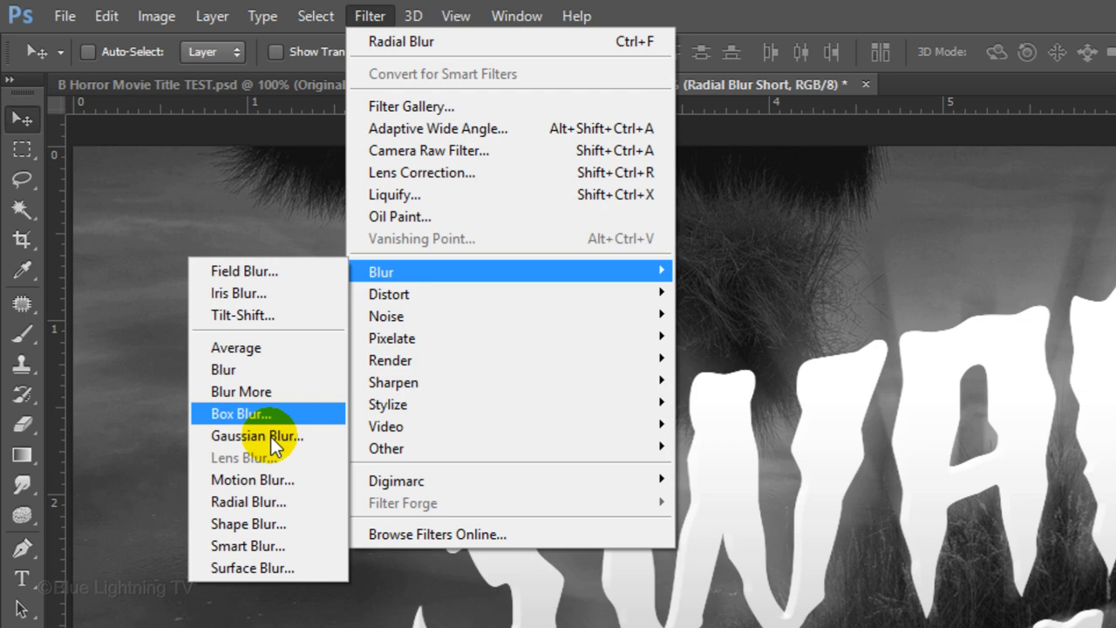
click(249, 501)
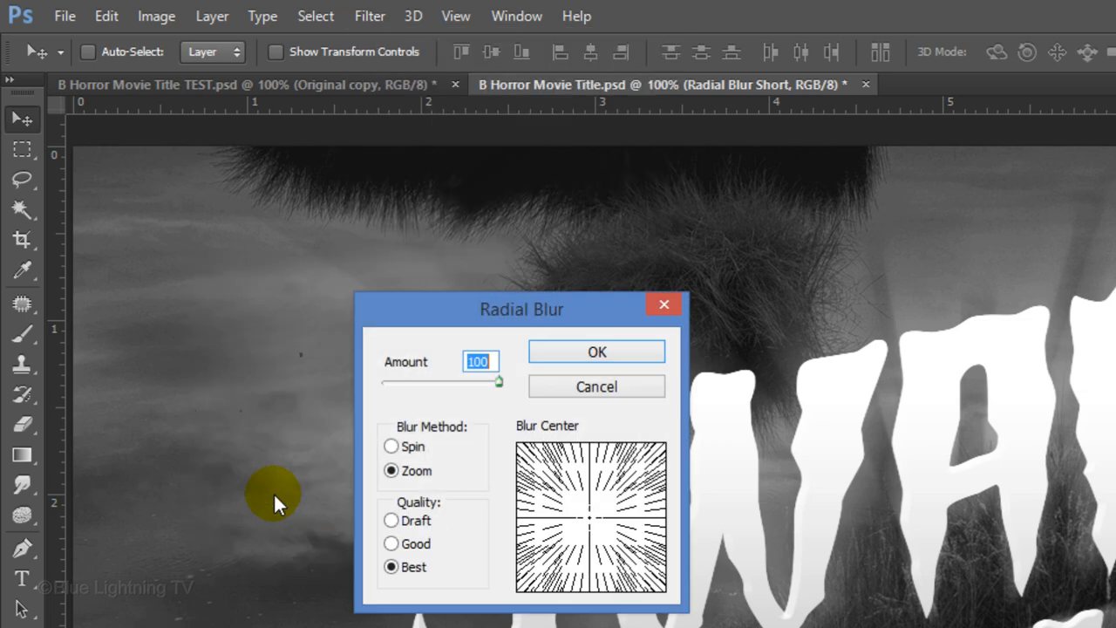
text(25)
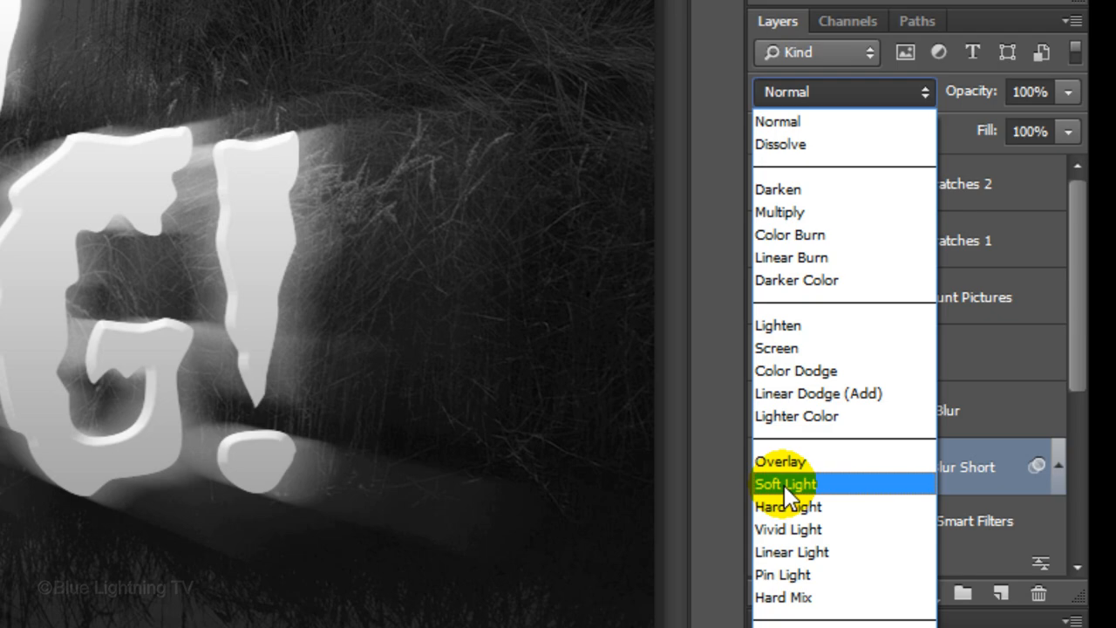
click(785, 483)
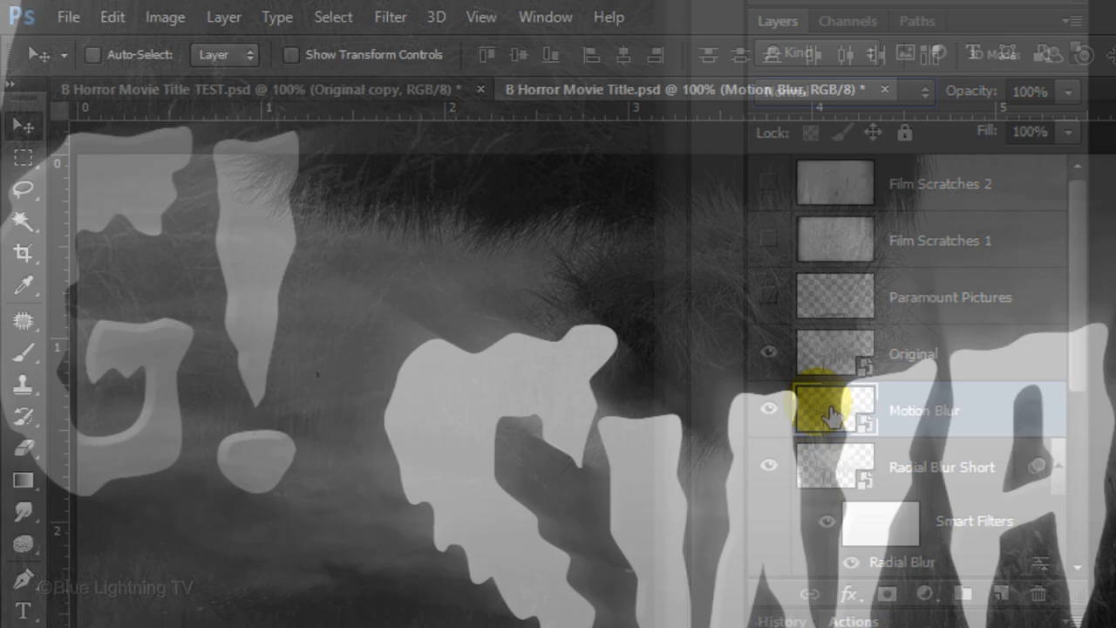
Step: Apply a Motion Blur angled about 13° to the Motion Blur title copy
click(390, 17)
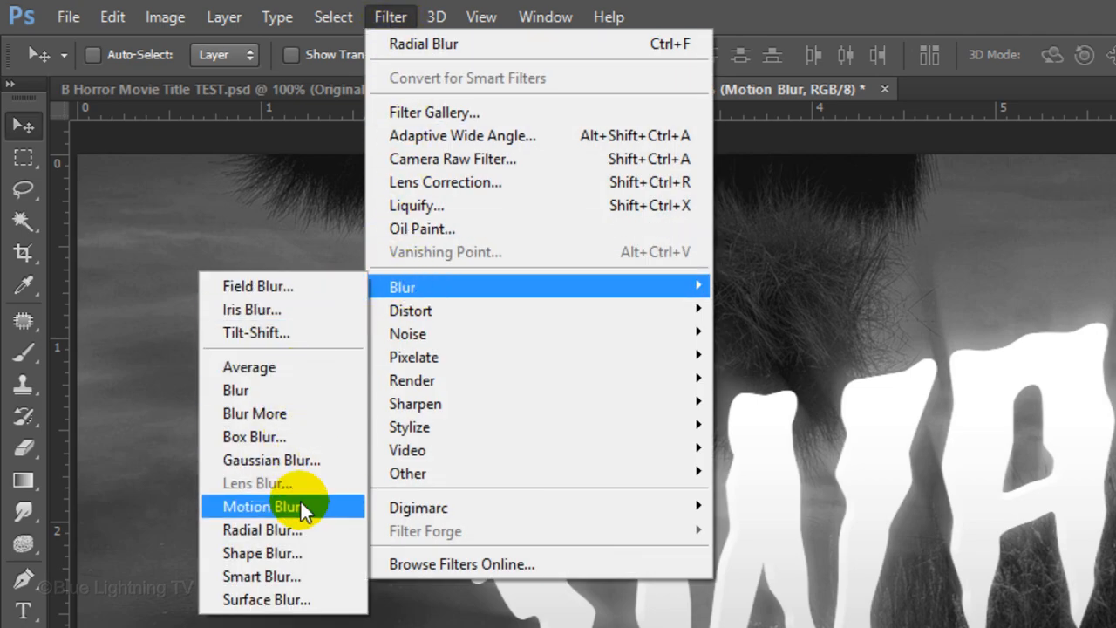
click(262, 506)
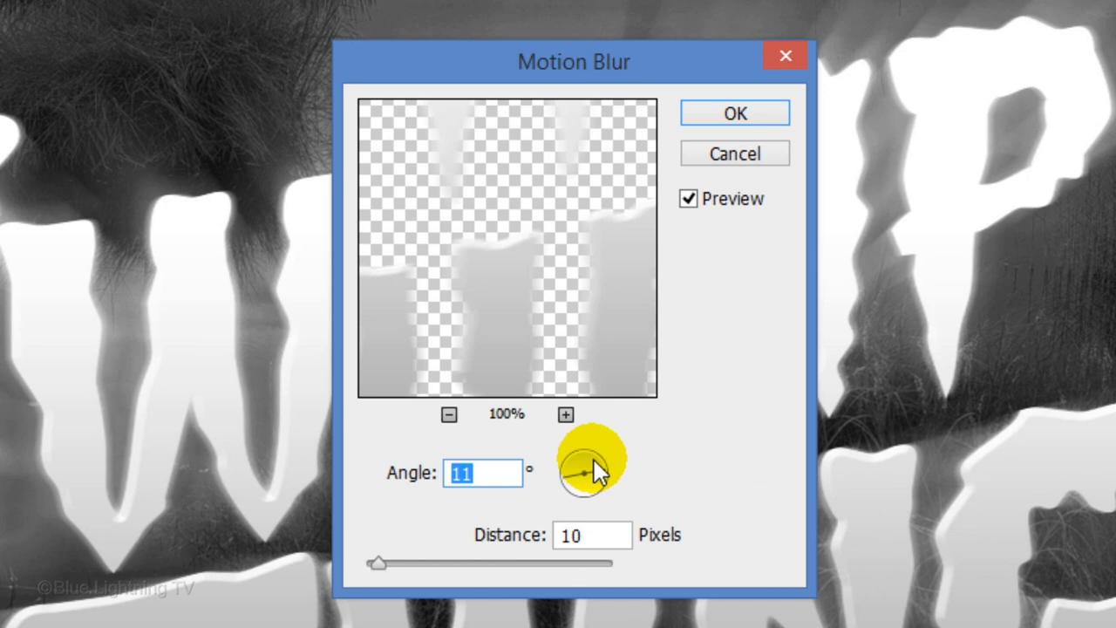
drag(580, 473, 606, 471)
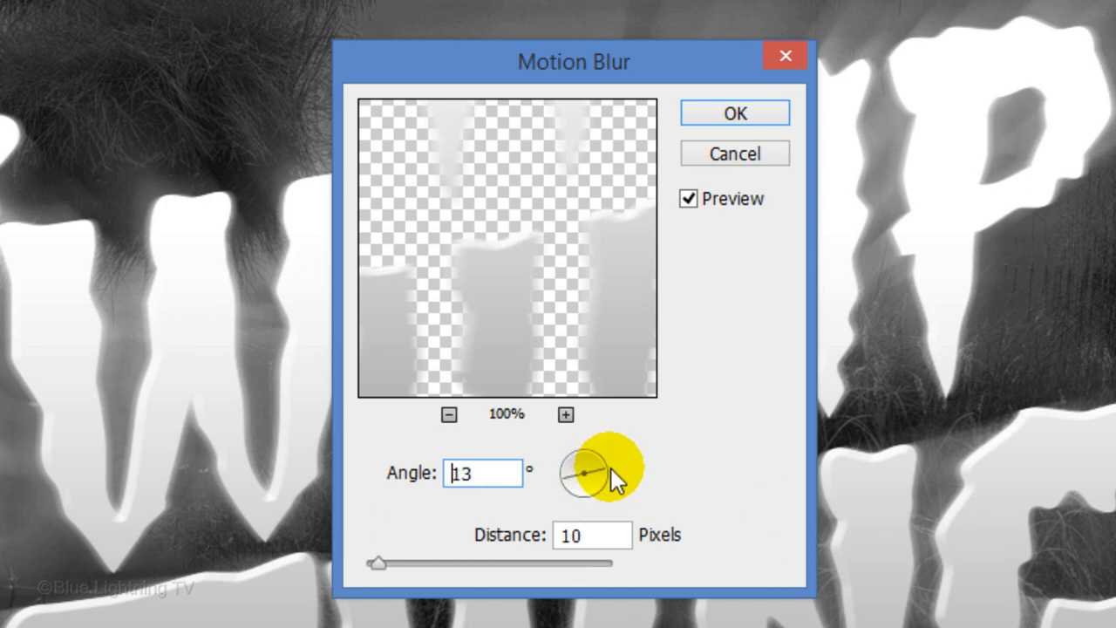
click(591, 534)
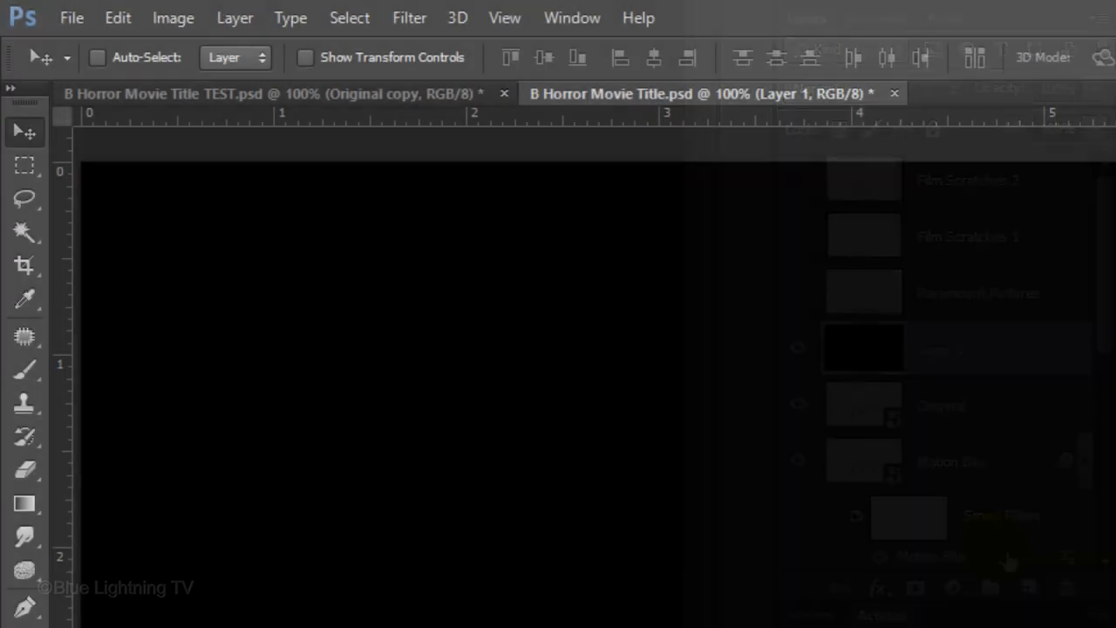
Step: Blend the rendered-clouds Layer 1 in Overlay to add fog over the scene
click(409, 18)
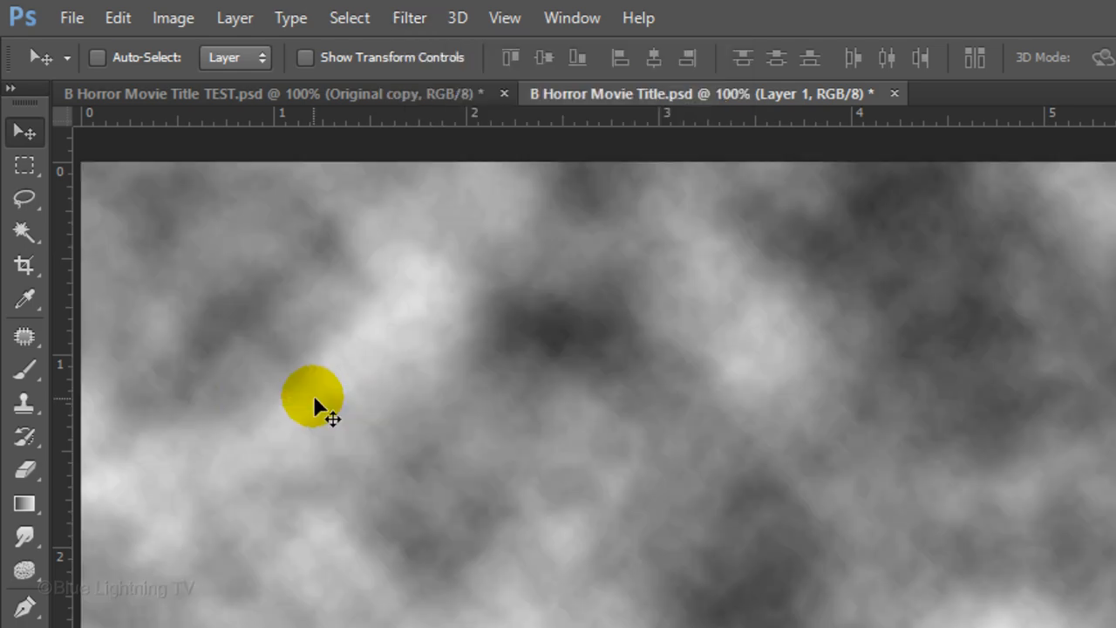
click(872, 95)
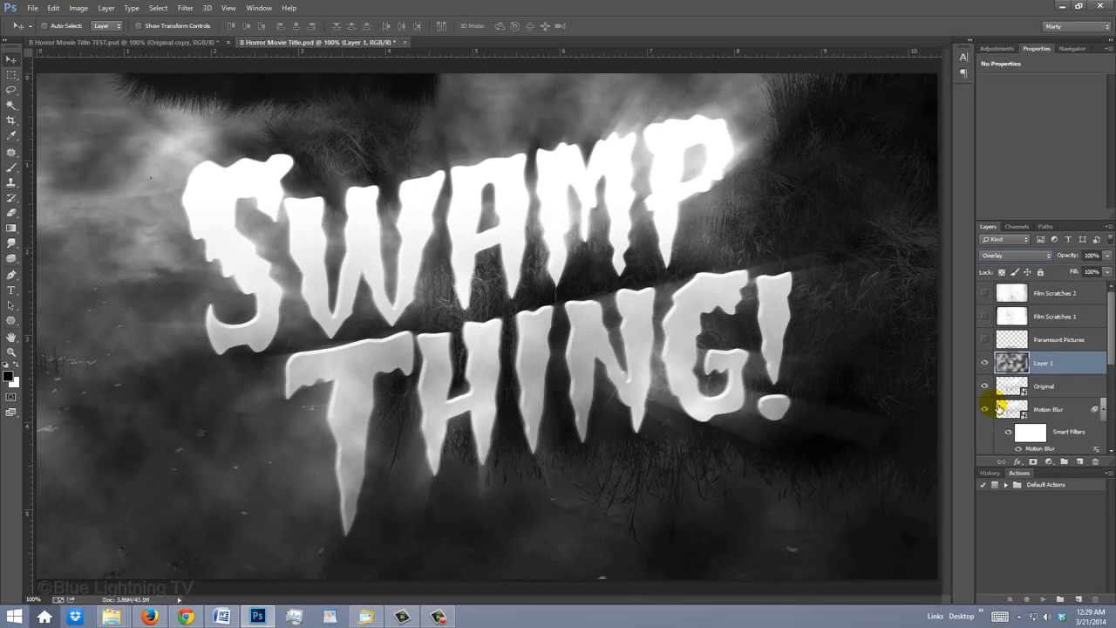
Step: Start a free transform on the Layer 1 cloud fog
key(ctrl+t)
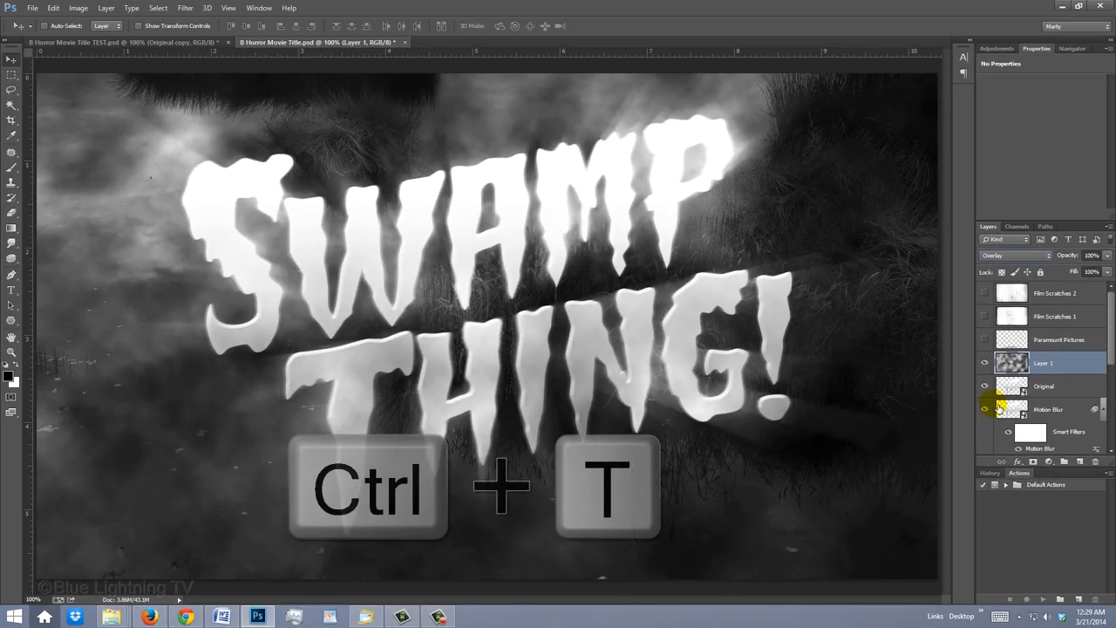
key(ctrl+t)
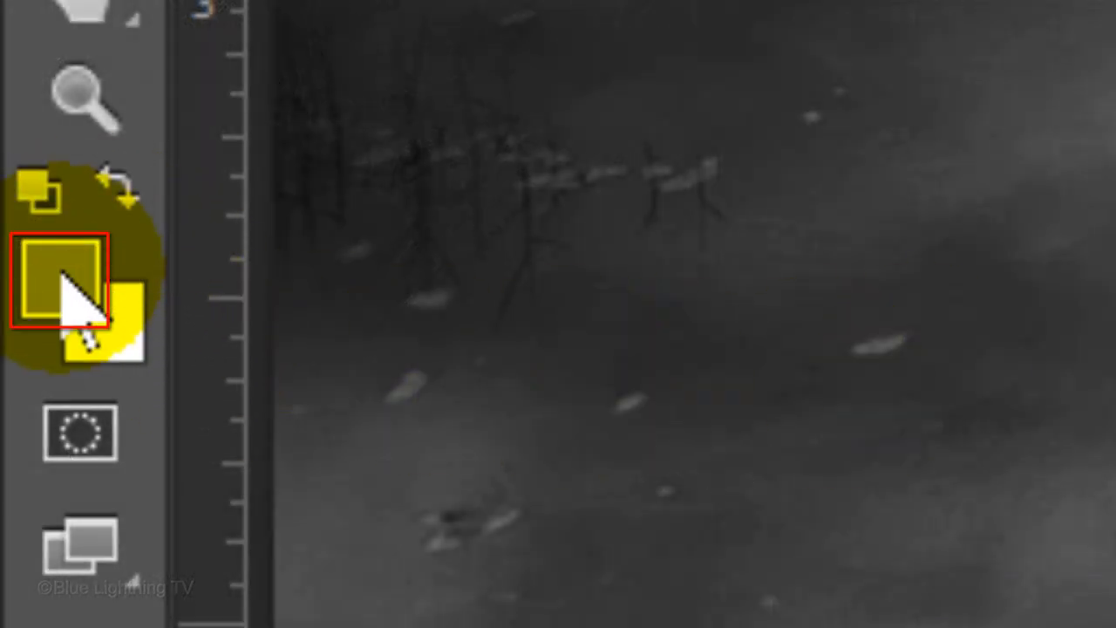
Step: Pick black, select the Brush tool, and bring up the brush settings panel (F5)
click(59, 279)
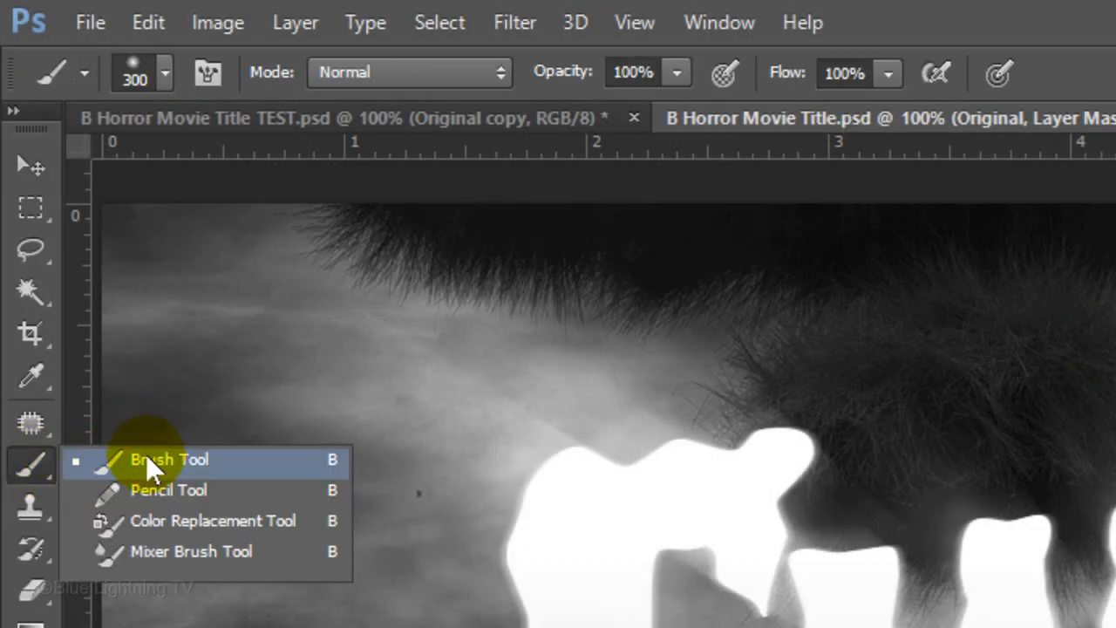
click(169, 459)
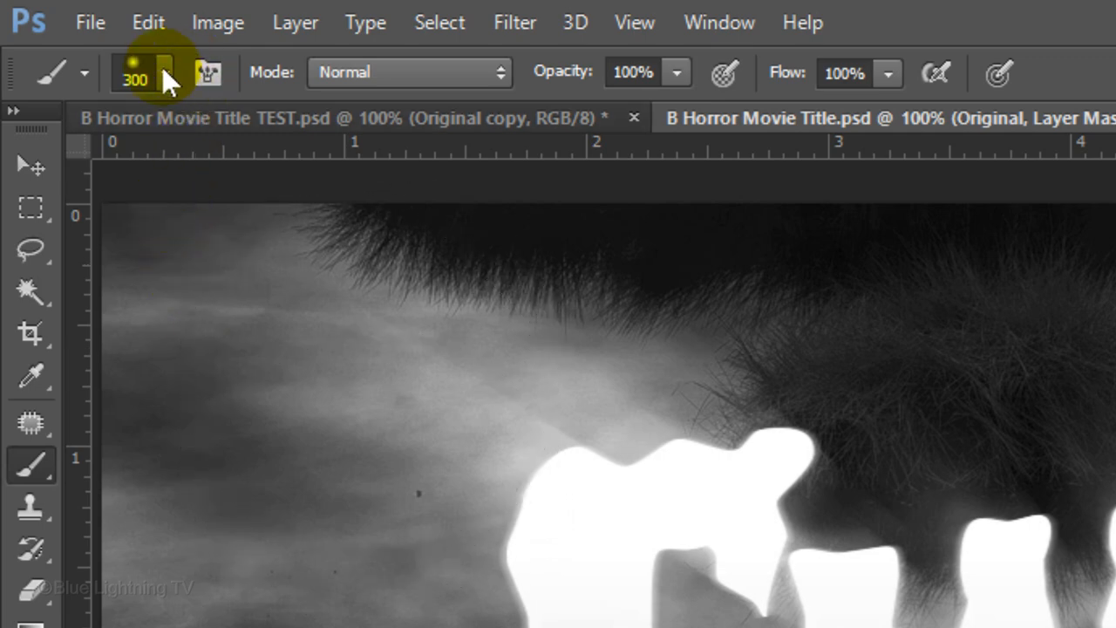
click(148, 72)
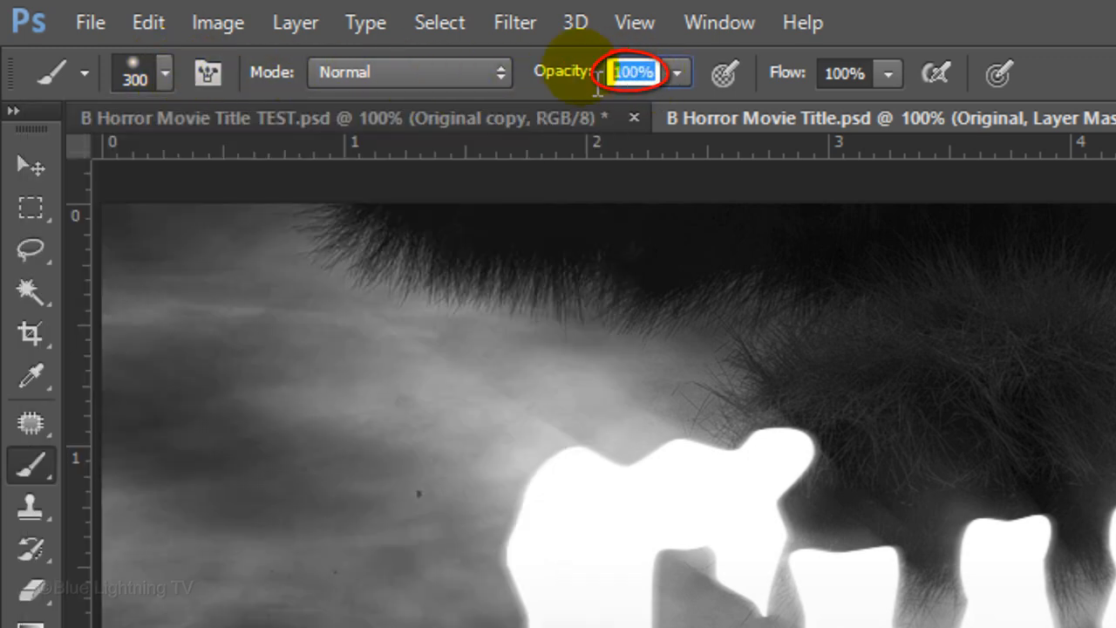
key(F5)
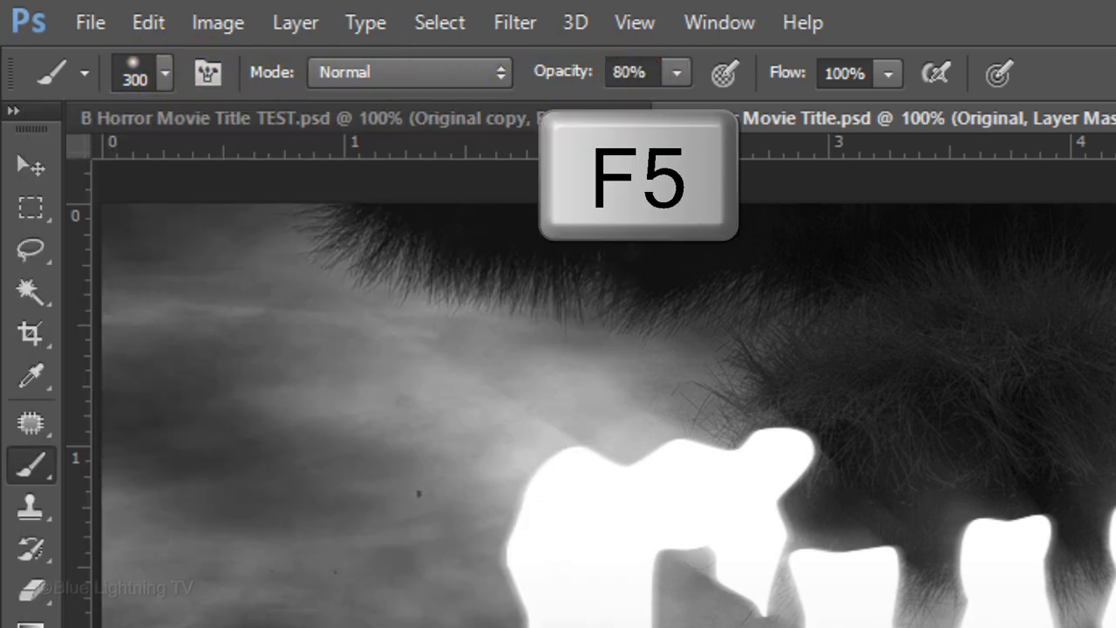
key(F5)
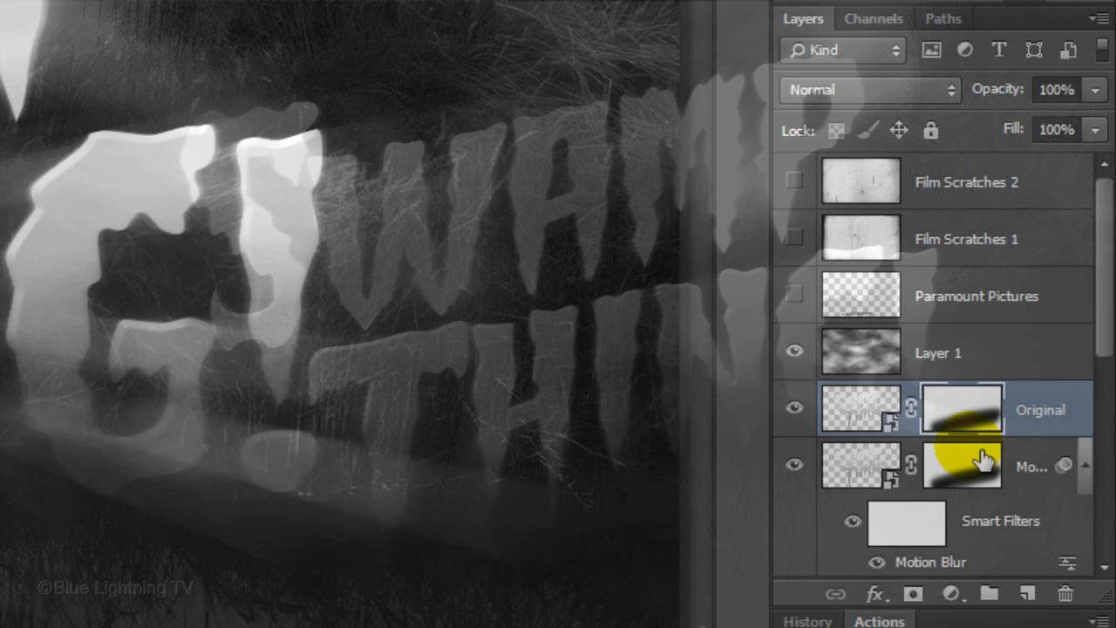
Step: Show the Paramount Pictures and Film Scratches layers, blending both scratch layers in Multiply
click(793, 294)
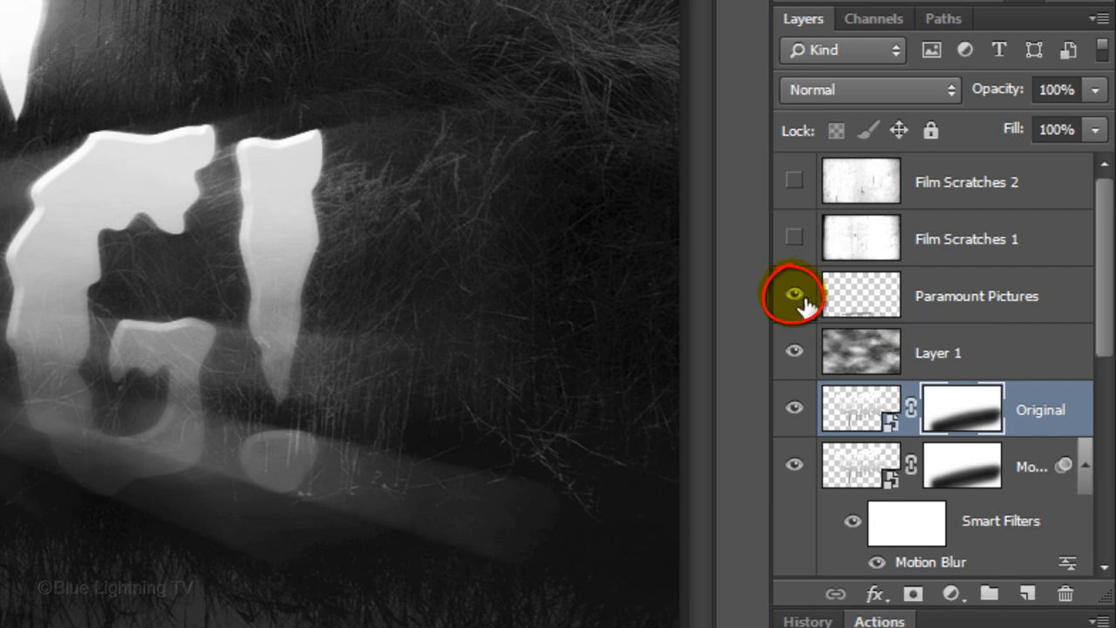
click(793, 295)
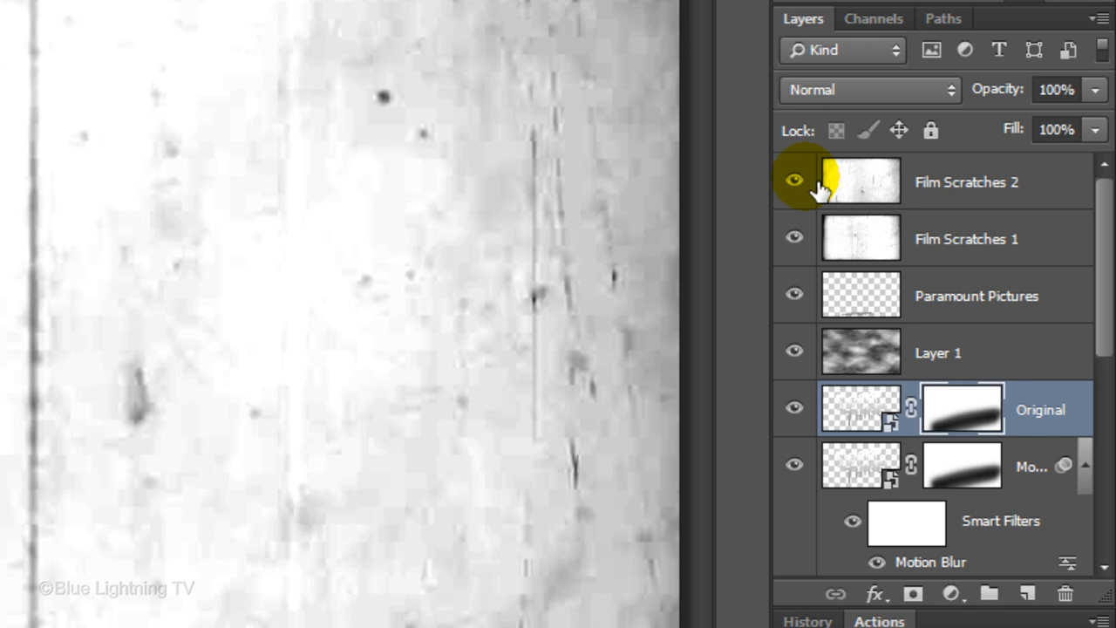
click(861, 182)
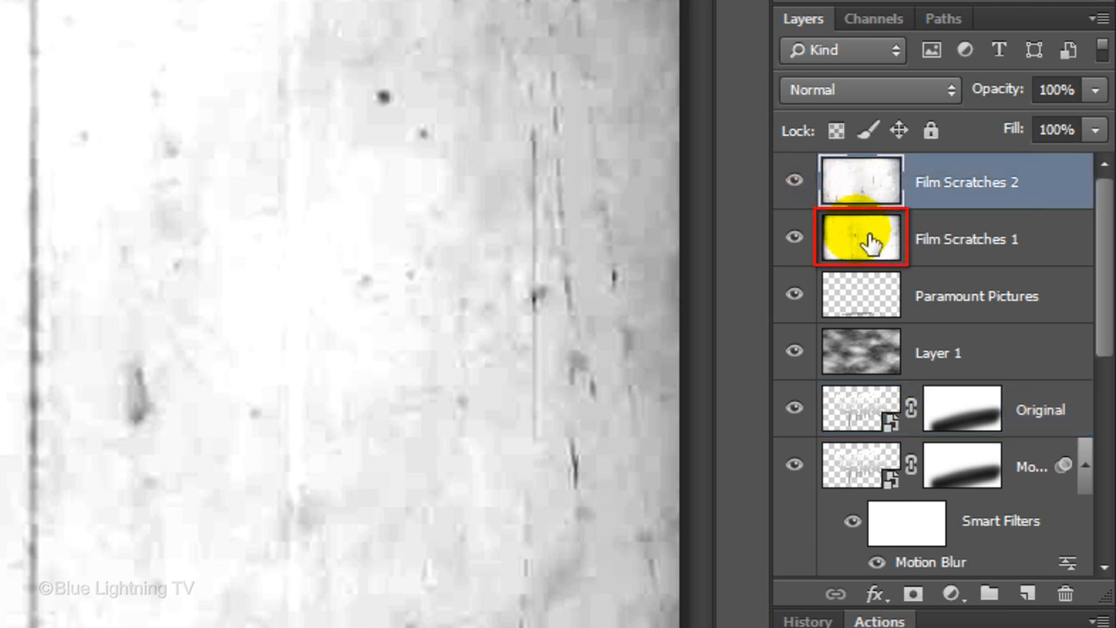
click(950, 238)
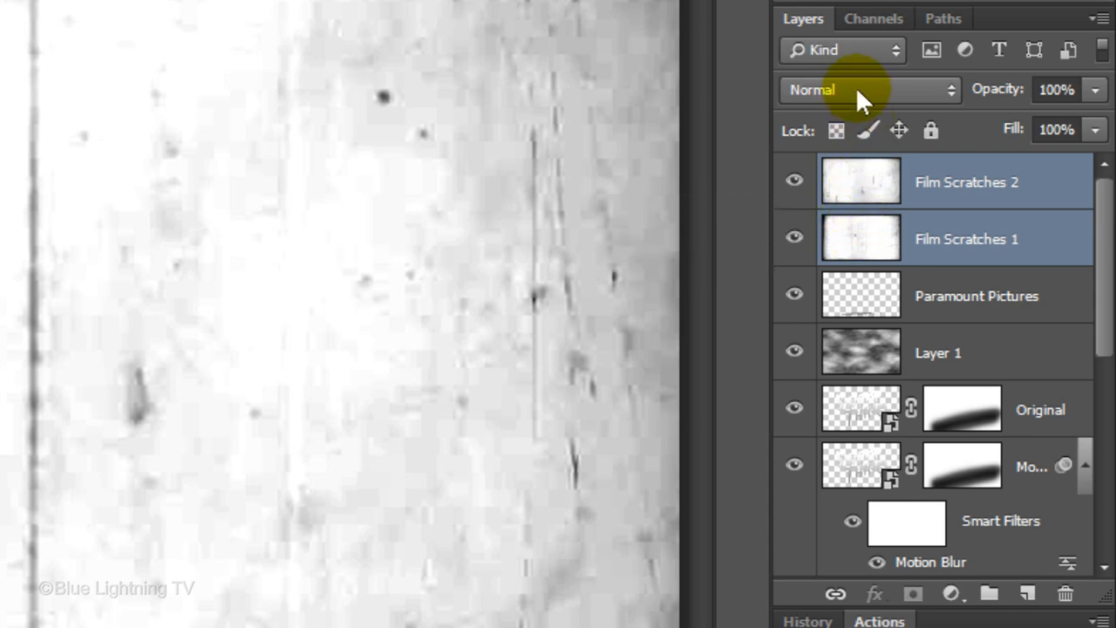
click(868, 88)
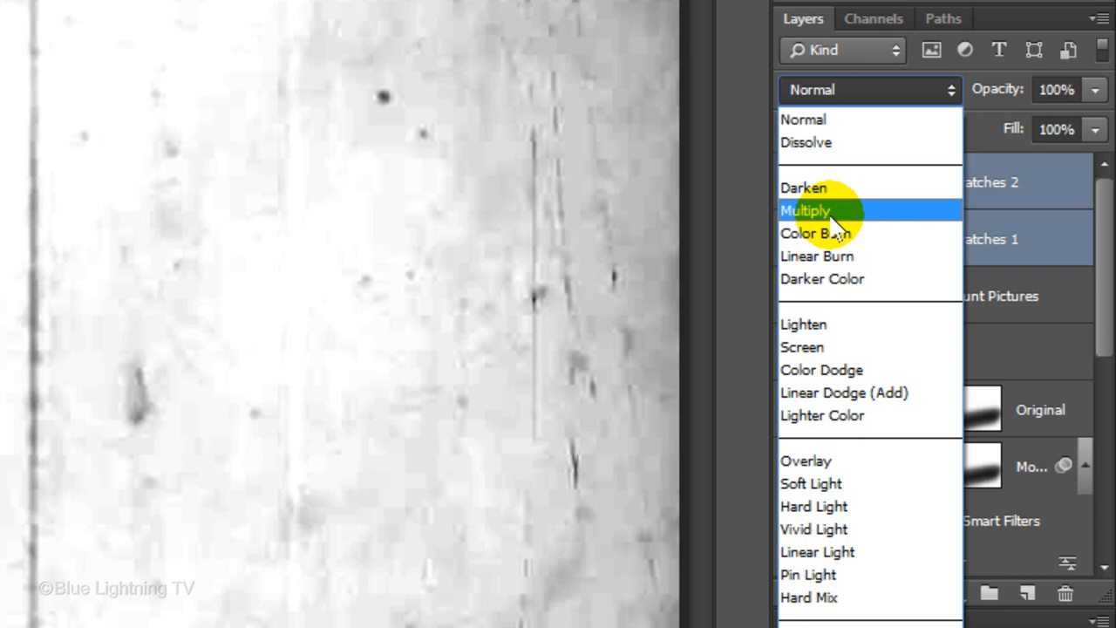
click(806, 210)
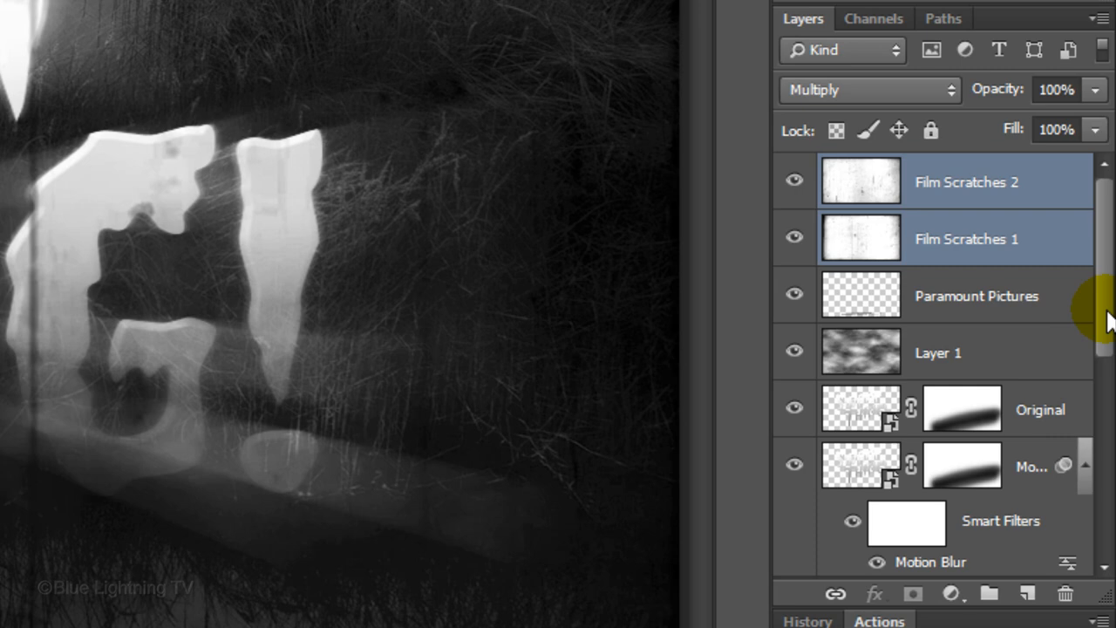
Step: Group the title copies from Original to Radial Blur Long into a group named 'Text'
scroll(down, 3)
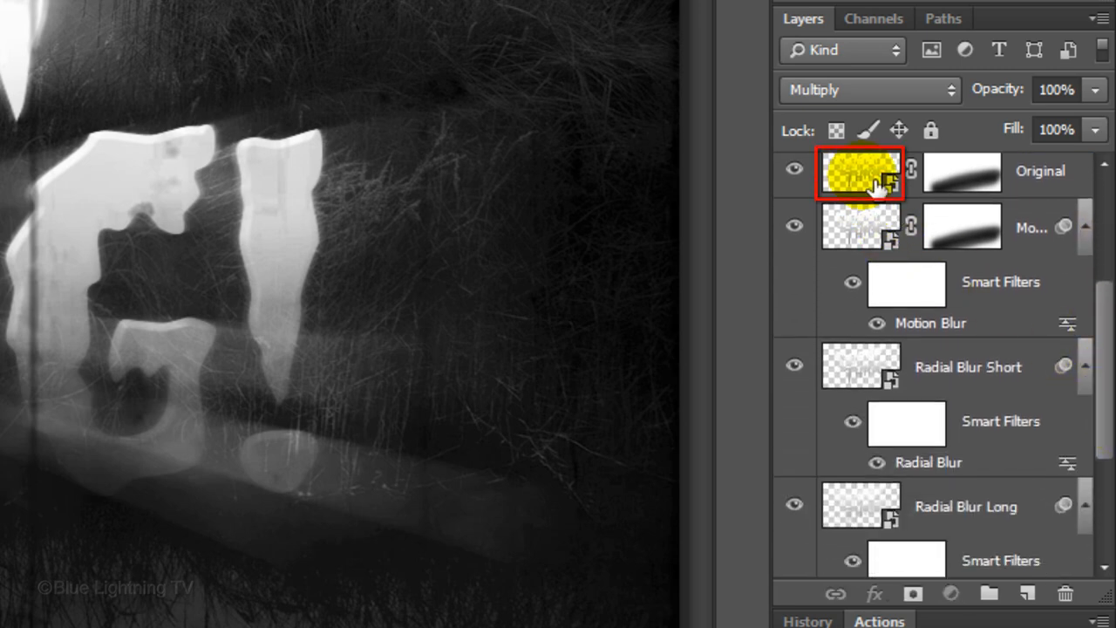
click(867, 89)
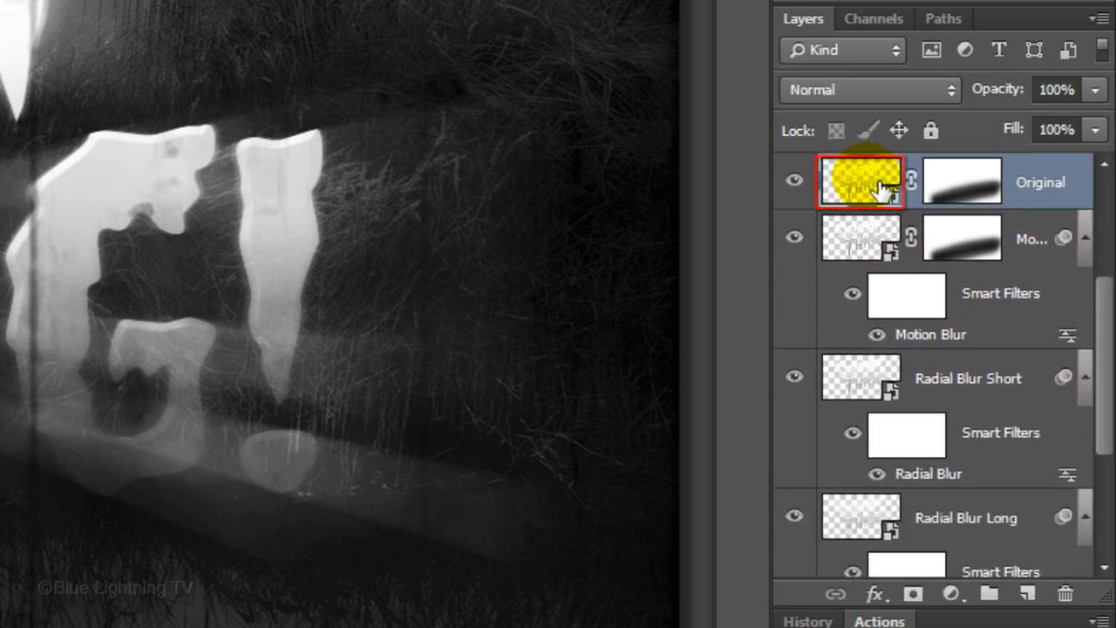
click(860, 517)
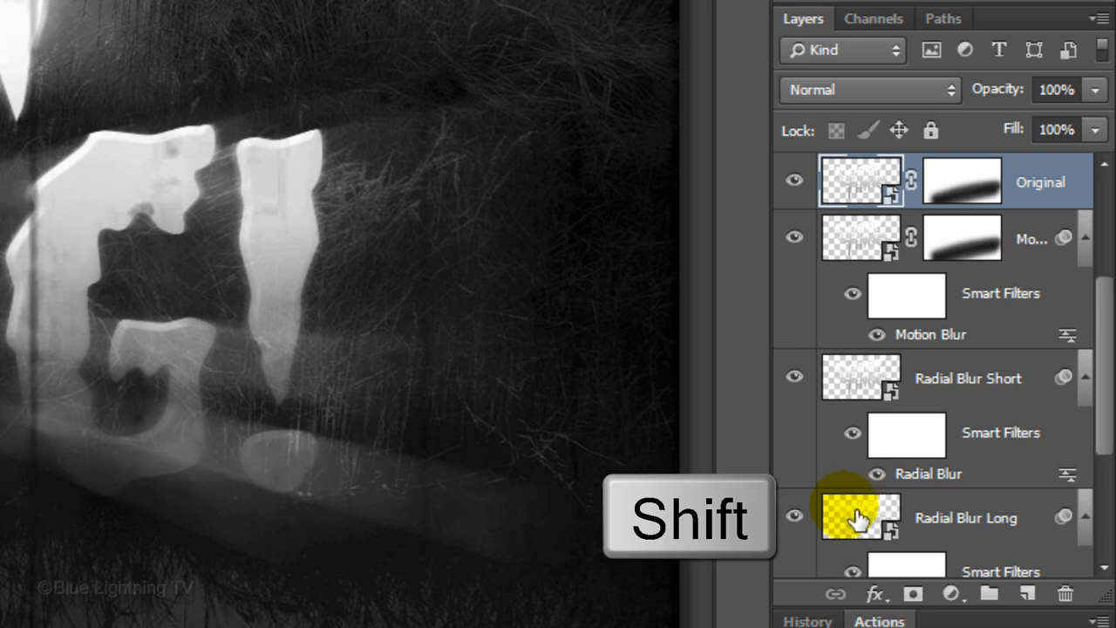
click(860, 516)
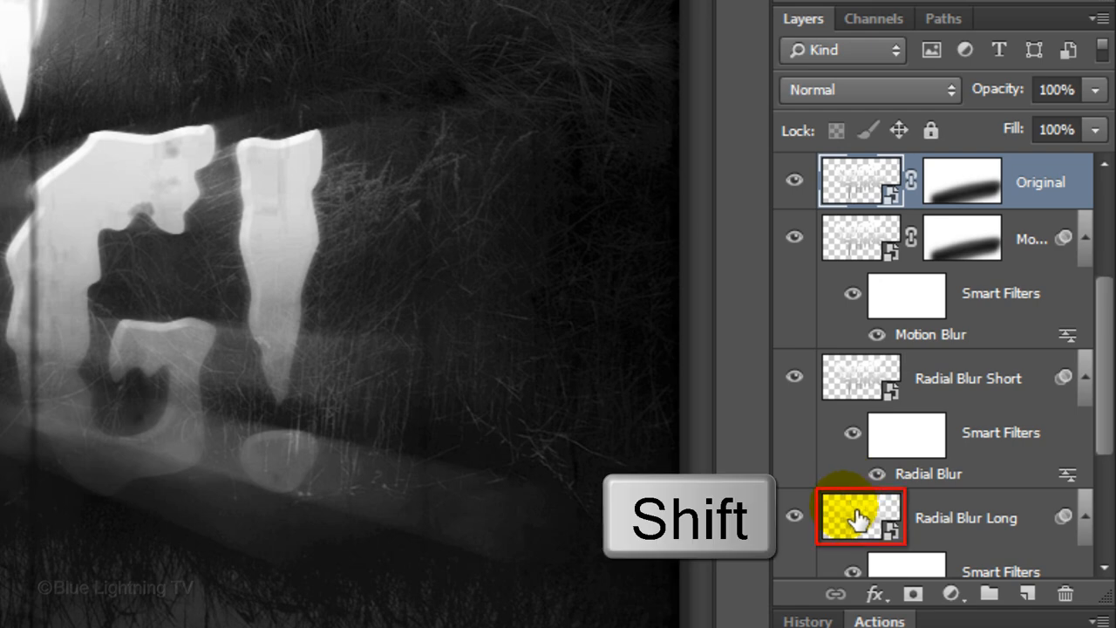
click(861, 516)
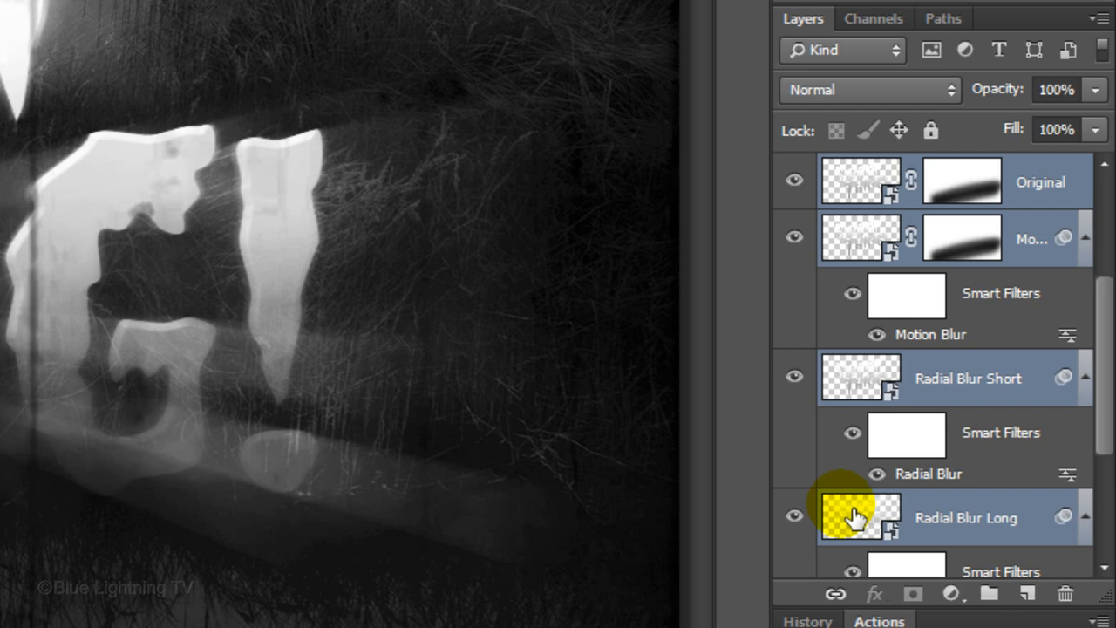
key(ctrl+g)
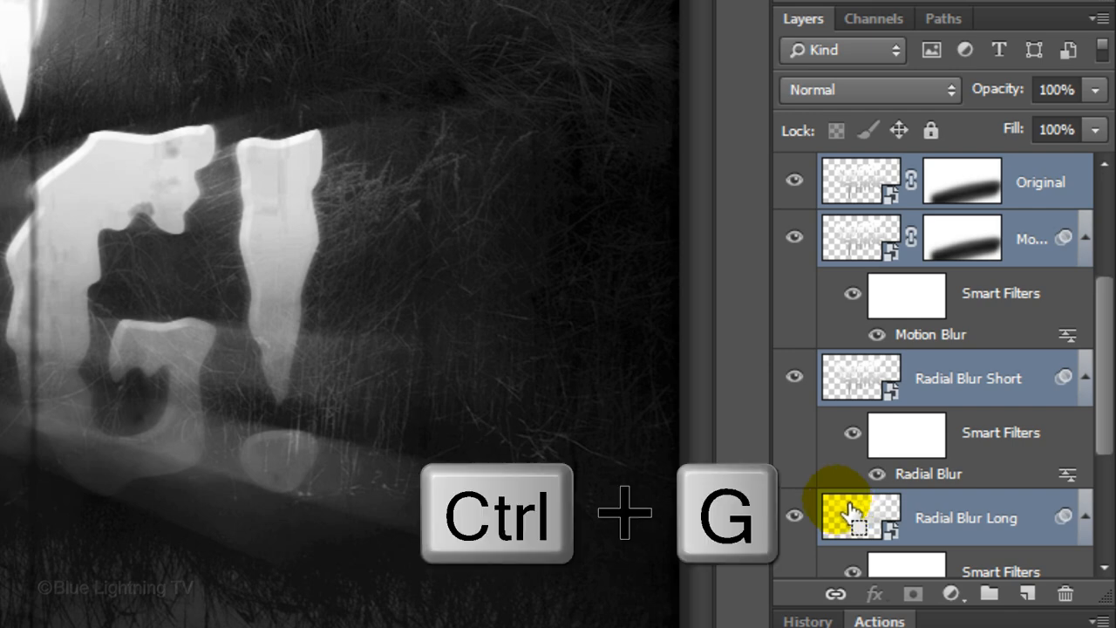
key(ctrl+g)
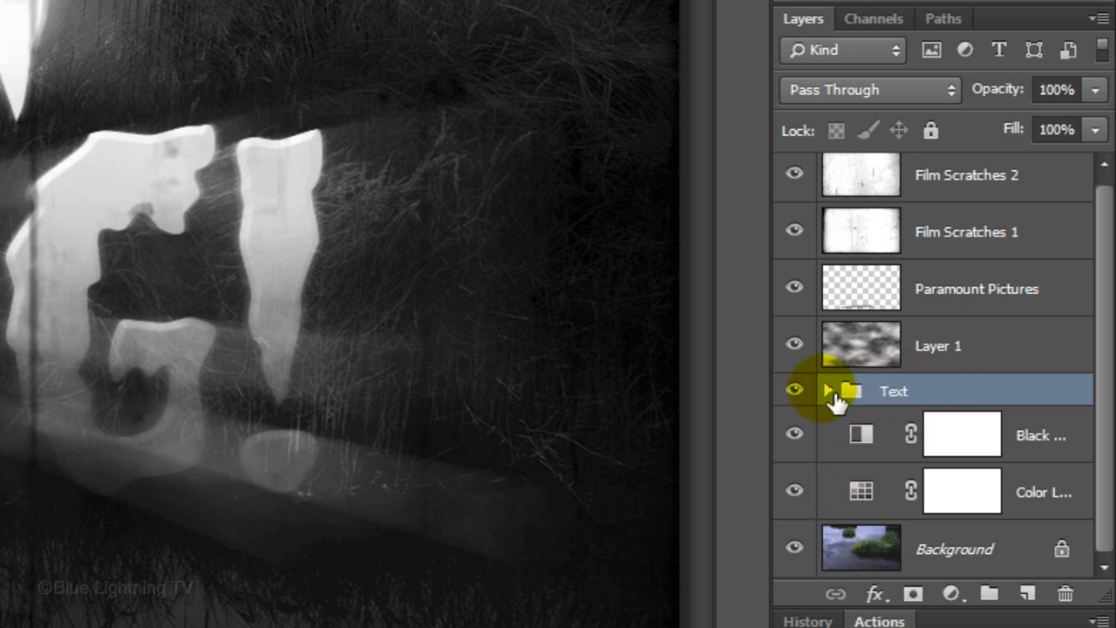
Step: Open the Original smart object's contents from the Text group and begin transforming the lettering
click(827, 390)
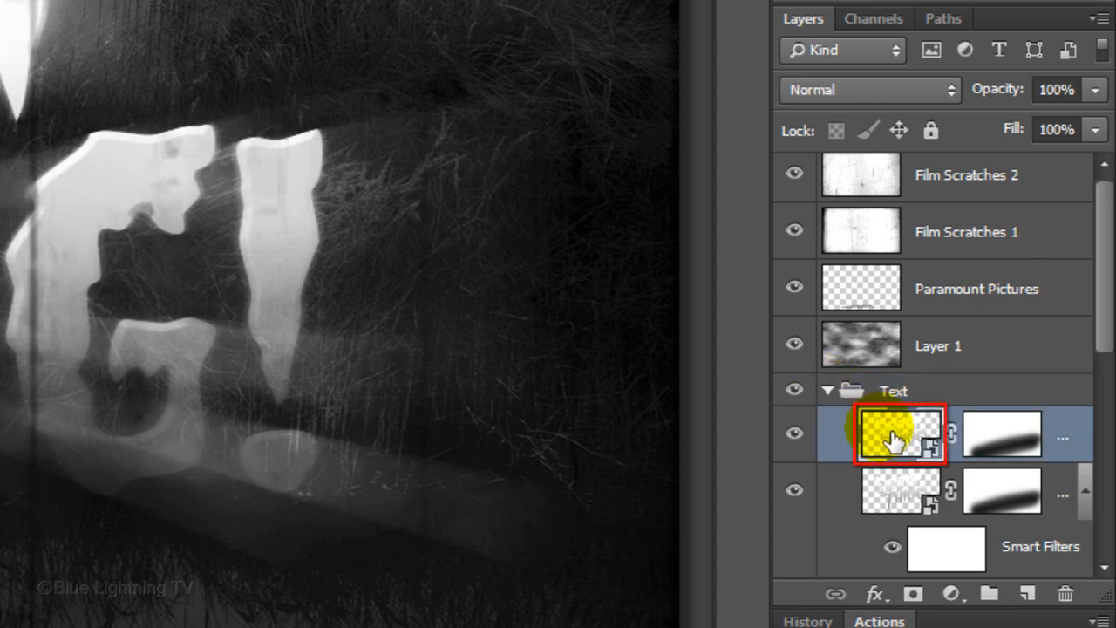
double_click(898, 434)
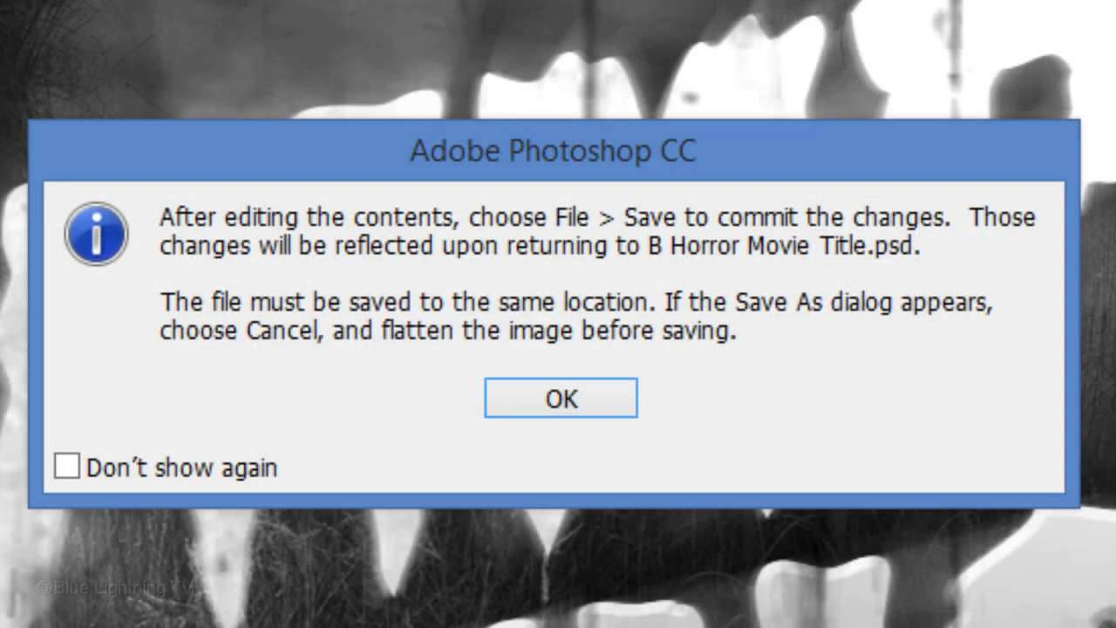
click(560, 398)
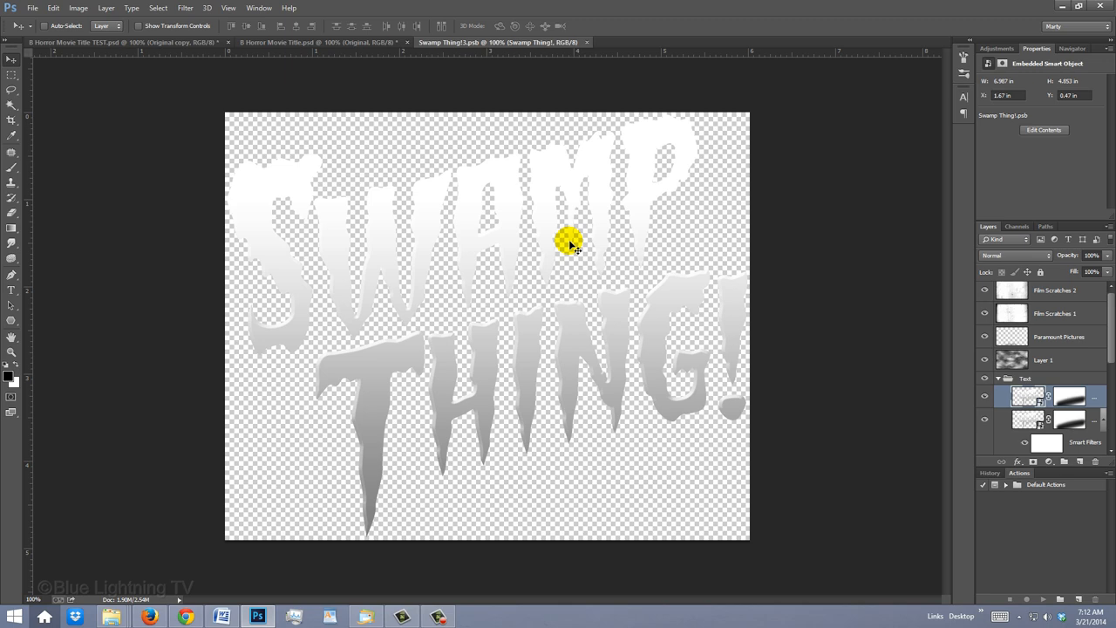
key(ctrl+t)
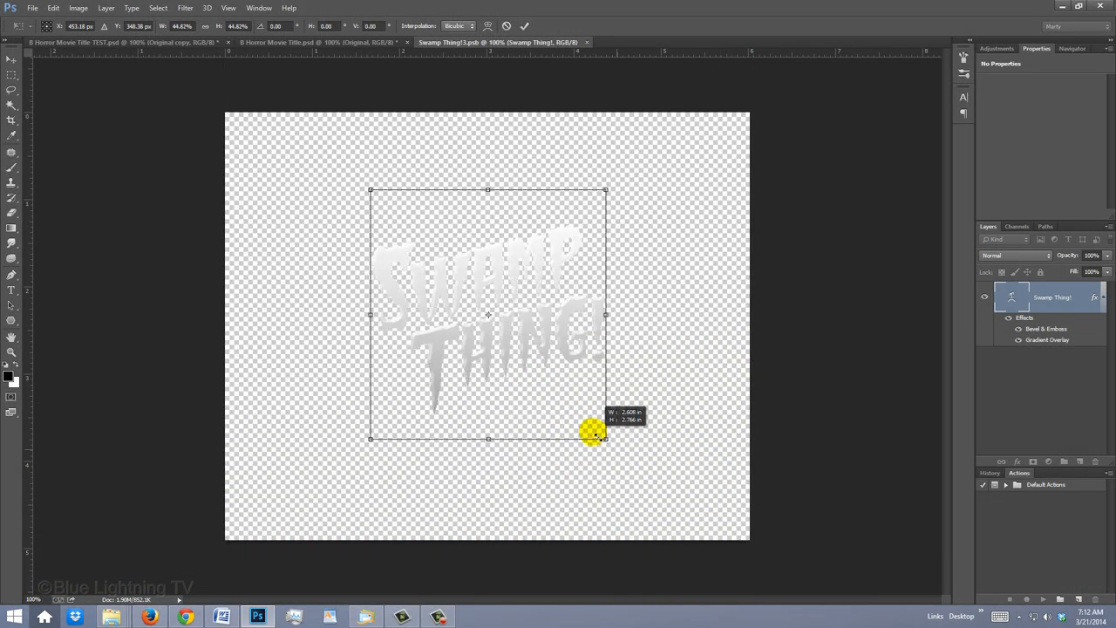
Step: Resize the title lettering with transform handles so 'BRAIN-EATING MONSTER!' fits
drag(597, 434, 597, 427)
text(Brain-eating monster!)
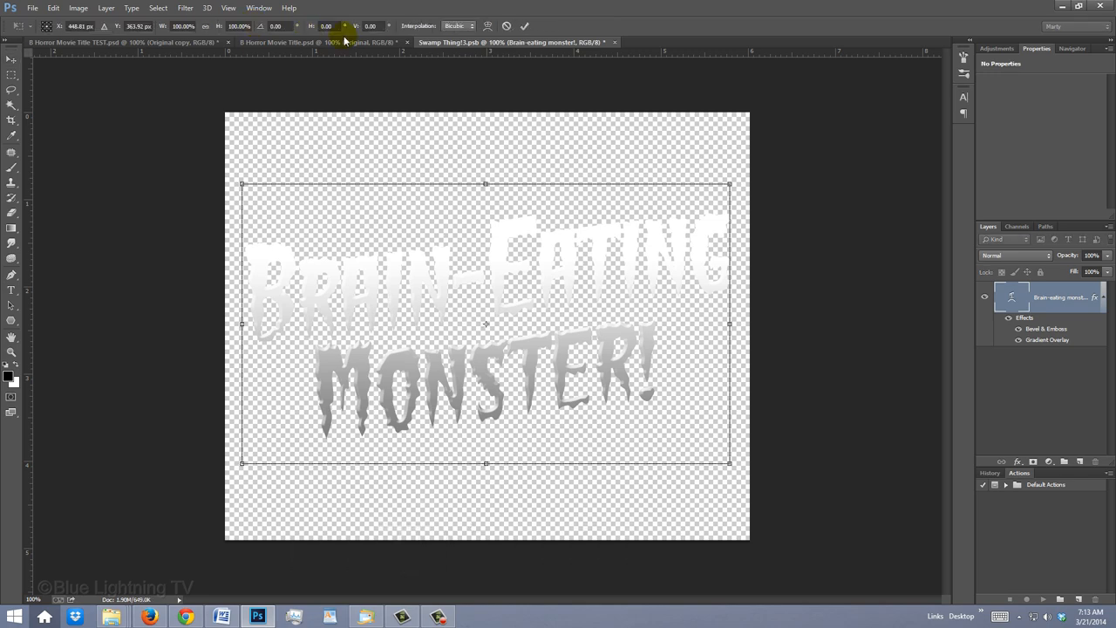
drag(728, 184, 747, 173)
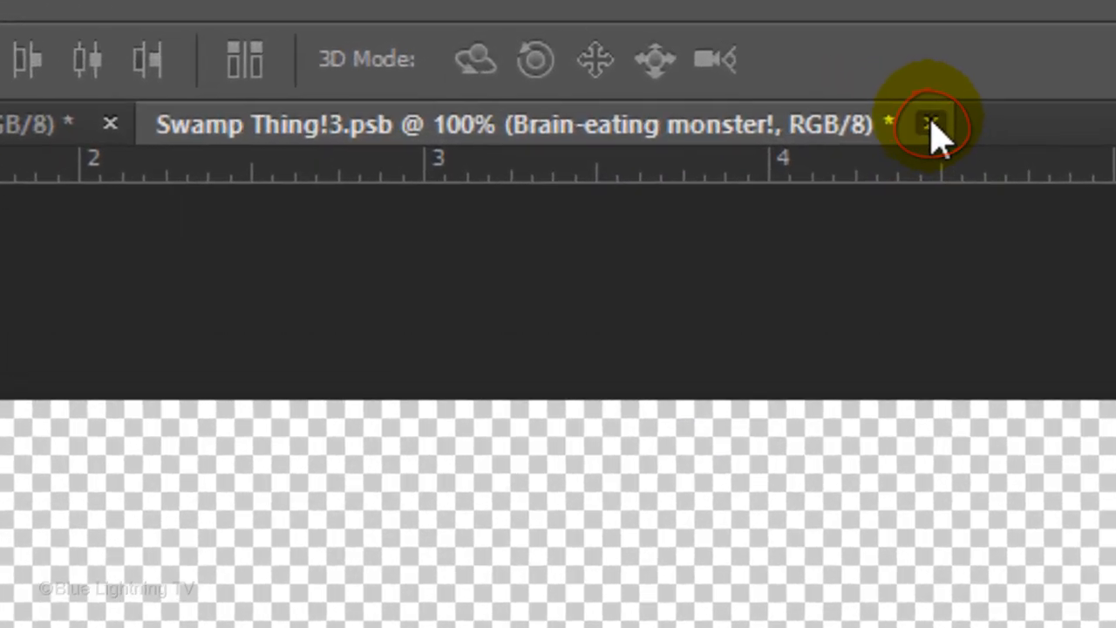
Step: Close the Swamp Thing!3.psb smart object, saving its changes
click(931, 123)
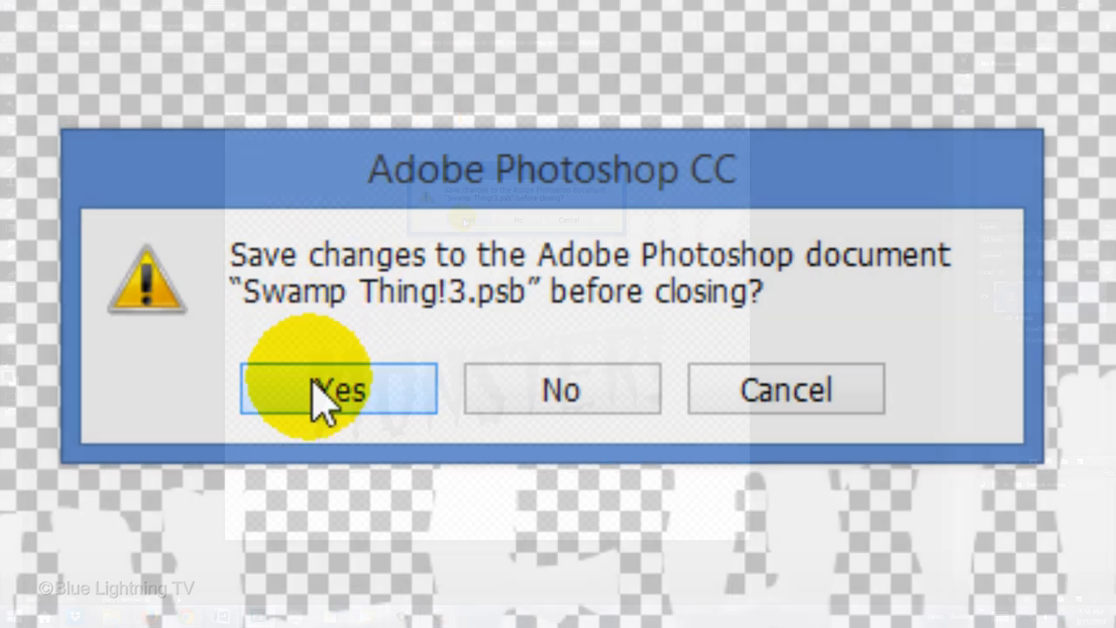
click(337, 389)
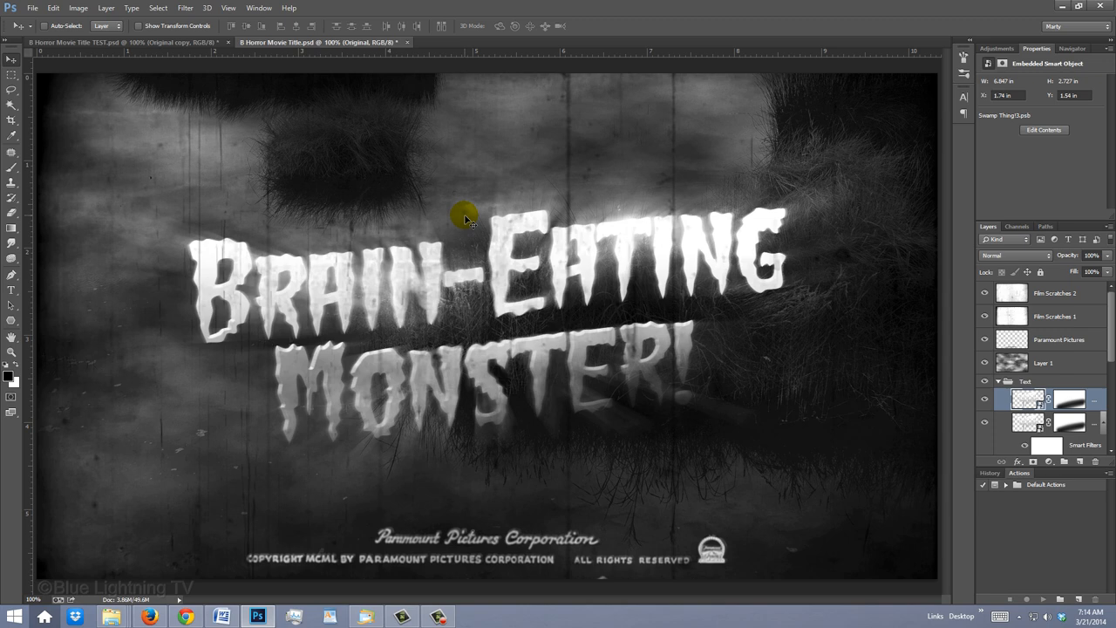
mouse_move(689, 292)
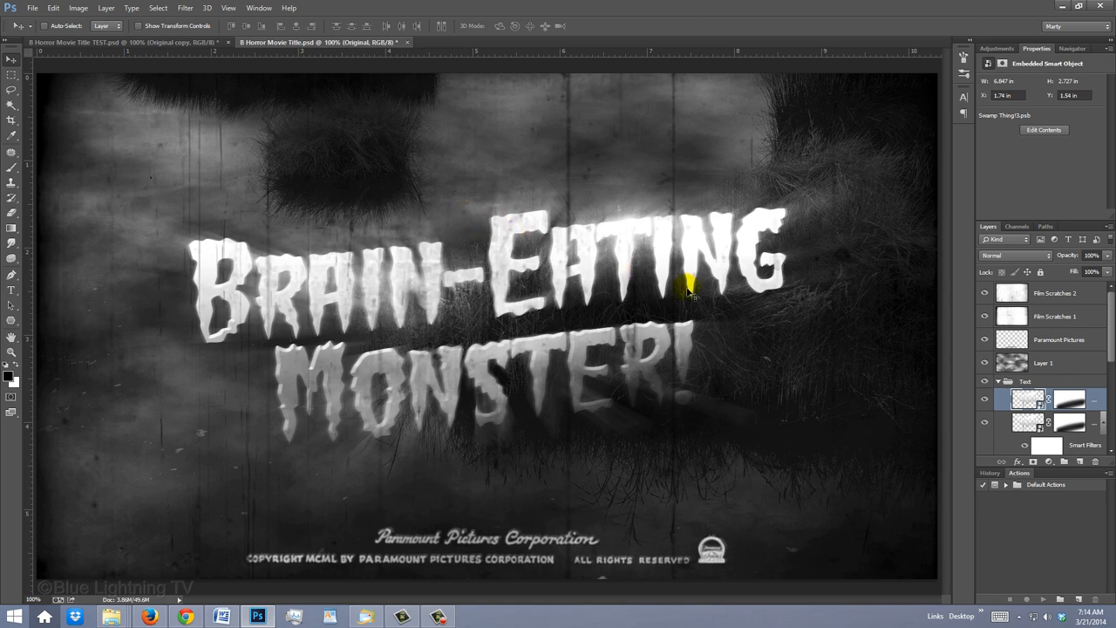
Step: Free-transform the whole Text group, dismissing the Smart Filters notice
click(1025, 381)
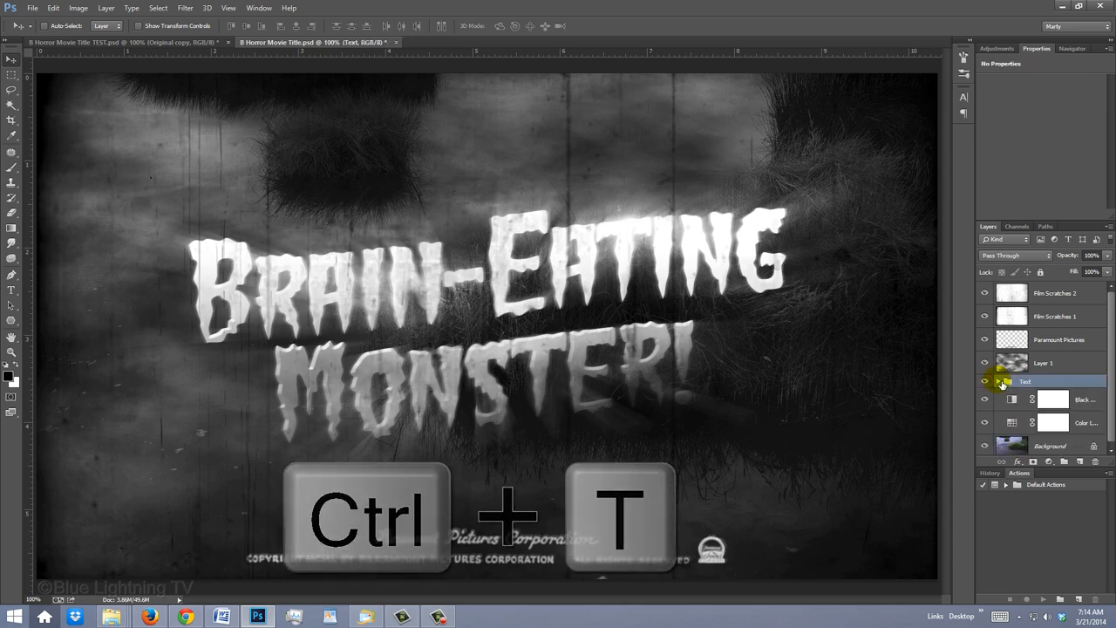
key(ctrl+t)
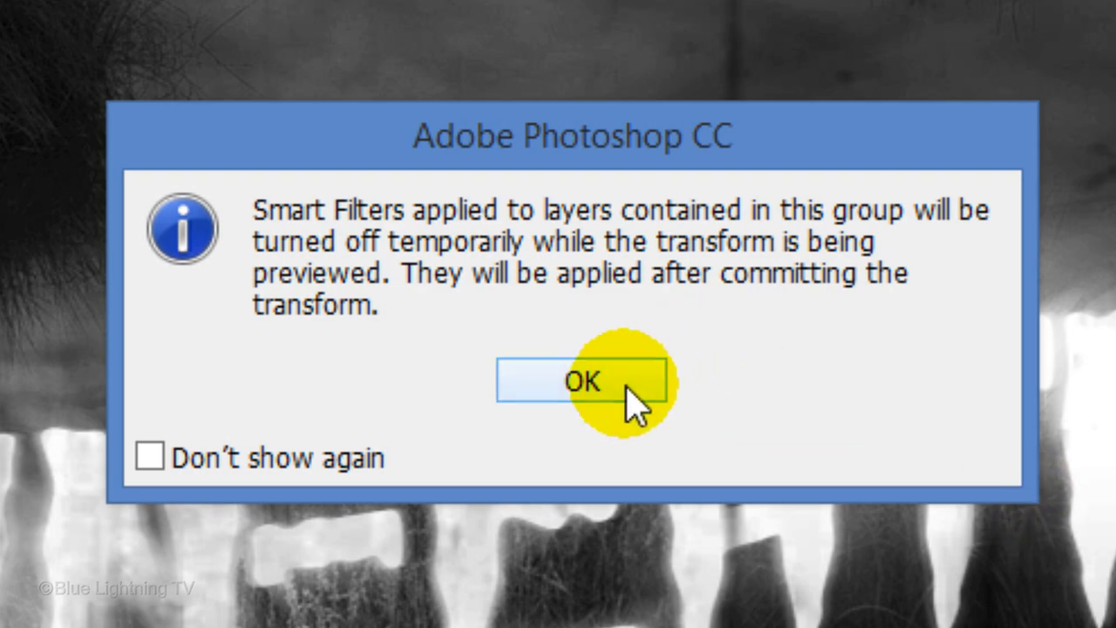
click(580, 381)
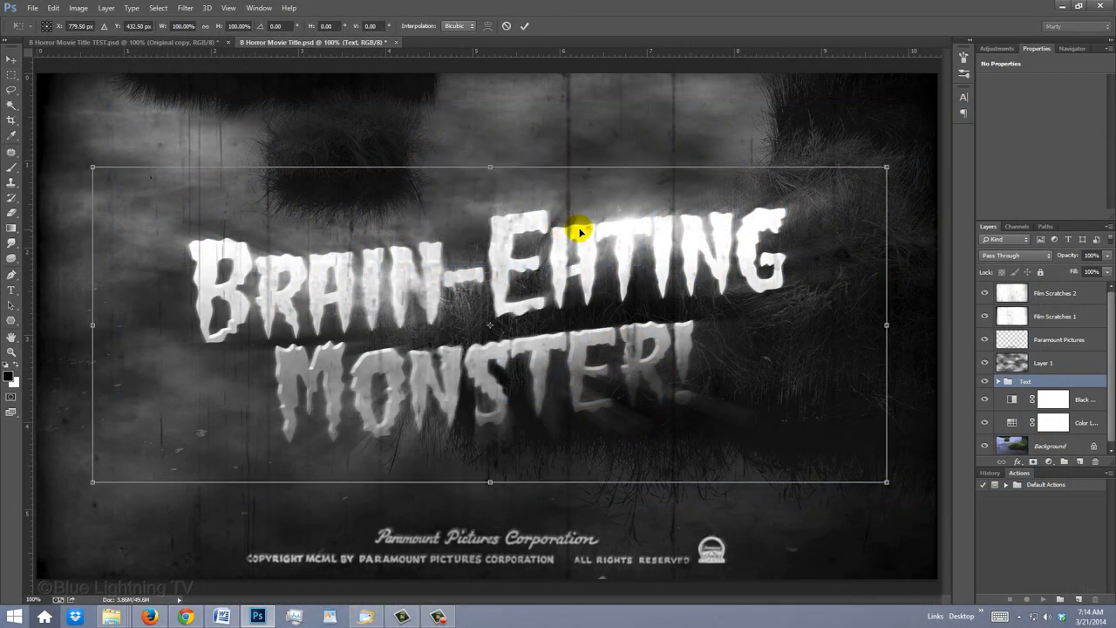